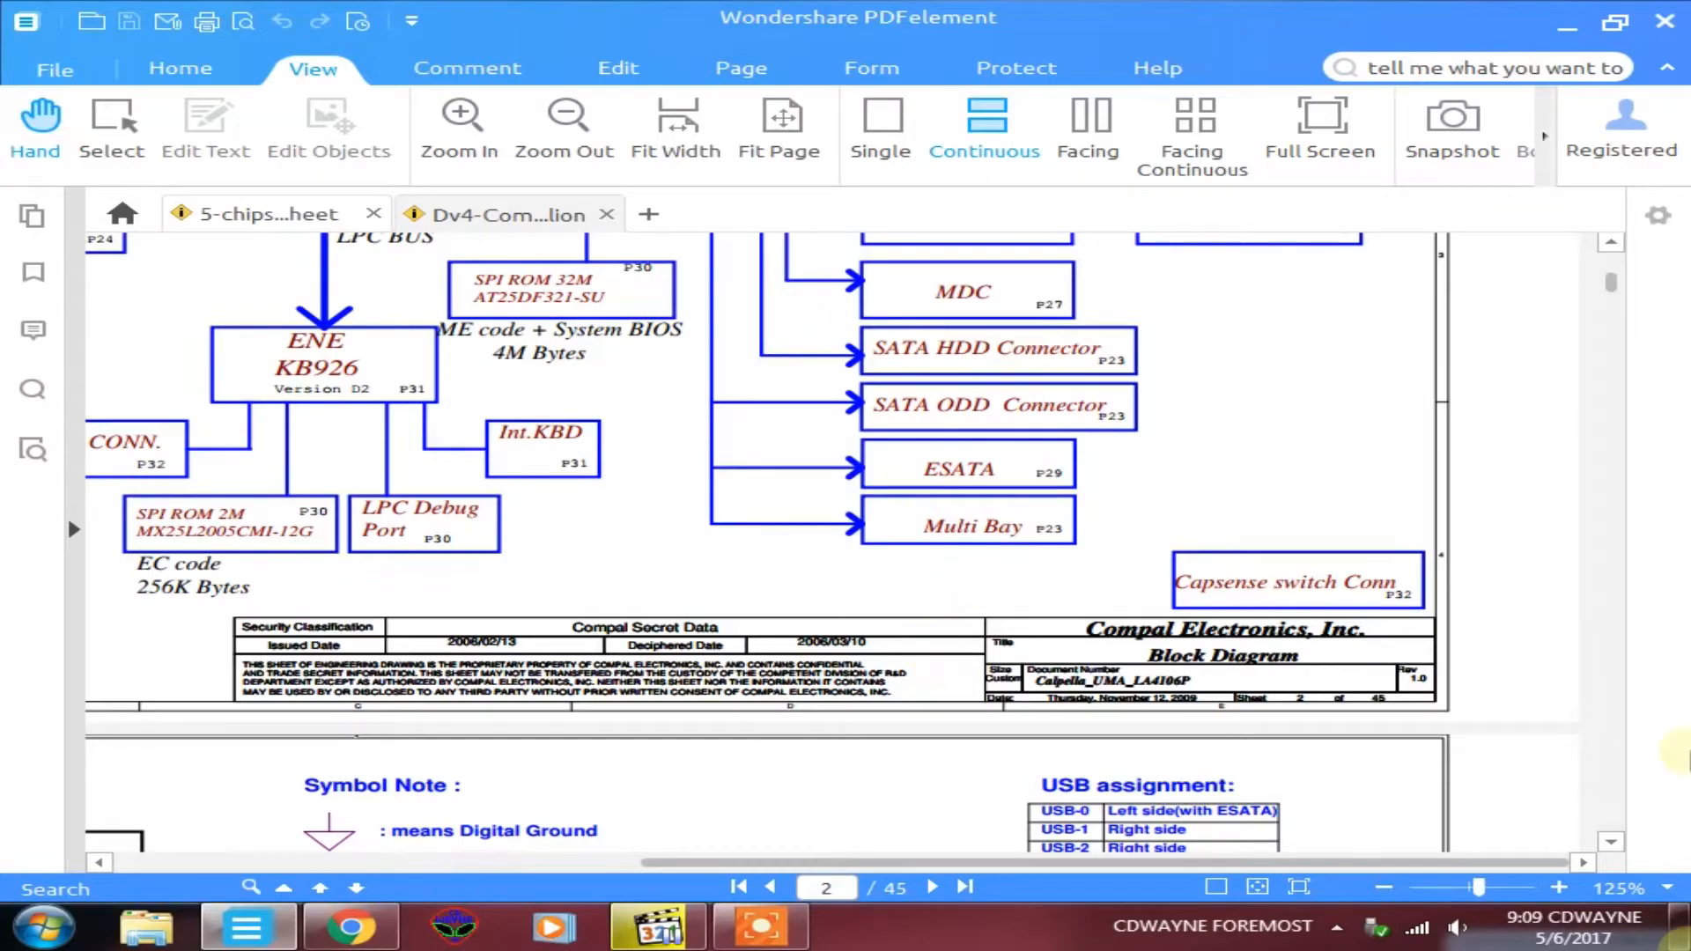
pyautogui.moveTo(1638, 913)
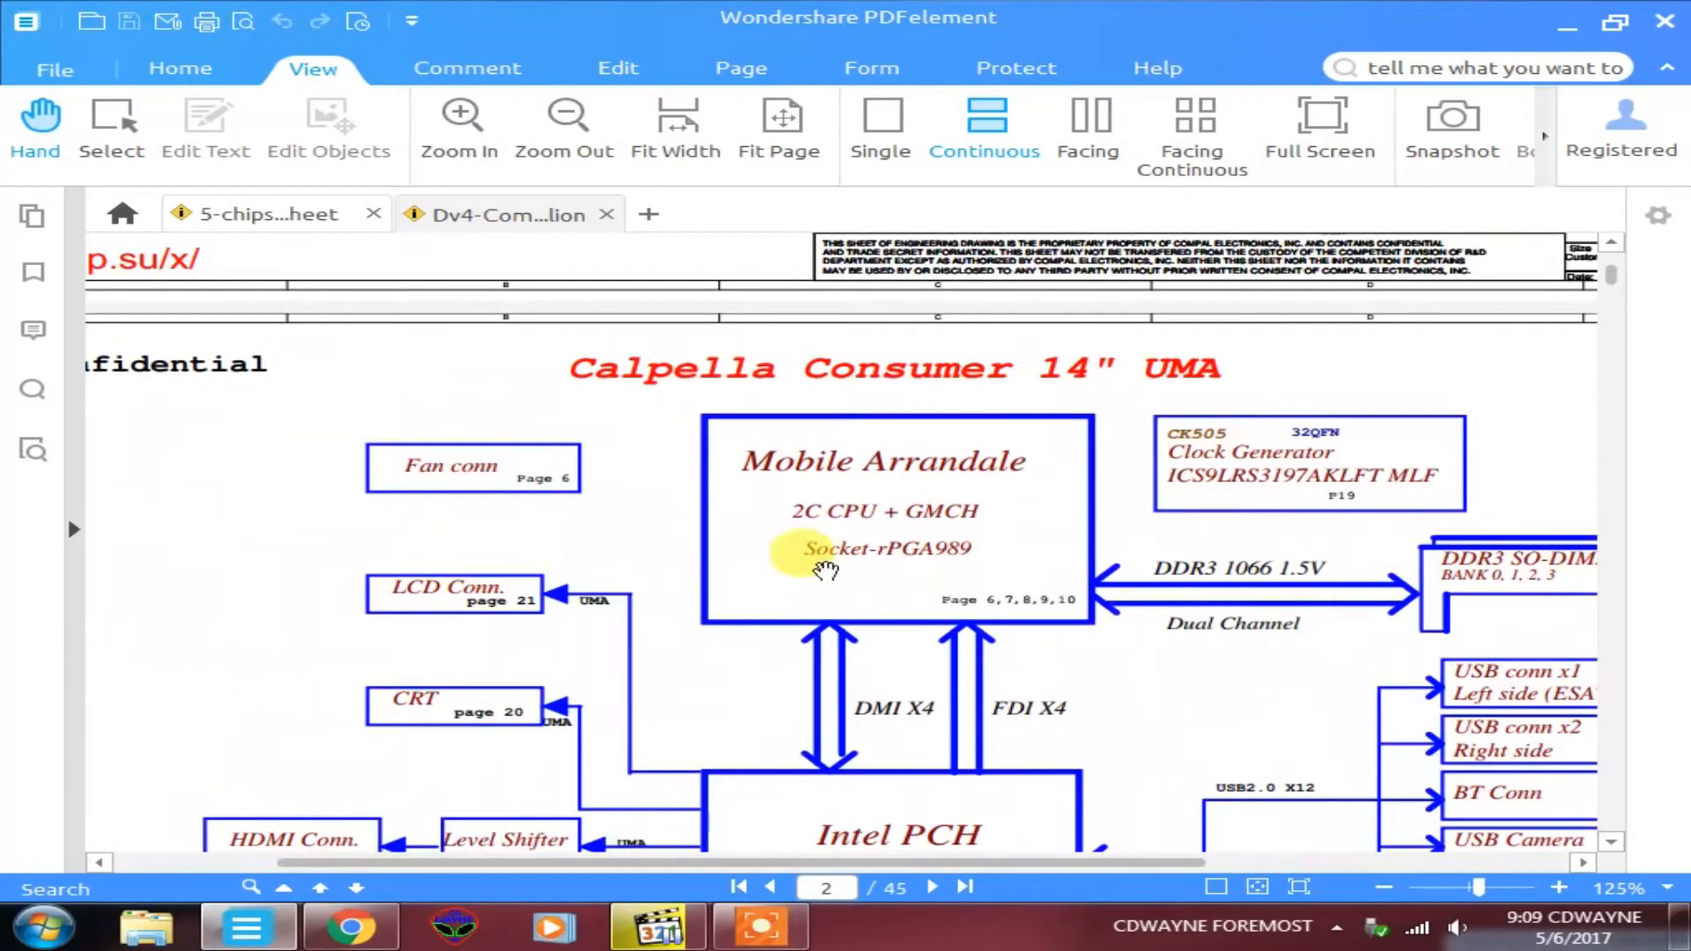
# - Scroll page 2 to show the Mobile Arrandale CPU and Intel PCH blocks with DMI X4 and FDI X4 links
pyautogui.scroll(-3)
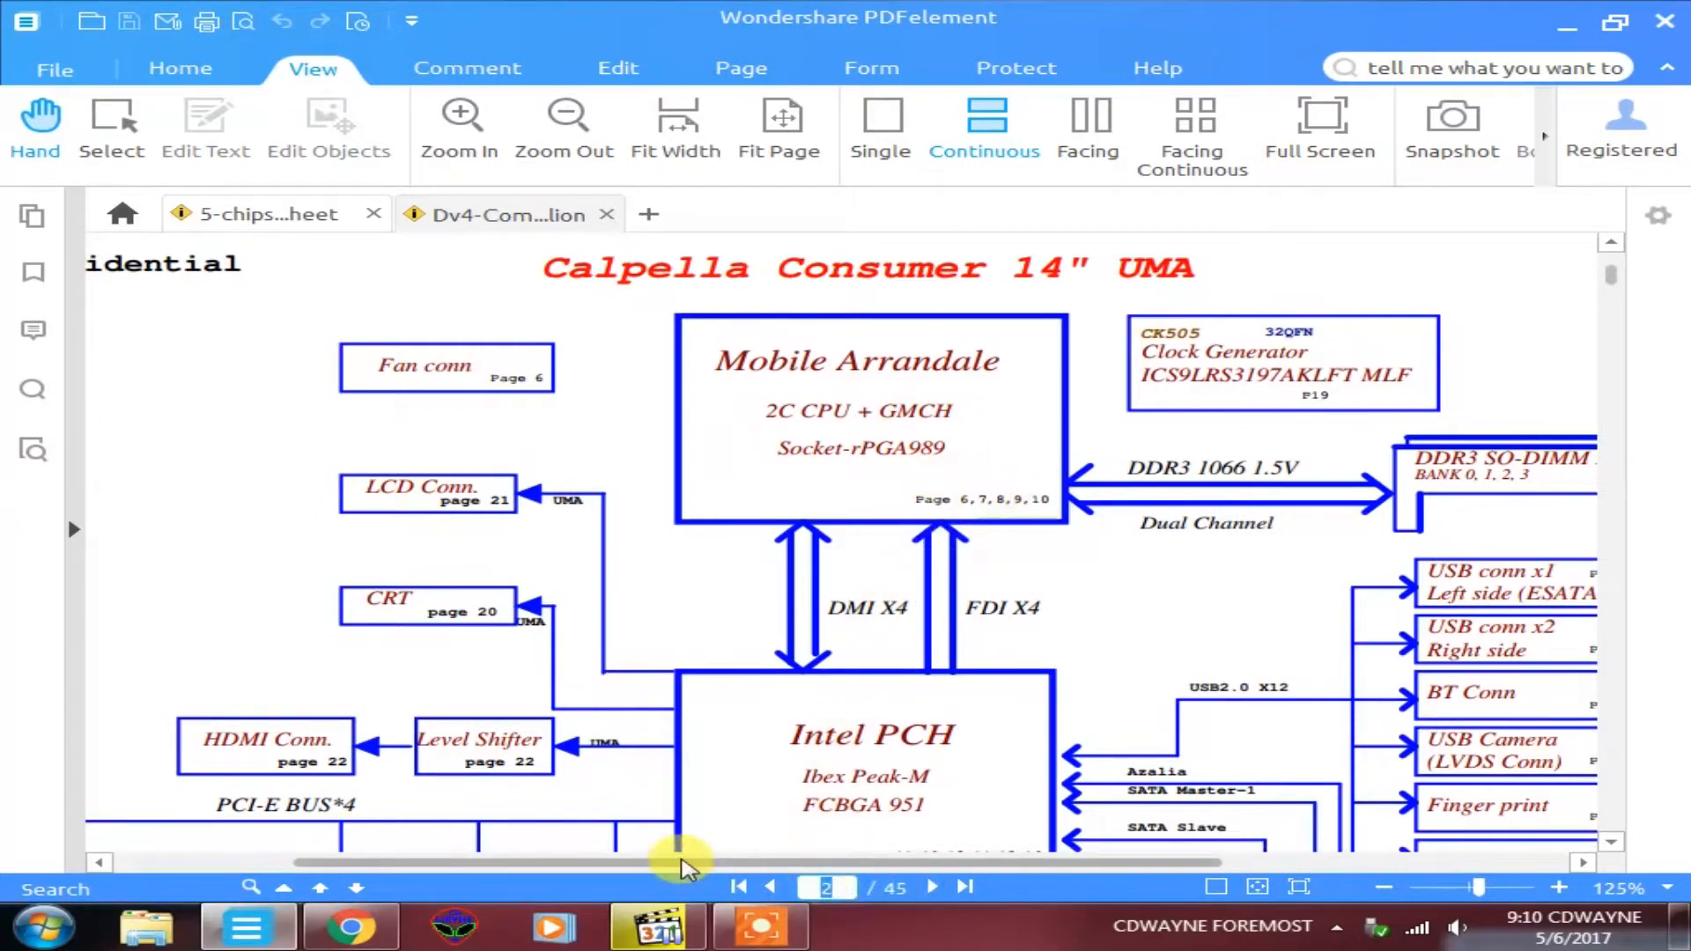
pyautogui.moveTo(714, 891)
pyautogui.write('6')
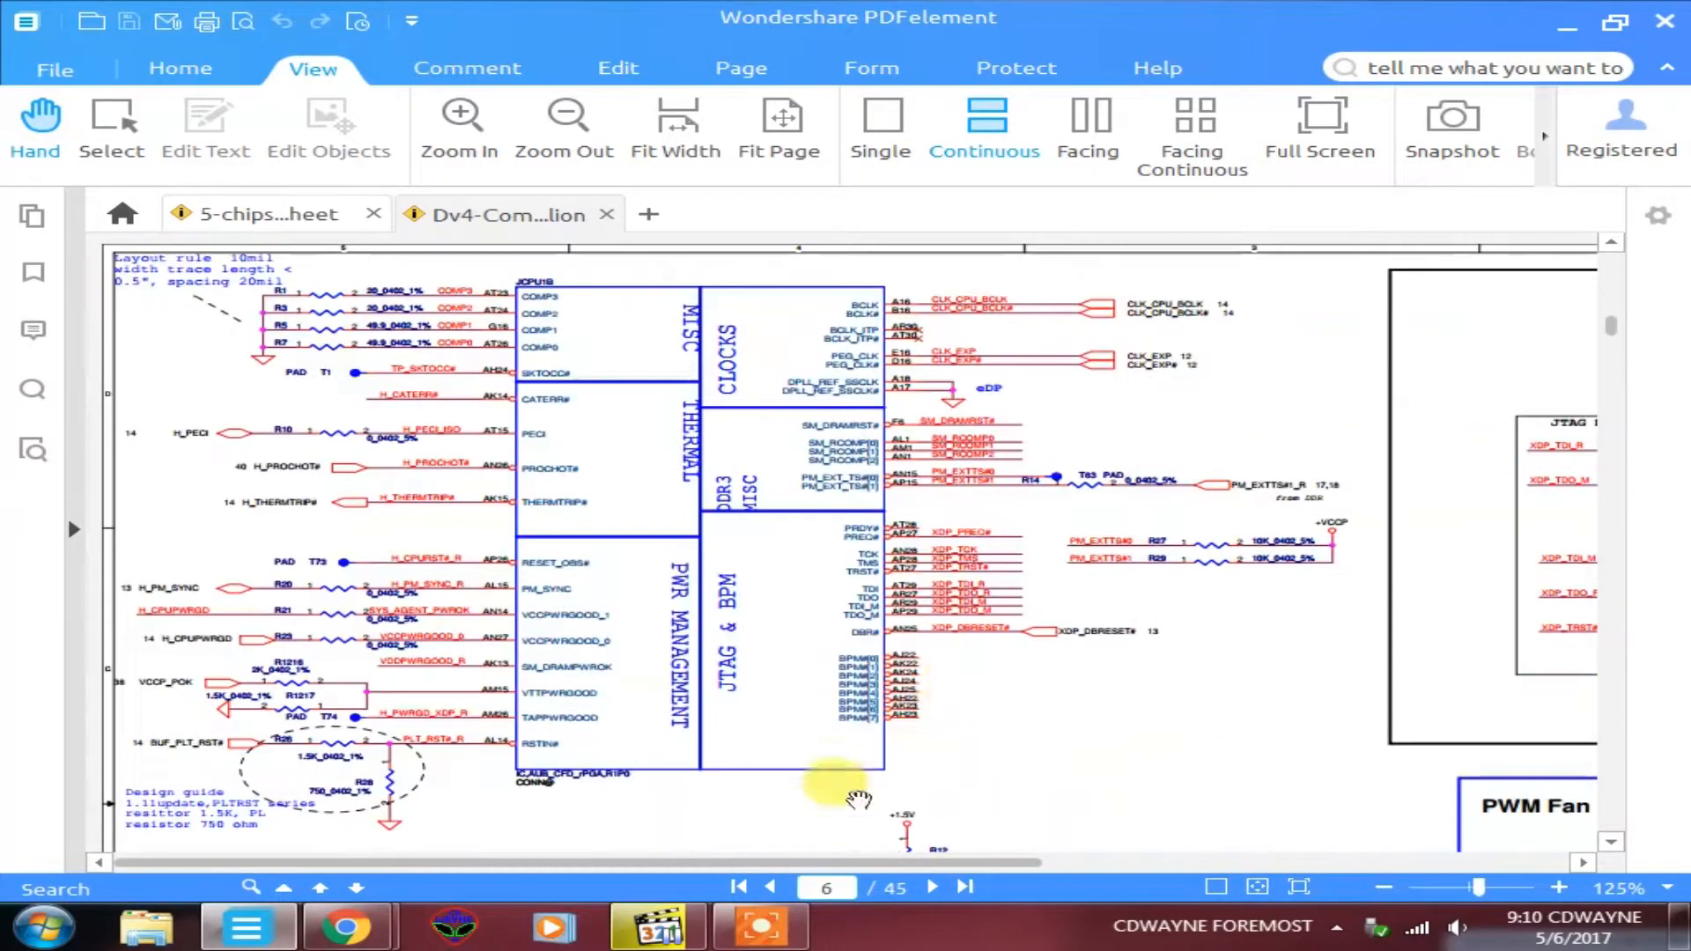
# - Zoom in on the processor signals and scroll down to page 7's DMI, FDI and PCIe graphics pins
pyautogui.click(458, 115)
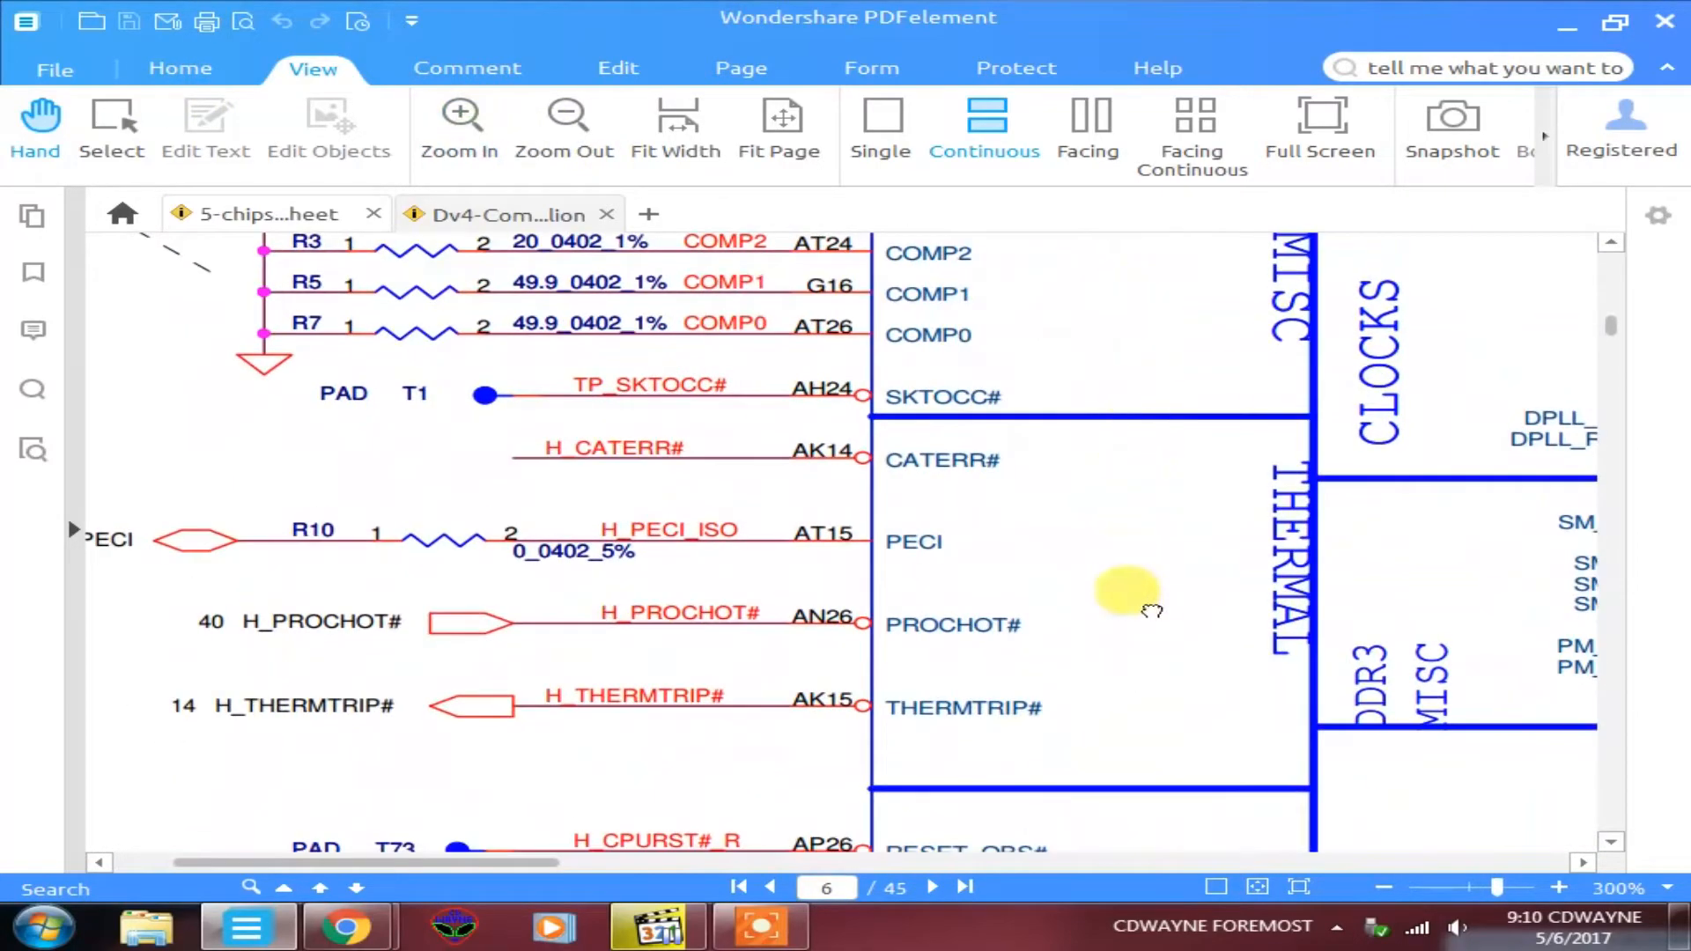
pyautogui.scroll(-3)
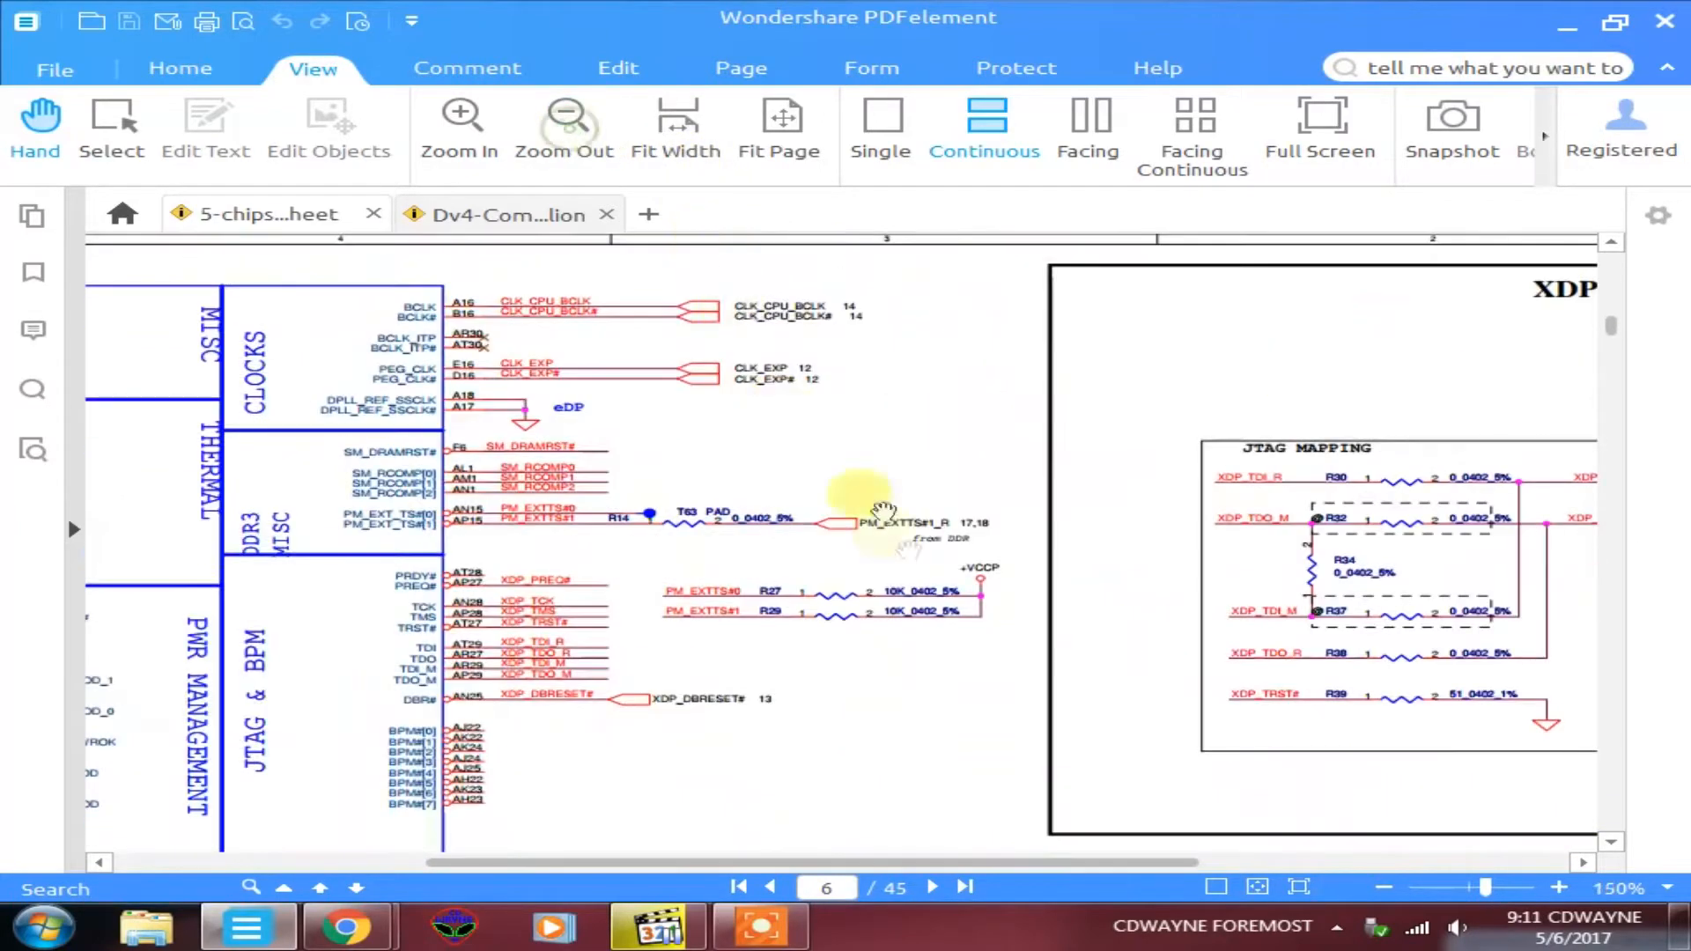
pyautogui.scroll(-3)
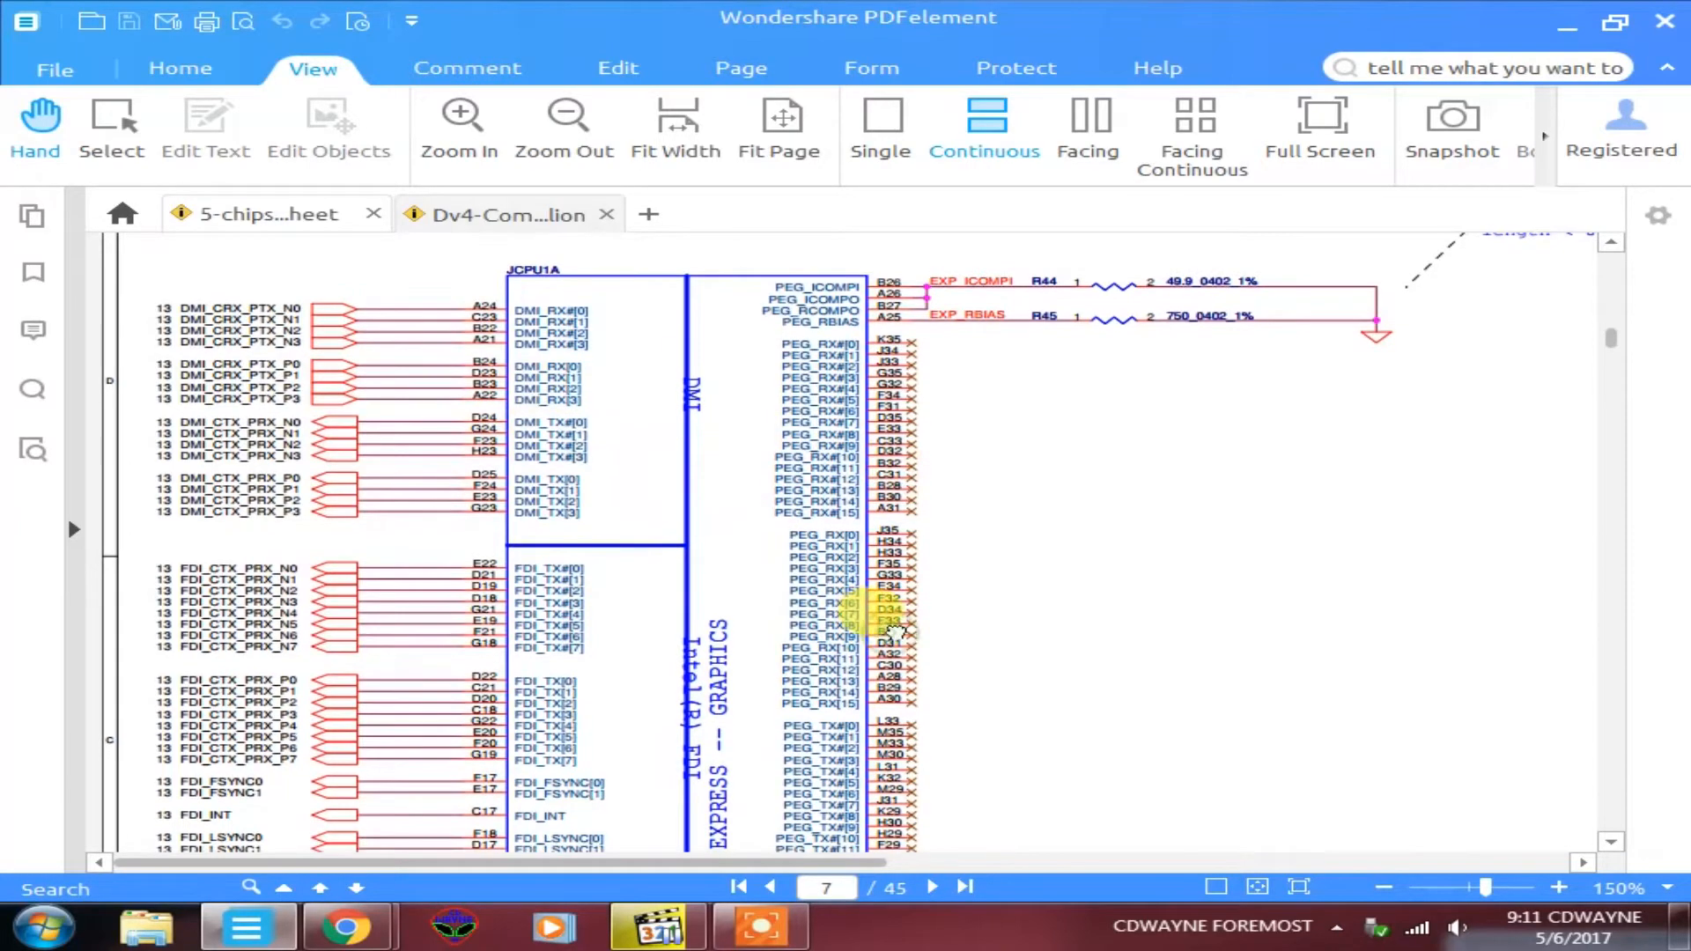
pyautogui.scroll(-3)
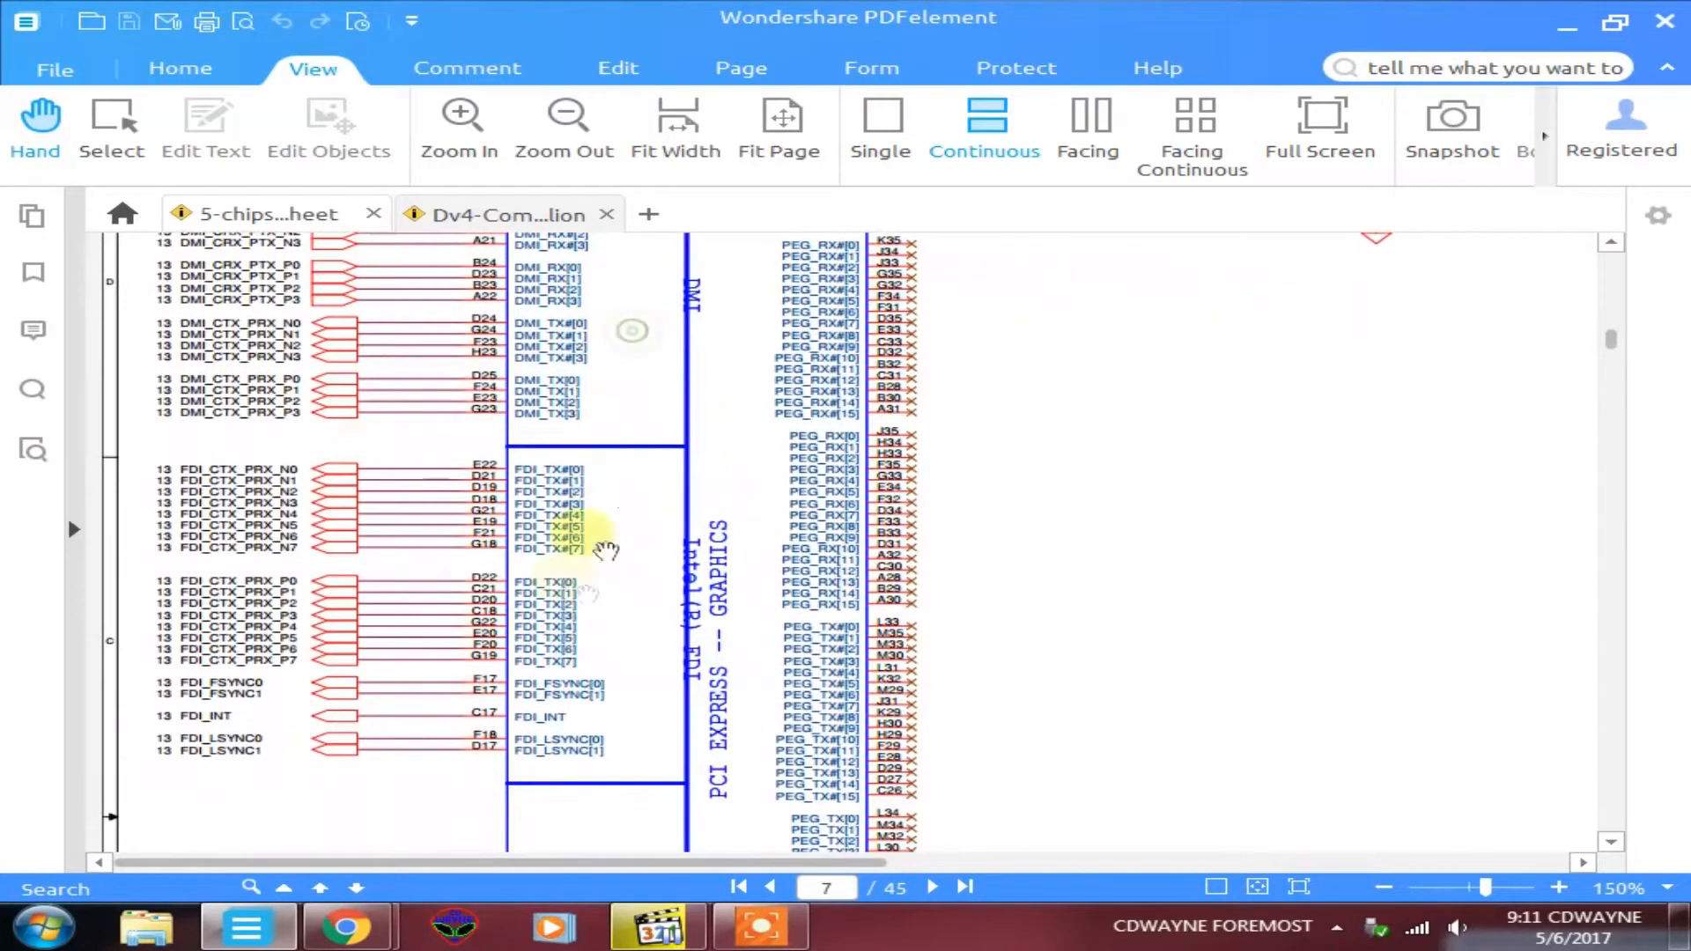
pyautogui.scroll(-3)
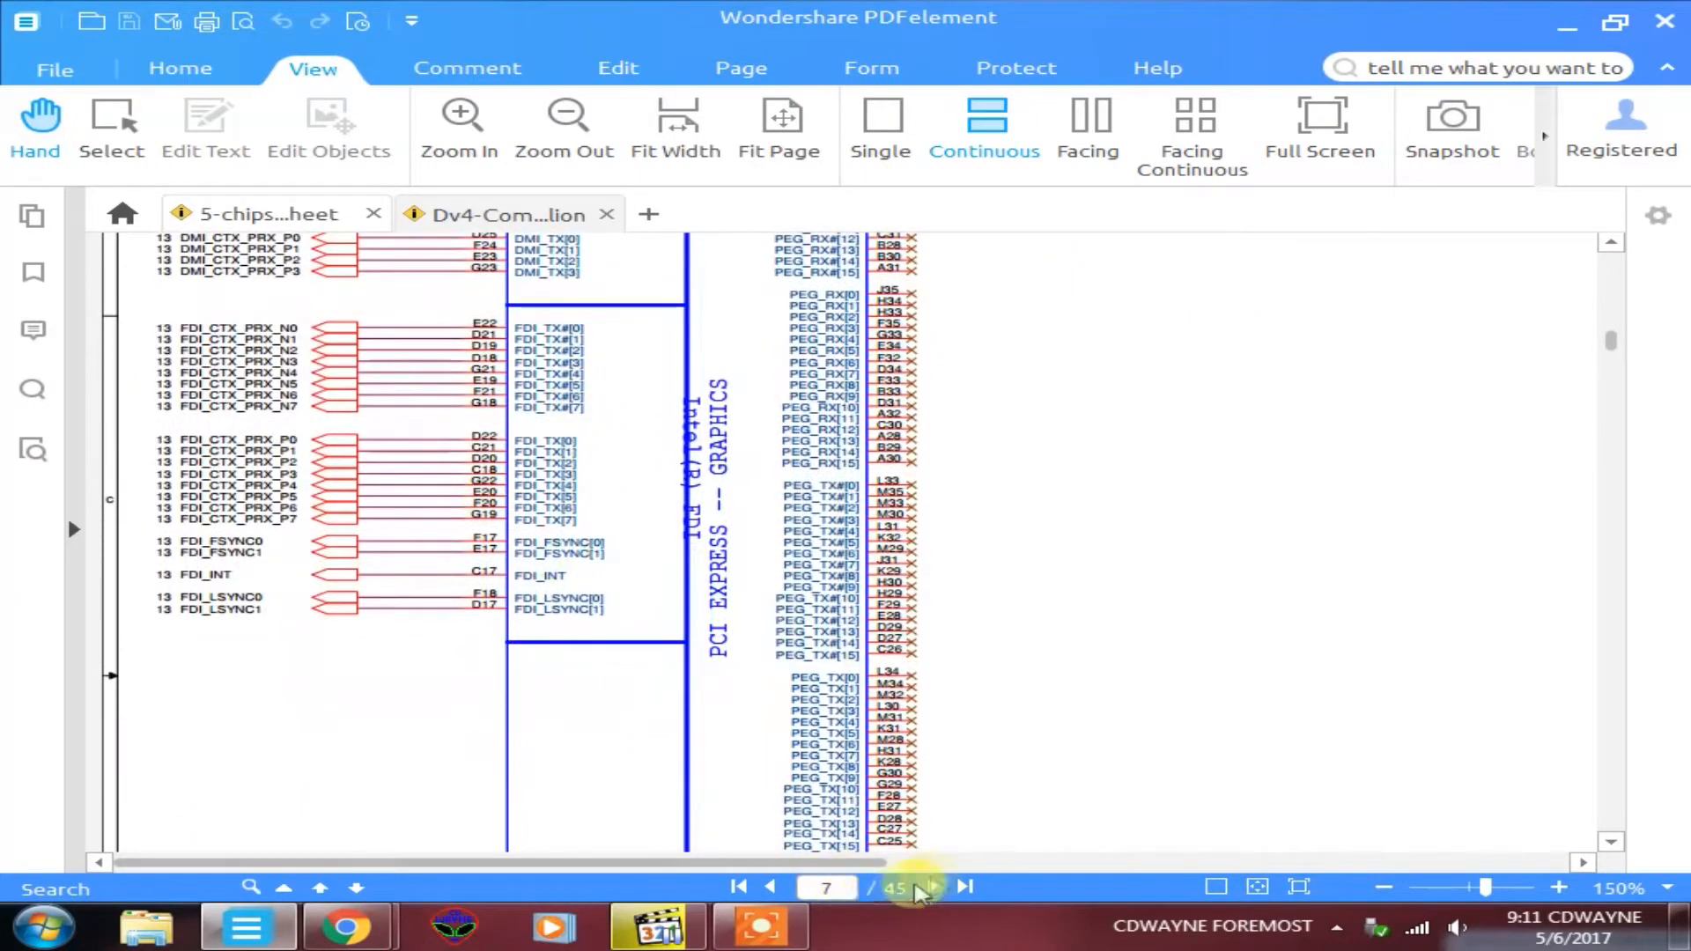
# - Advance to page 8 and scroll through the CPU's DDR system memory A pins toward page 9
pyautogui.click(933, 886)
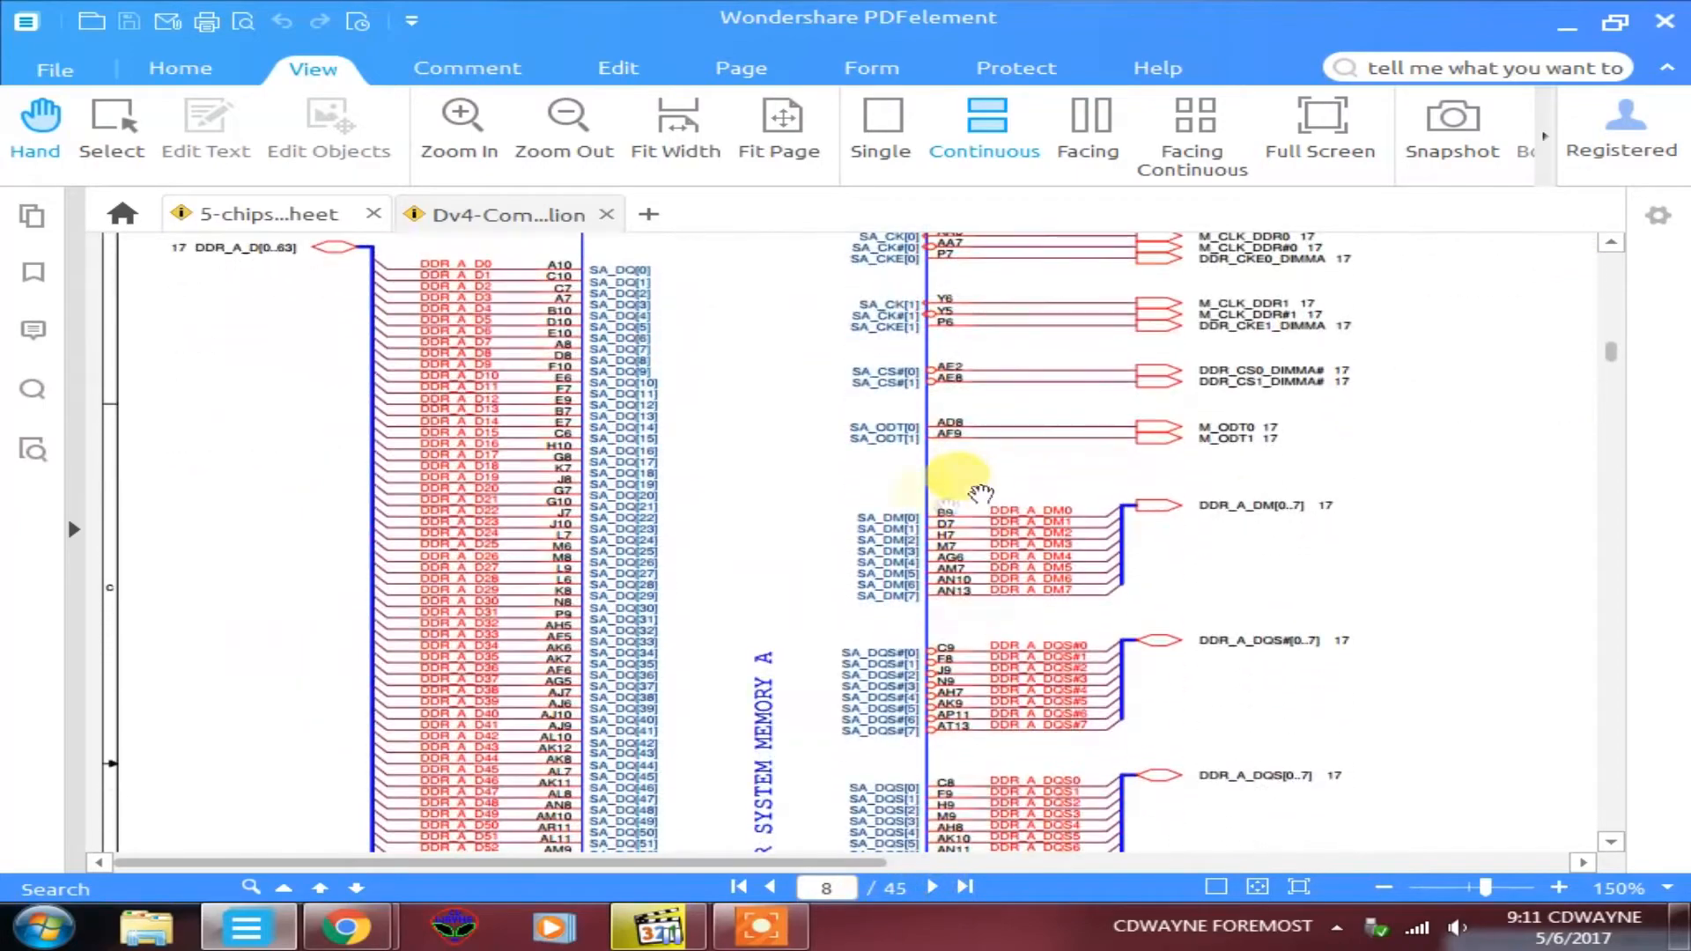
pyautogui.scroll(-3)
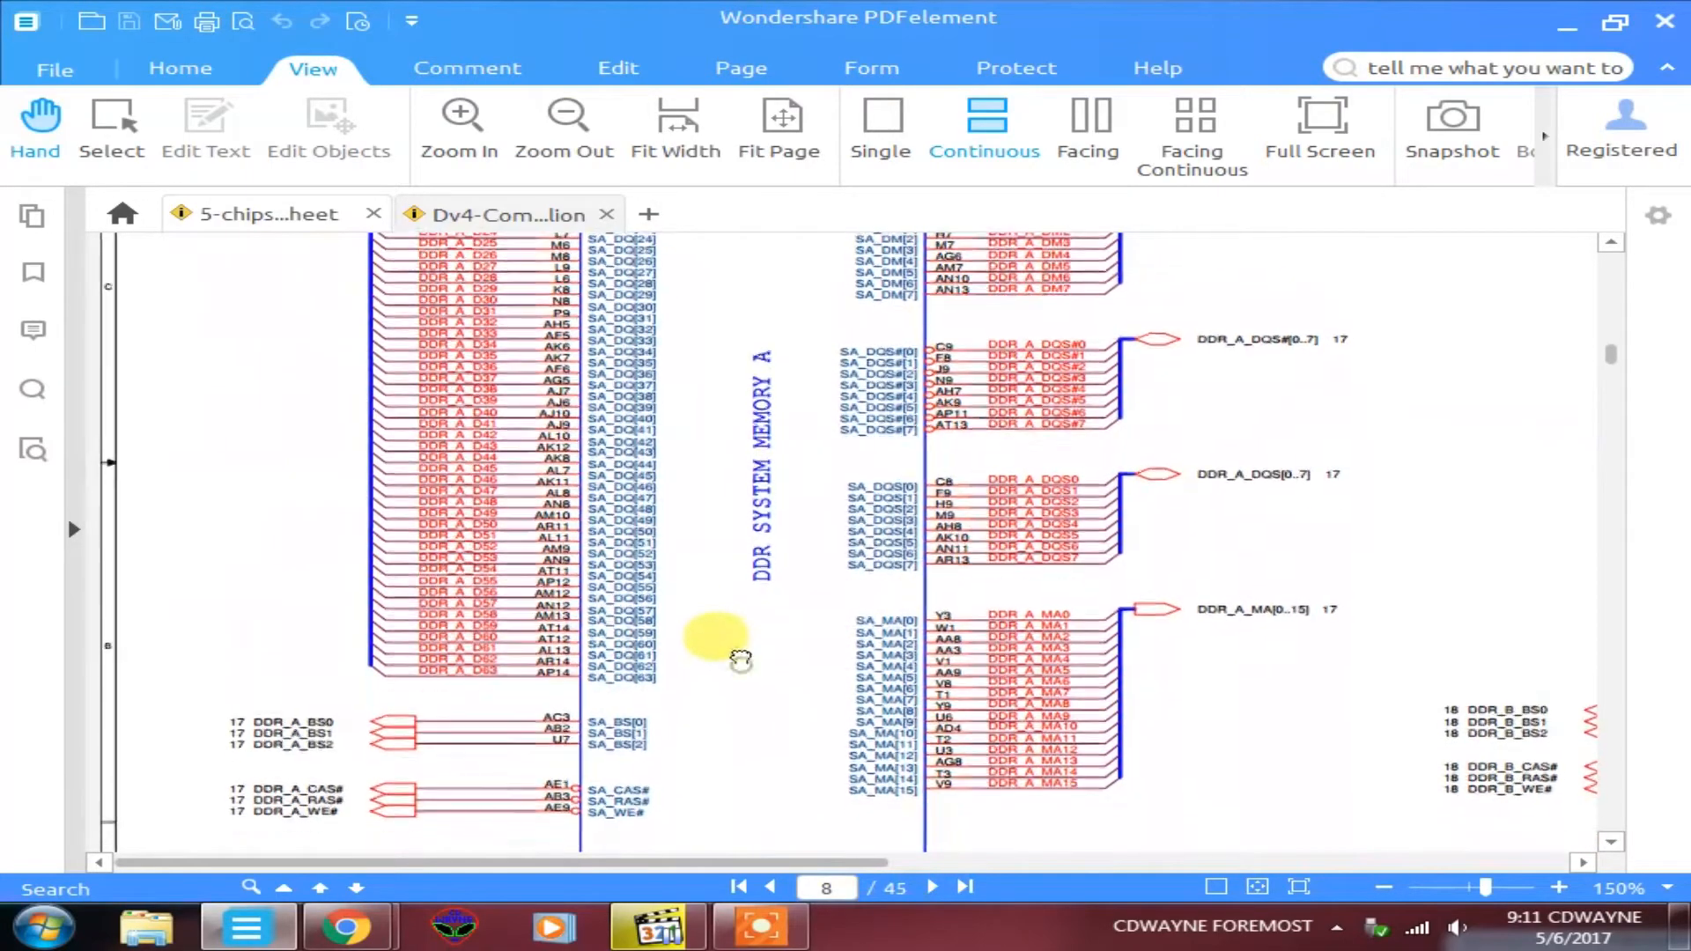
pyautogui.scroll(-3)
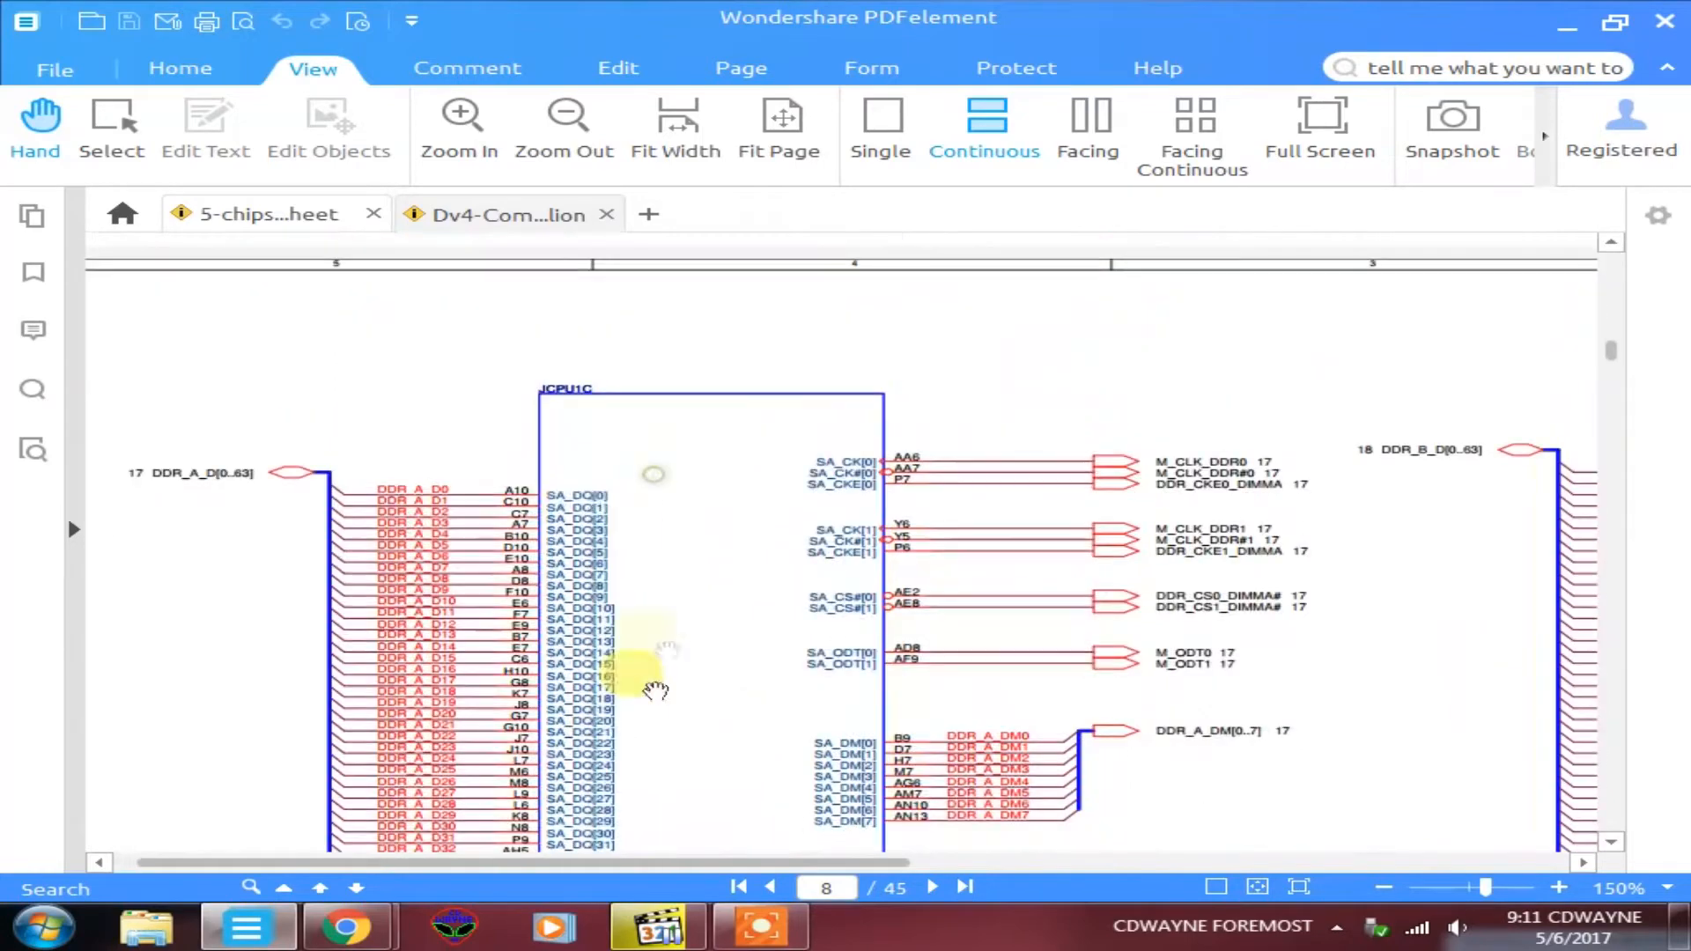
pyautogui.scroll(-3)
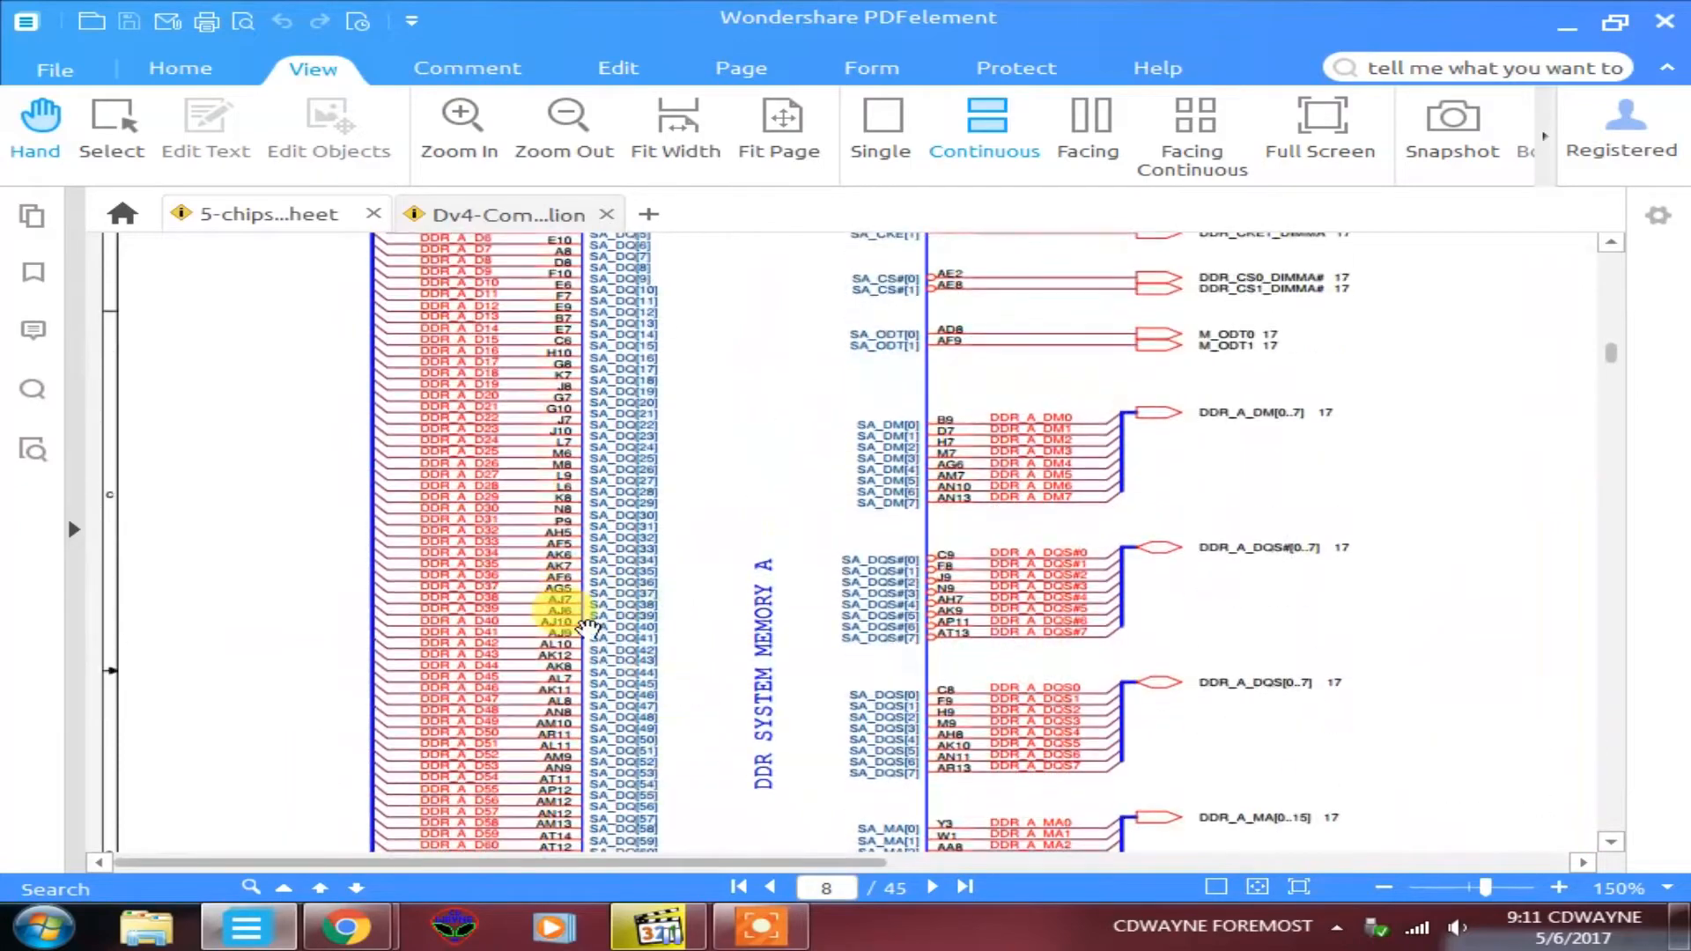
pyautogui.scroll(-3)
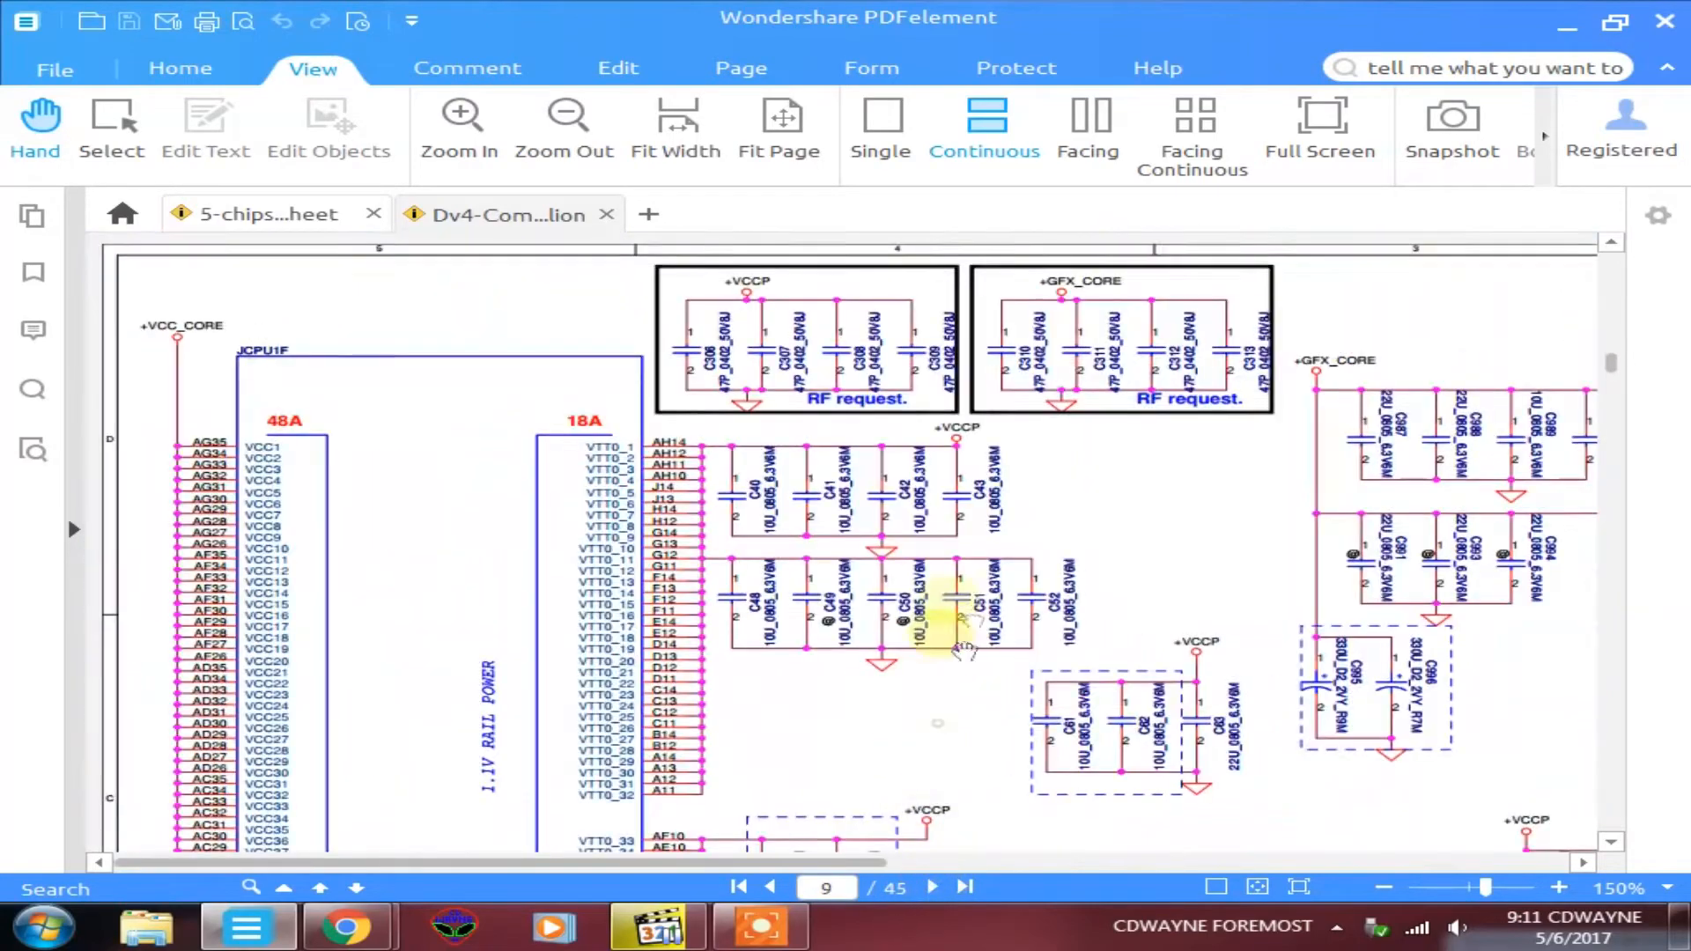
# - Scroll through the core power and ground pages, then step back two pages to page 7's FDI pins
pyautogui.scroll(-3)
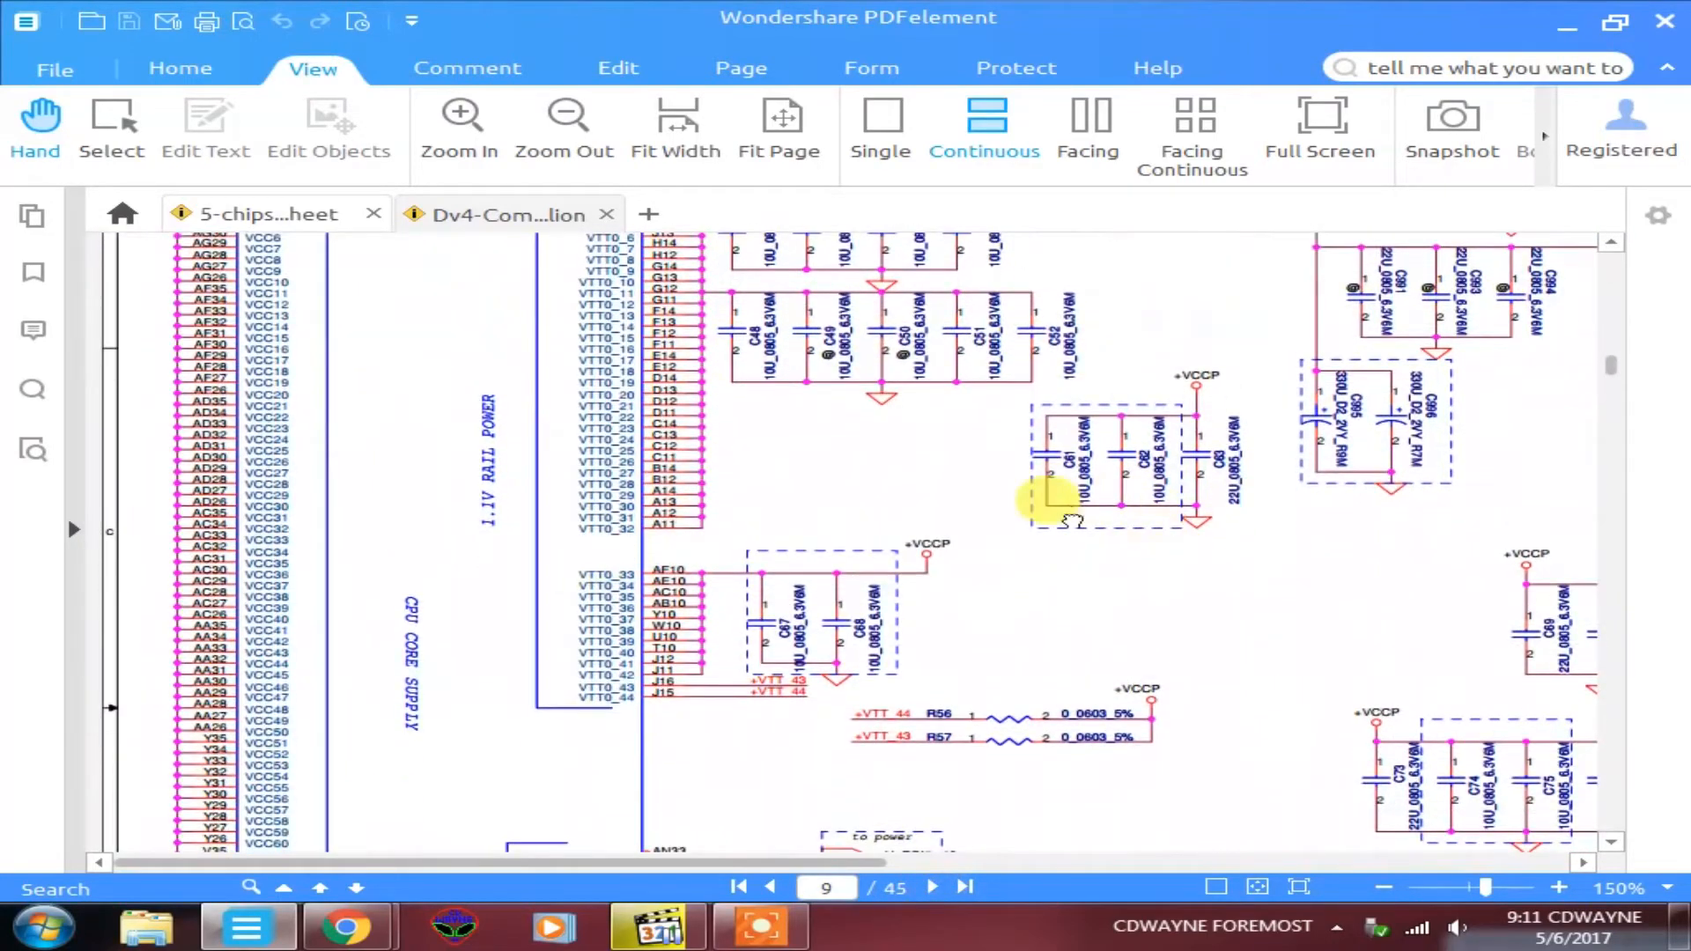
pyautogui.scroll(-3)
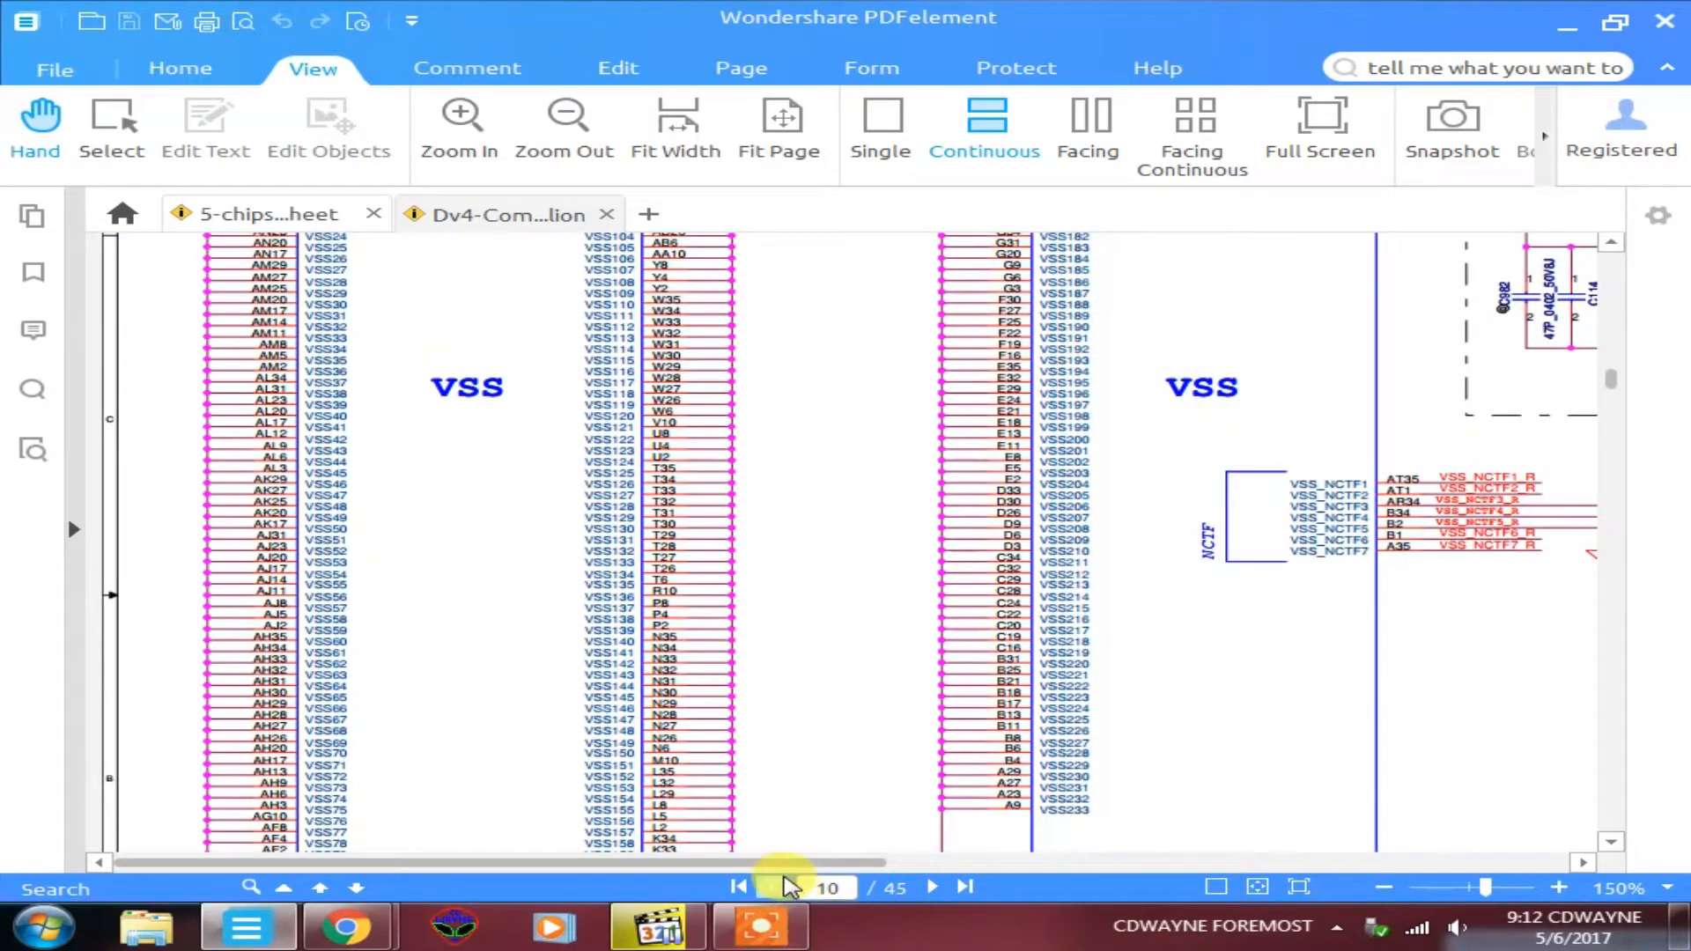
pyautogui.click(765, 886)
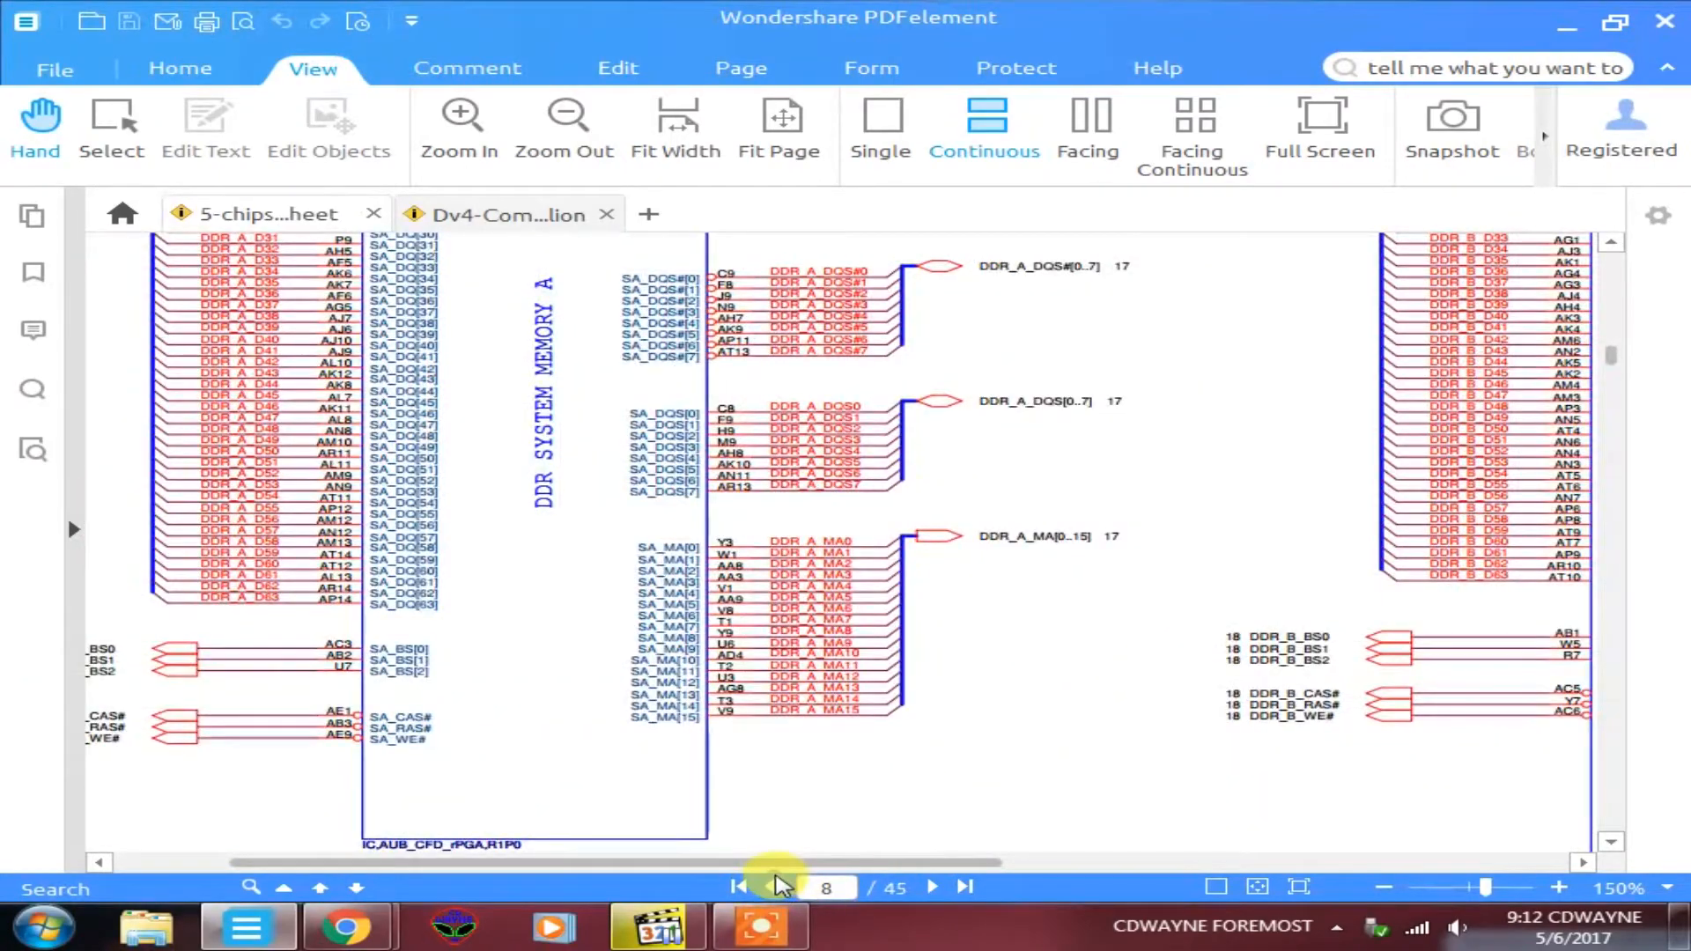
pyautogui.click(775, 888)
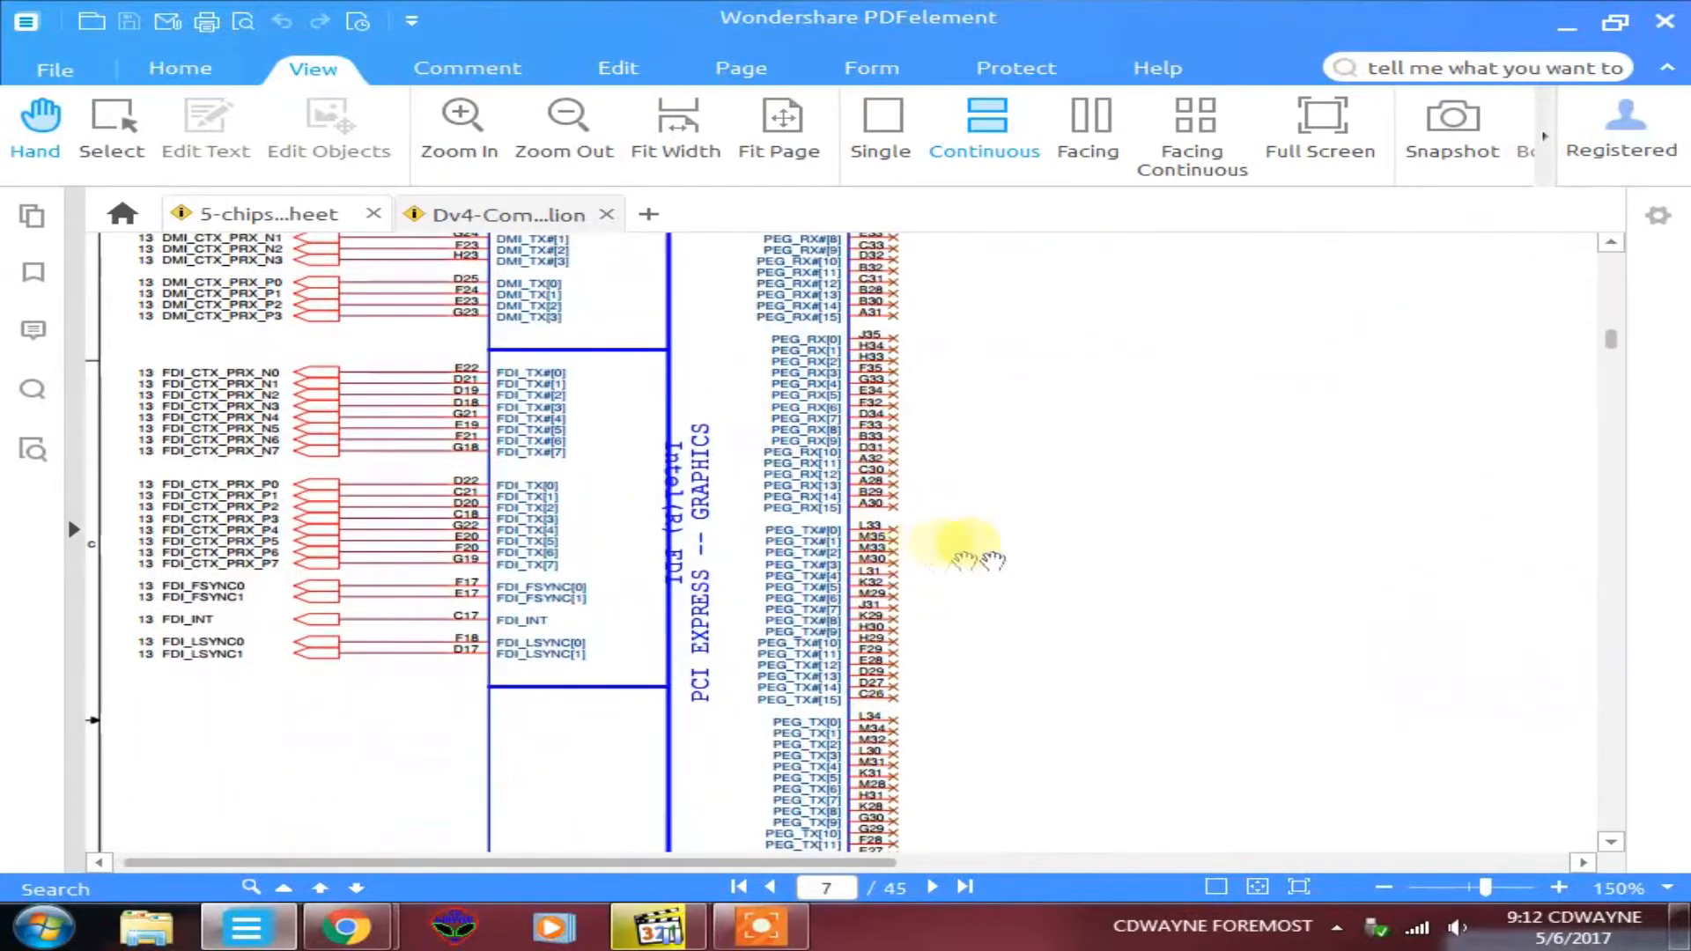
pyautogui.moveTo(753, 492)
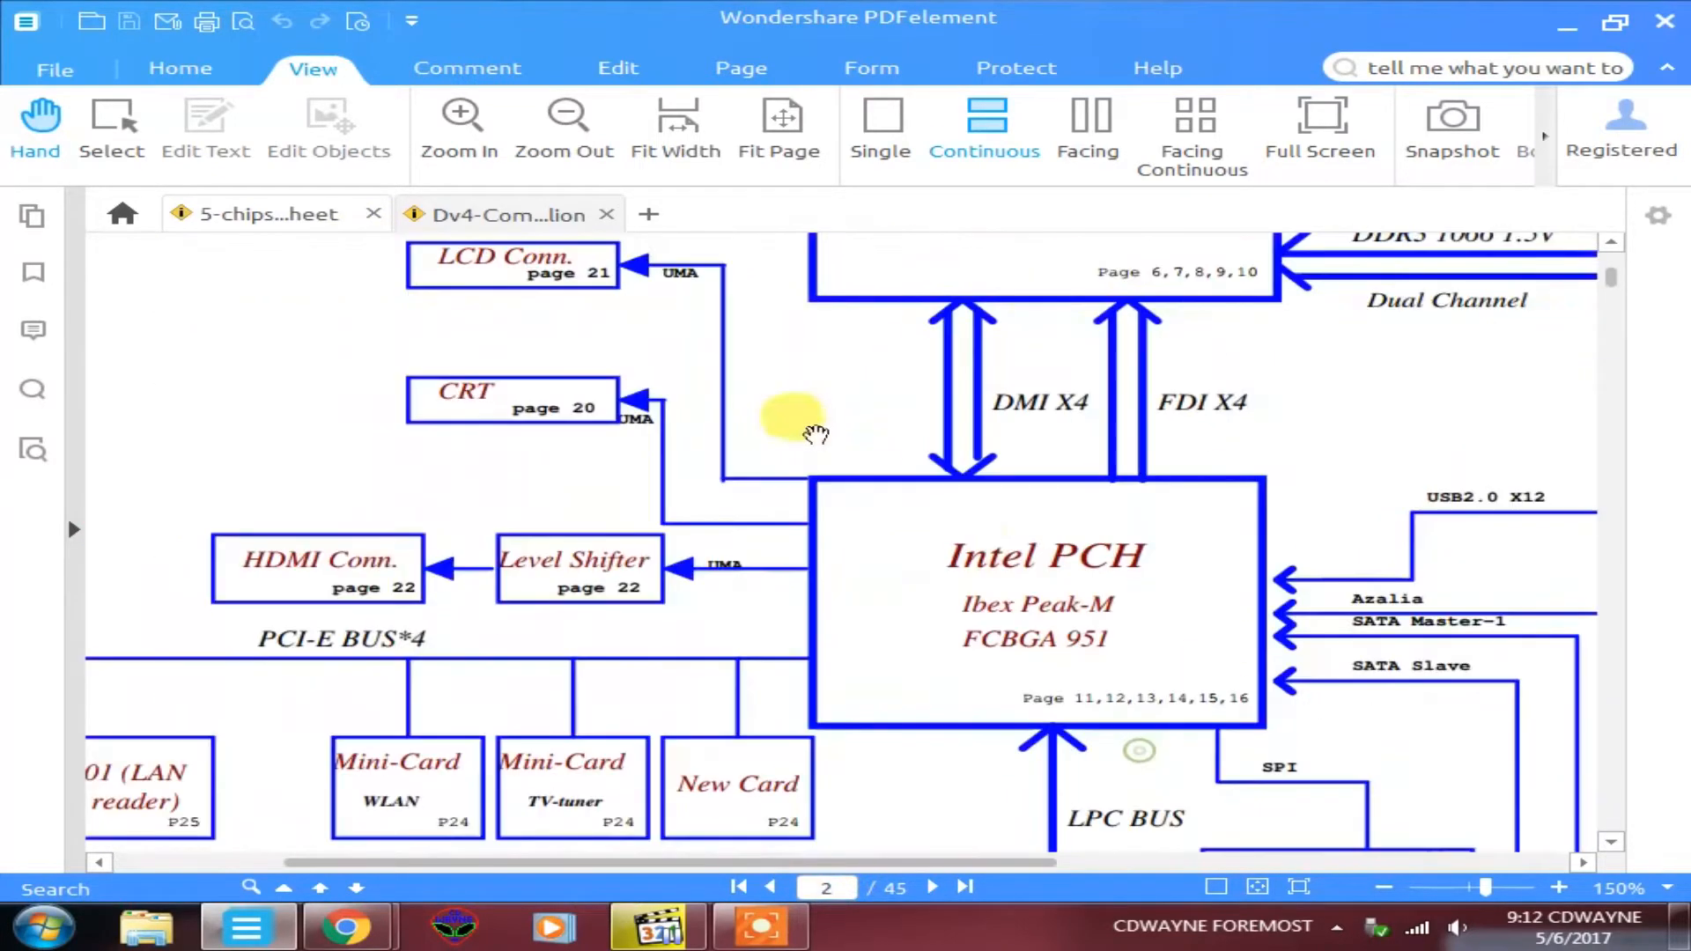
pyautogui.moveTo(909, 451)
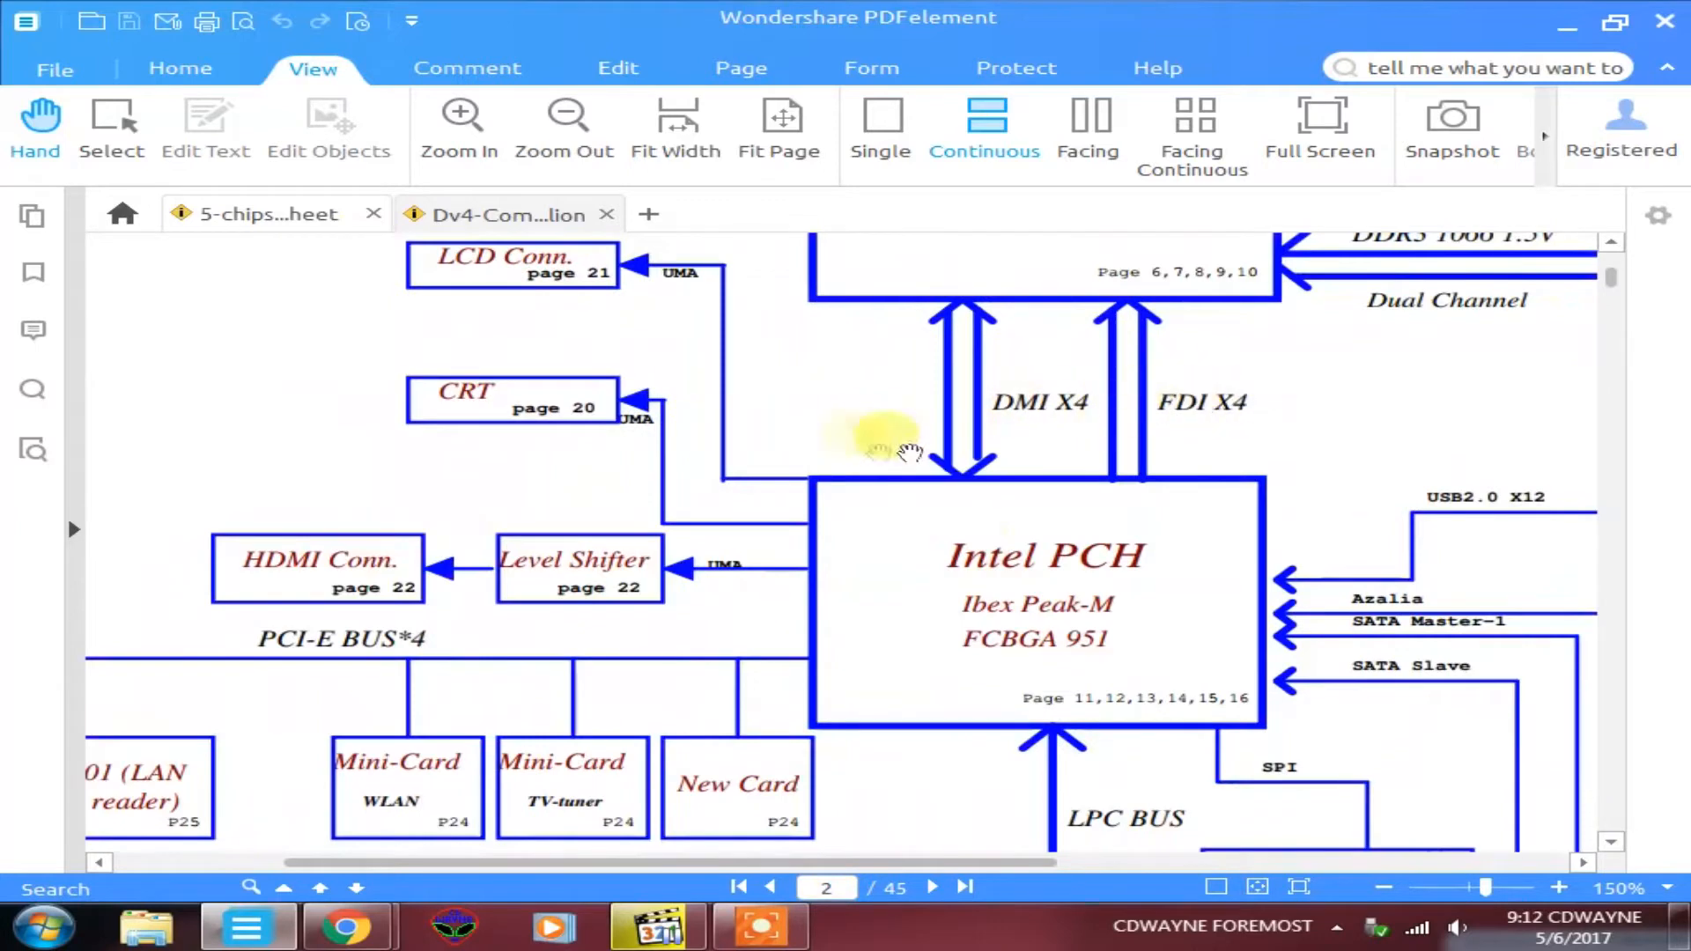
pyautogui.moveTo(1210, 399)
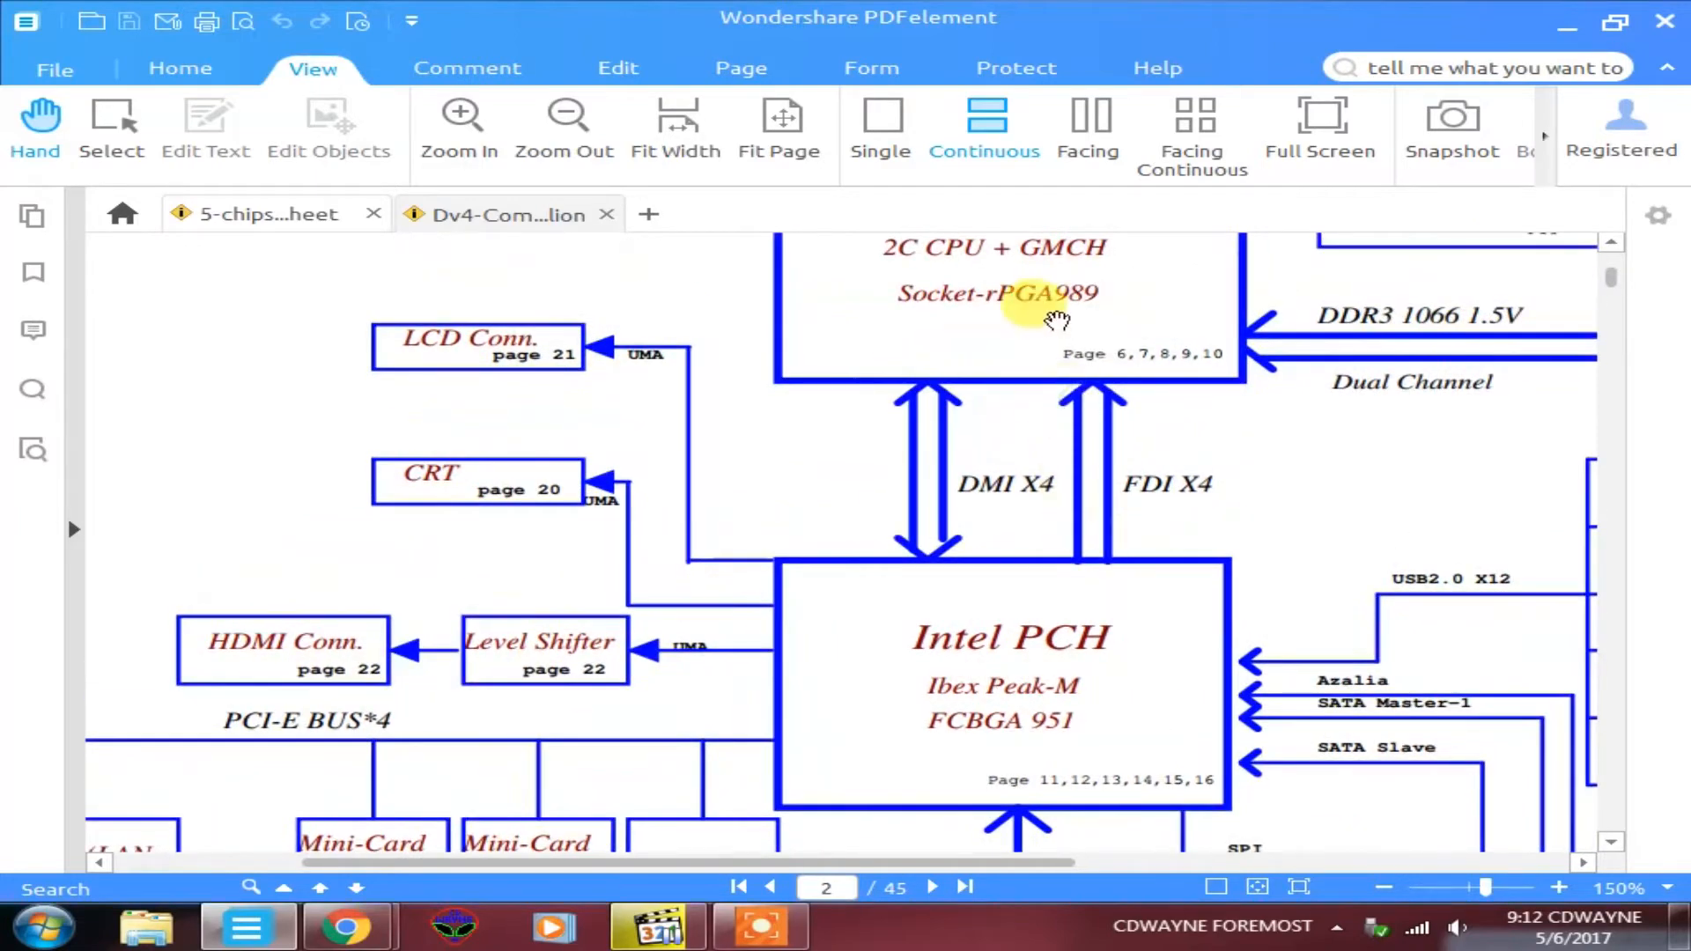
pyautogui.moveTo(923, 611)
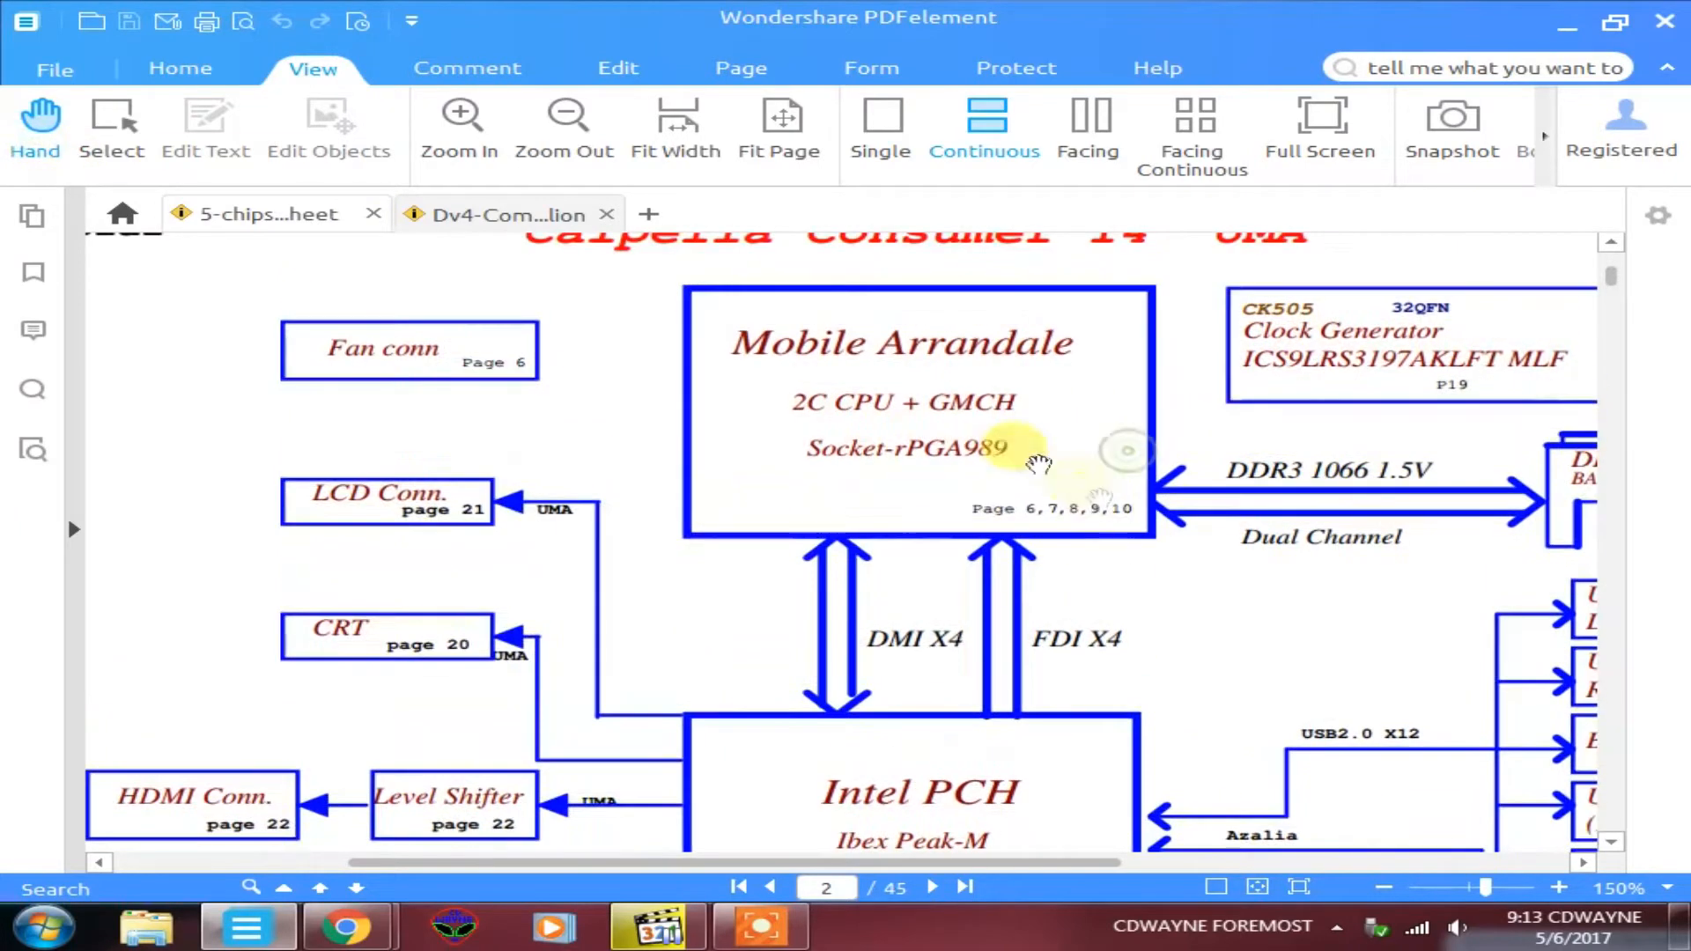
pyautogui.moveTo(940, 414)
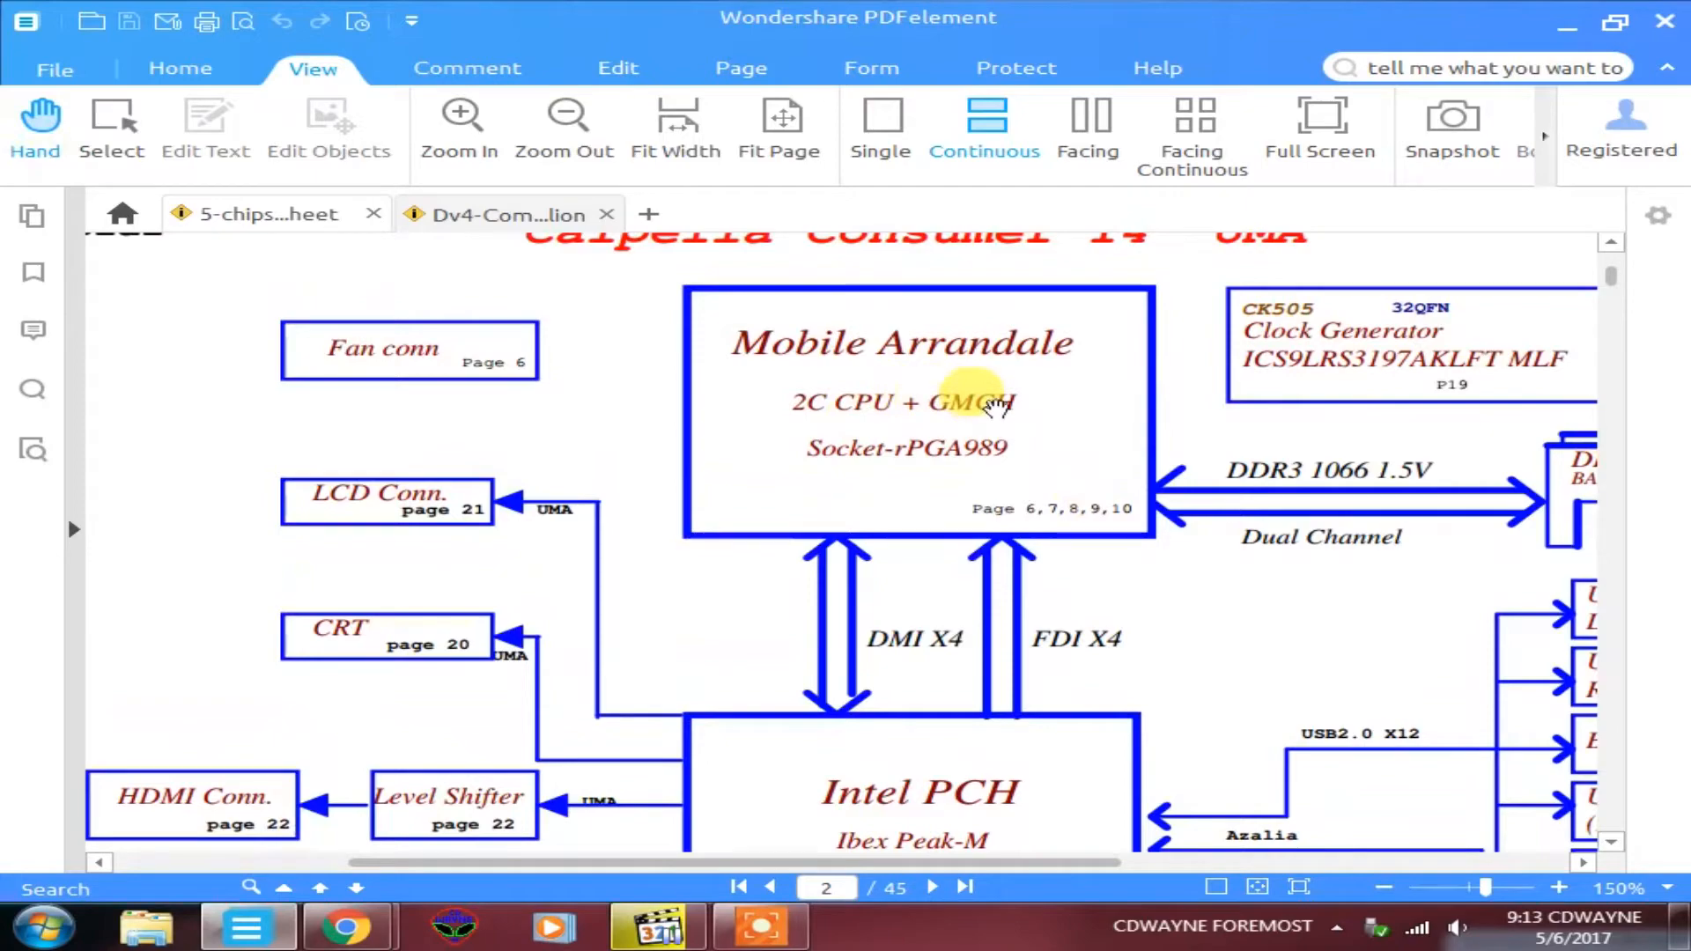
# - Scroll around the Mobile Arrandale and Intel PCH Ibex Peak-M blocks on page 2
pyautogui.scroll(-3)
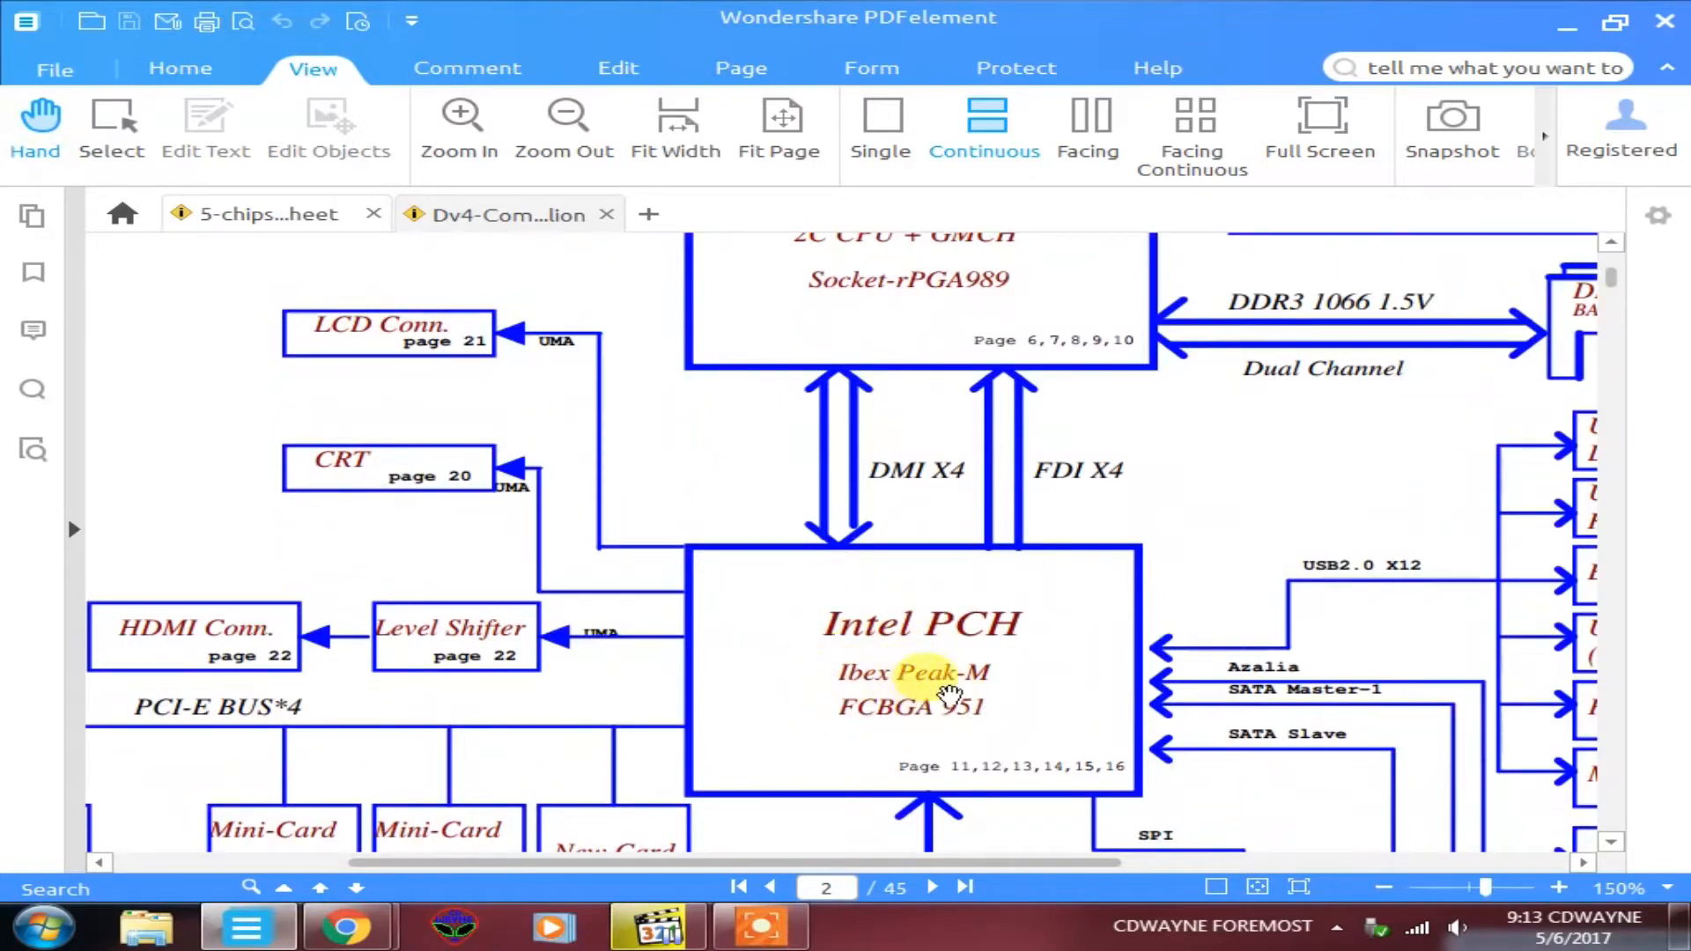
pyautogui.moveTo(926, 697)
pyautogui.write('6')
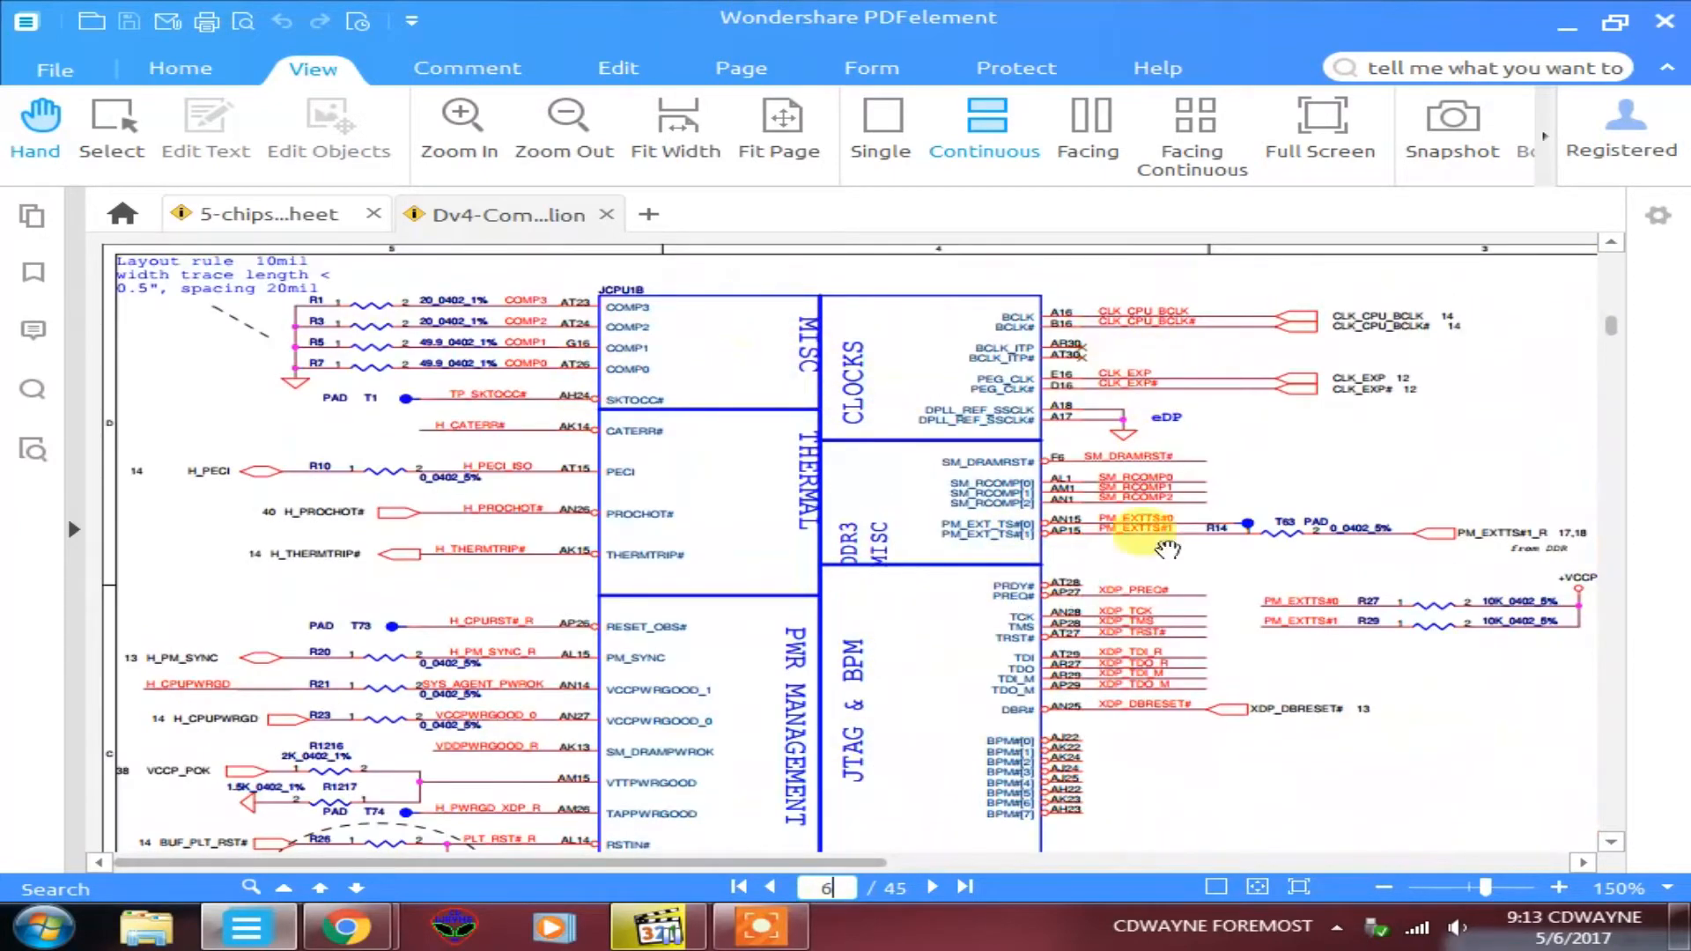
# - Move to page 7 at 200% and scroll to the FDI_TX, FDI_FSYNC, FDI_INT and FDI_LSYNC pins
pyautogui.scroll(-3)
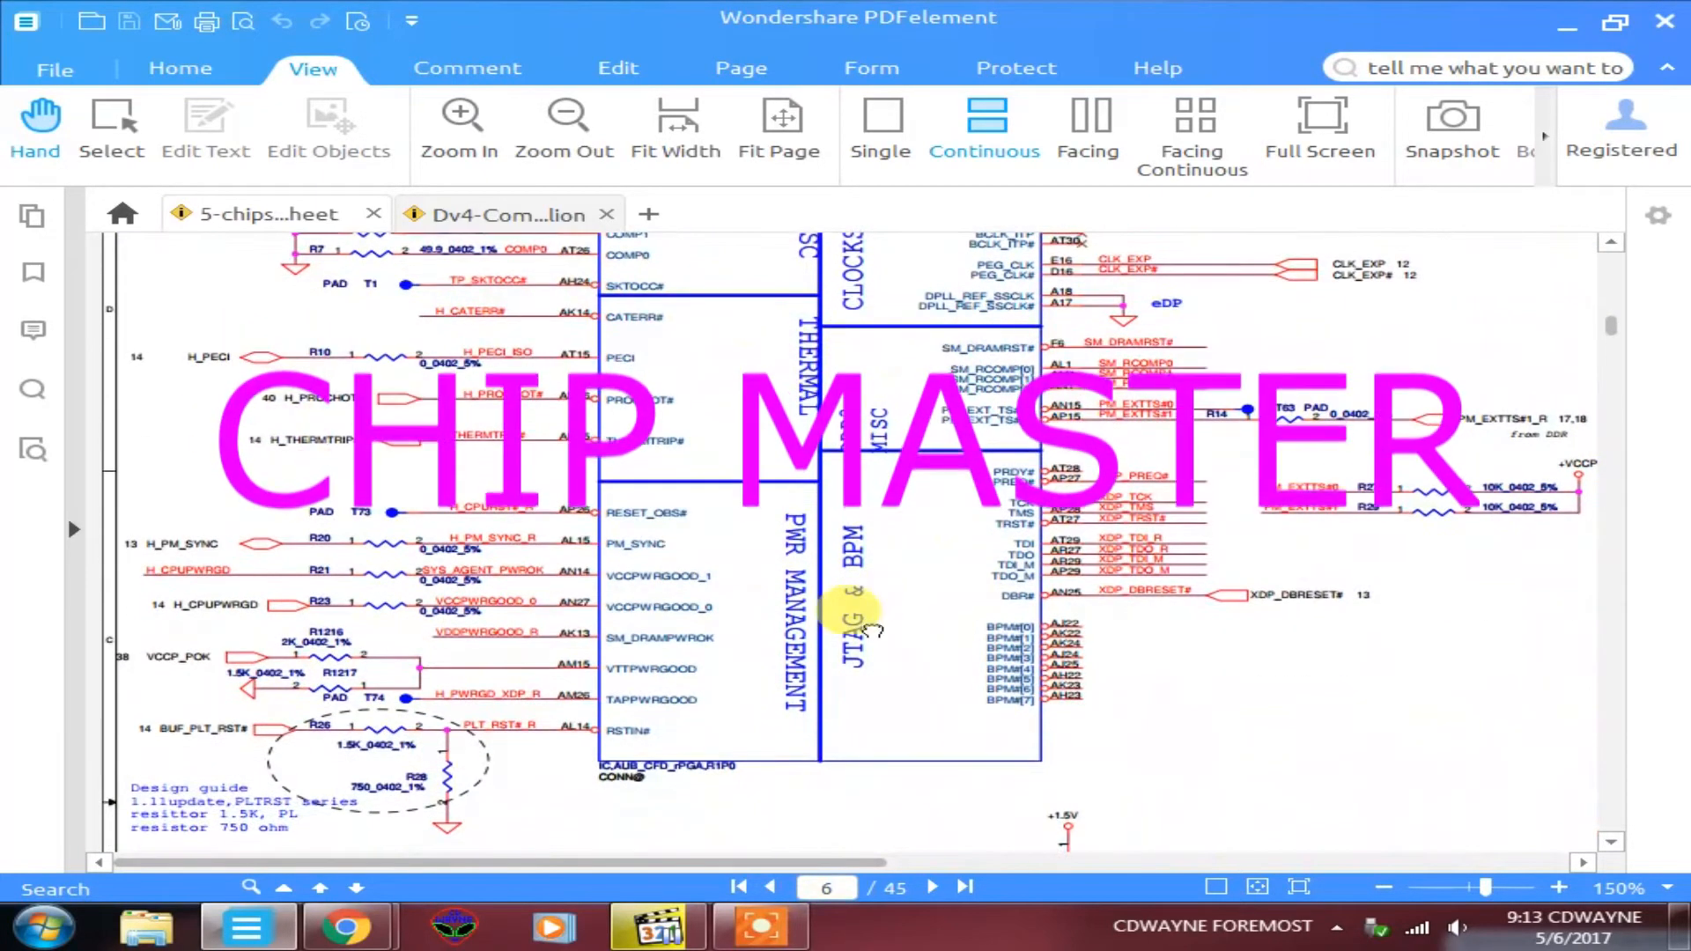
pyautogui.scroll(-3)
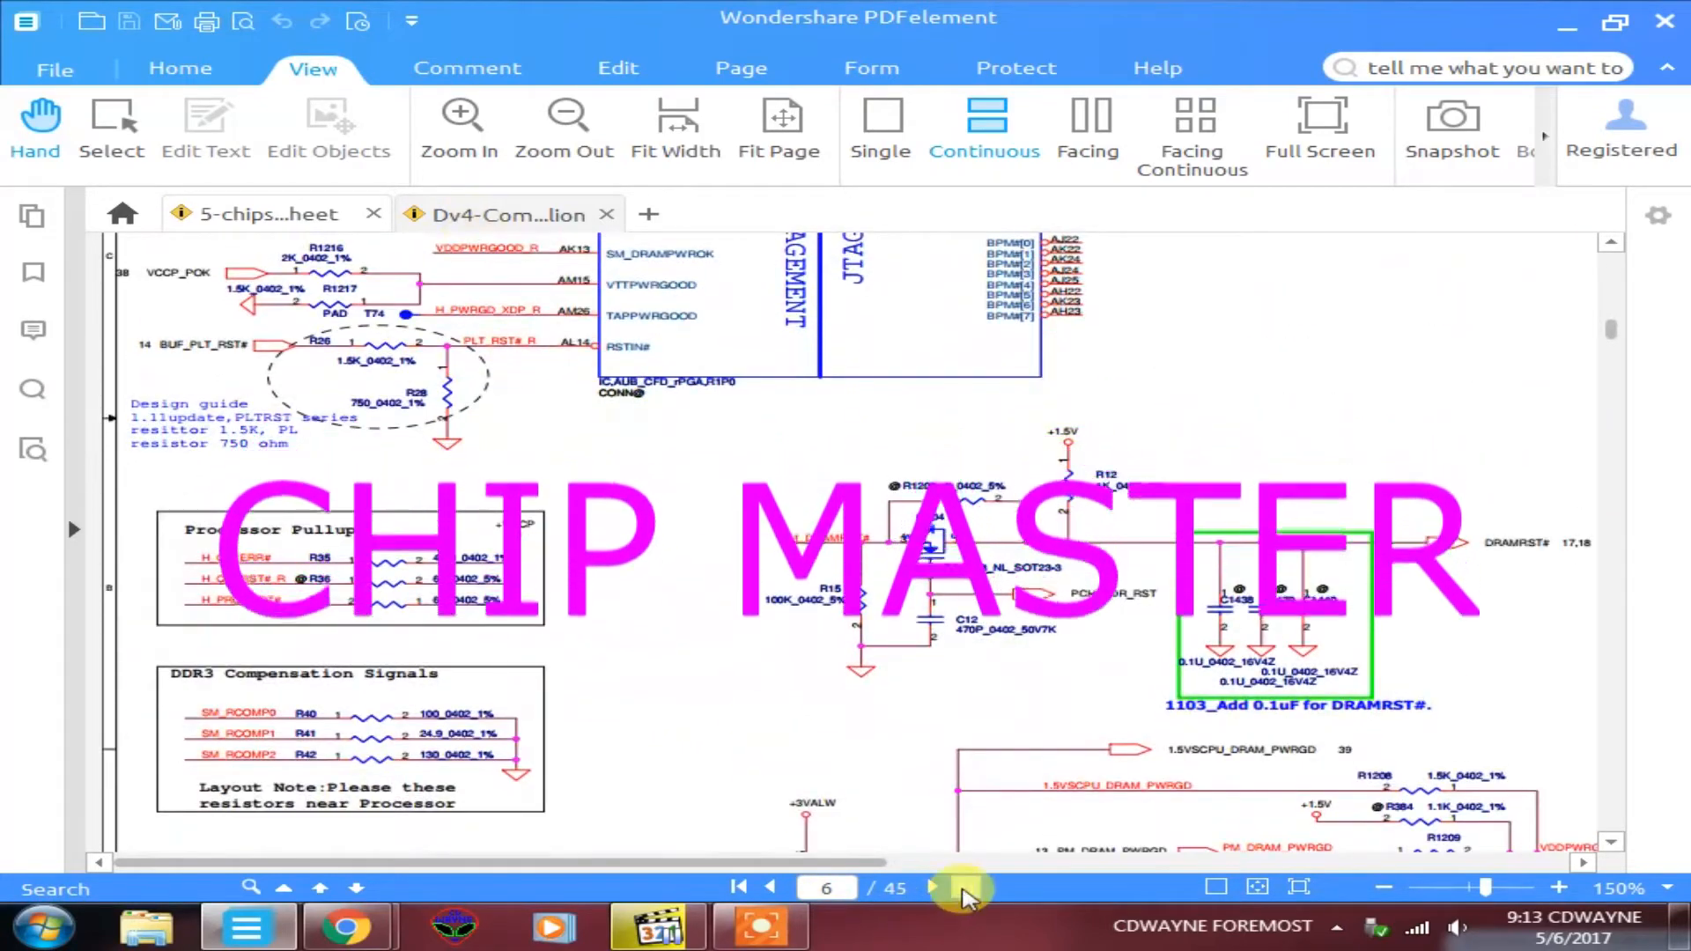
pyautogui.click(943, 886)
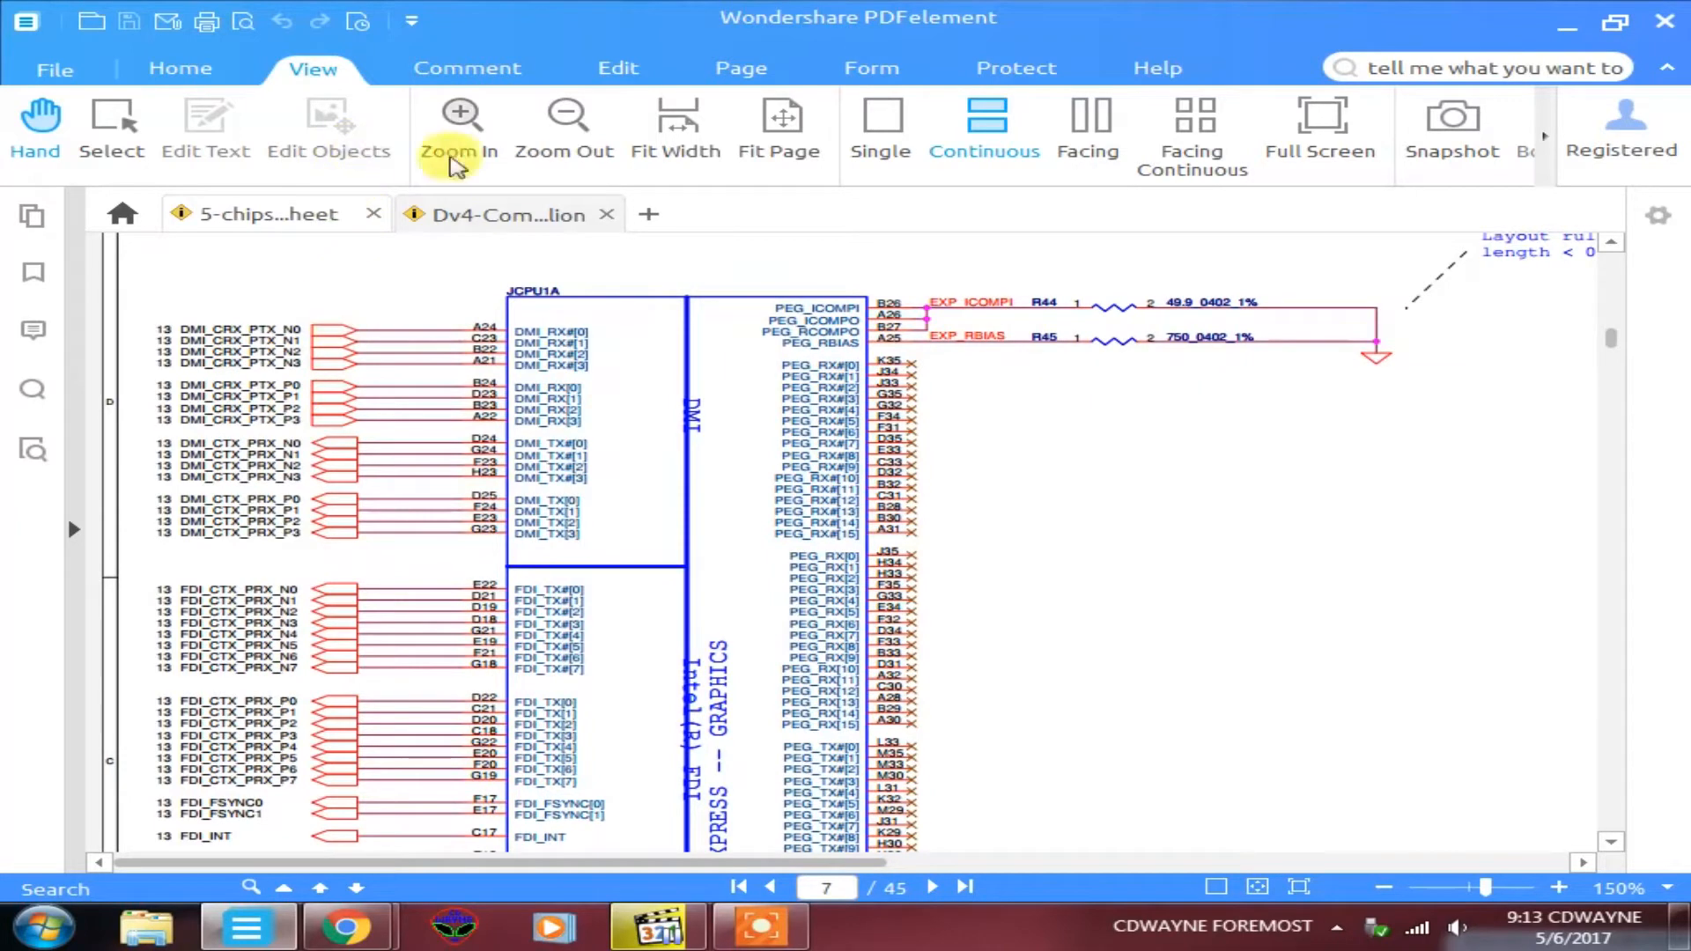
pyautogui.click(459, 113)
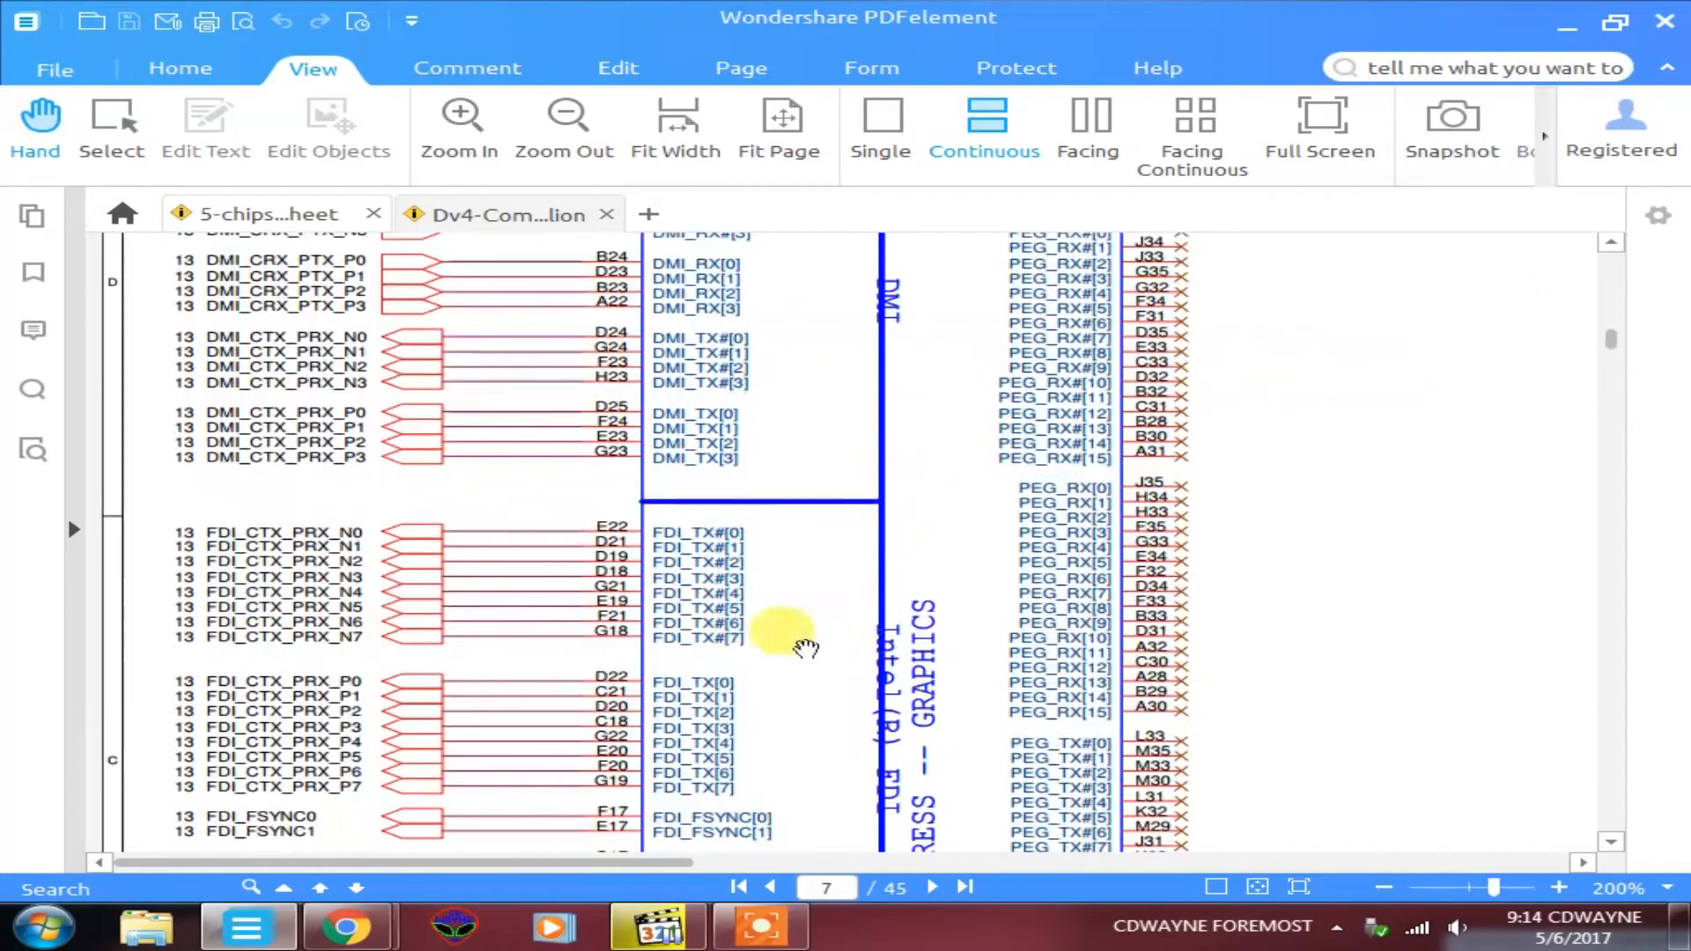
pyautogui.scroll(-3)
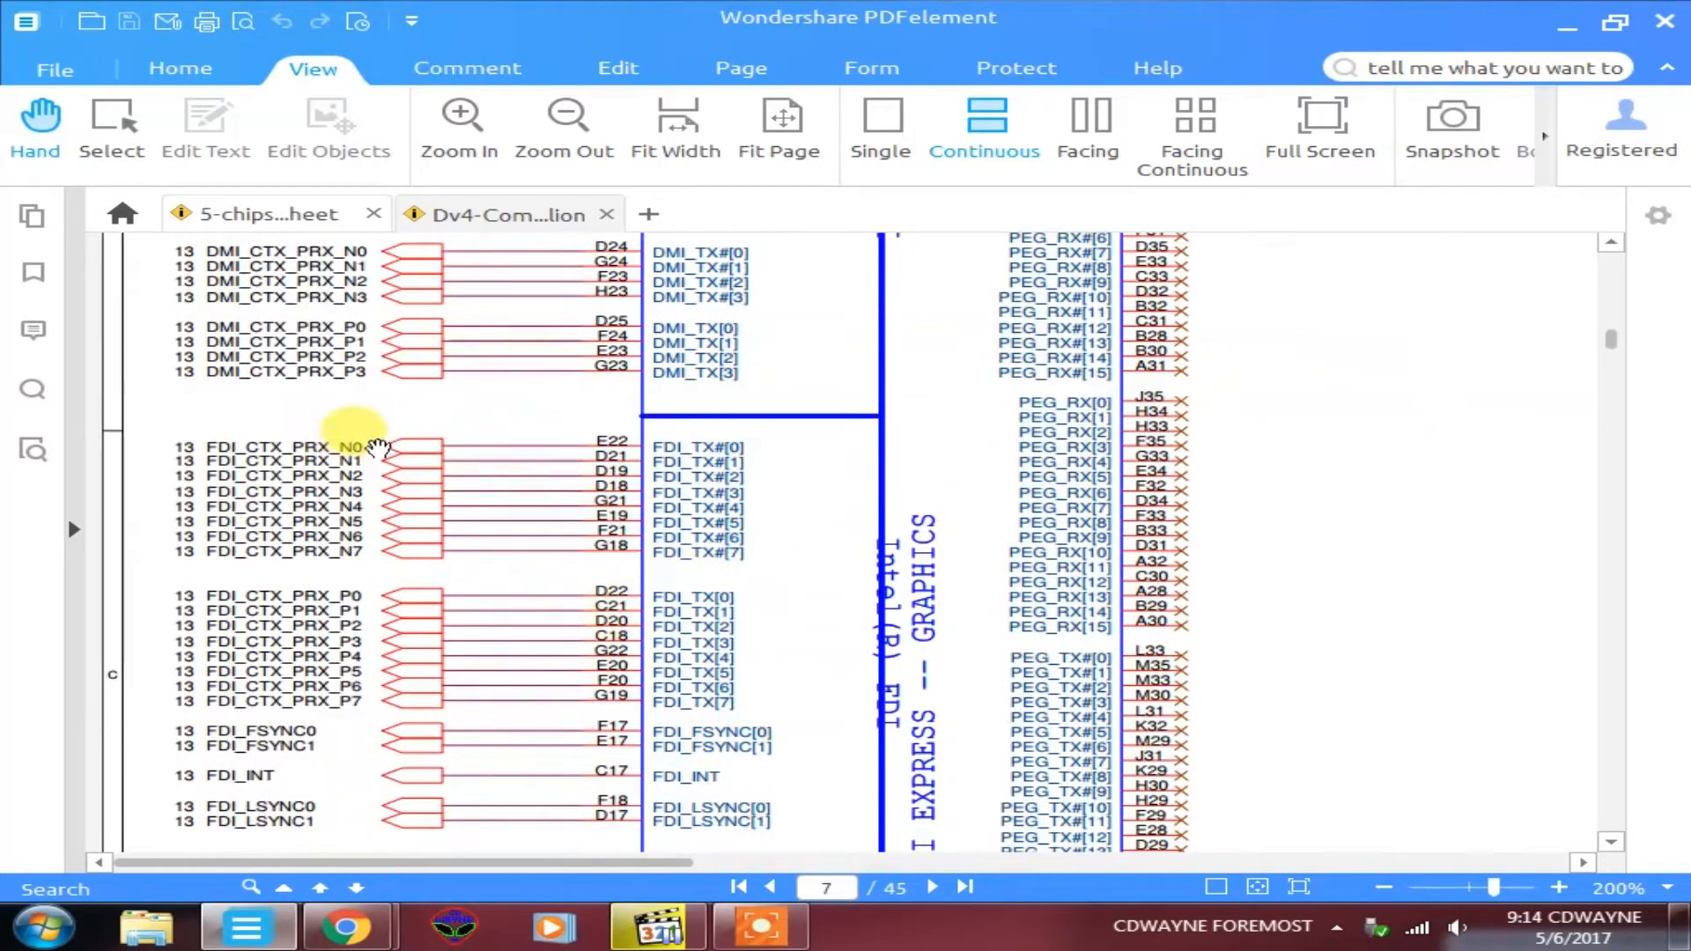
pyautogui.moveTo(409, 451)
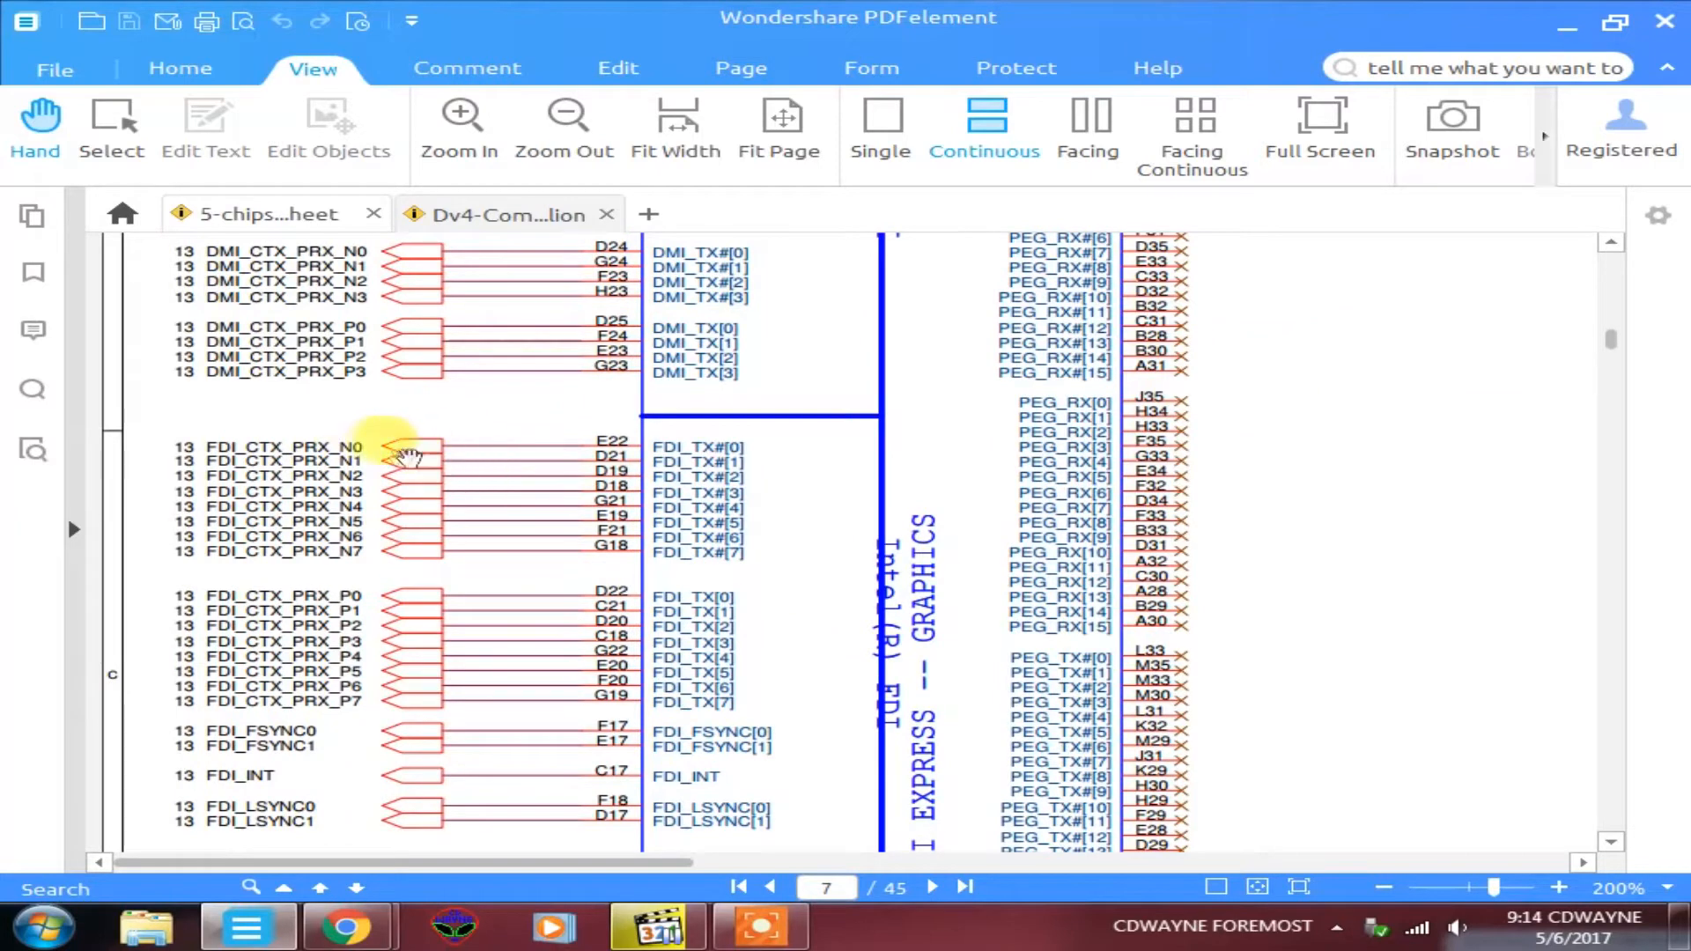
pyautogui.moveTo(421, 551)
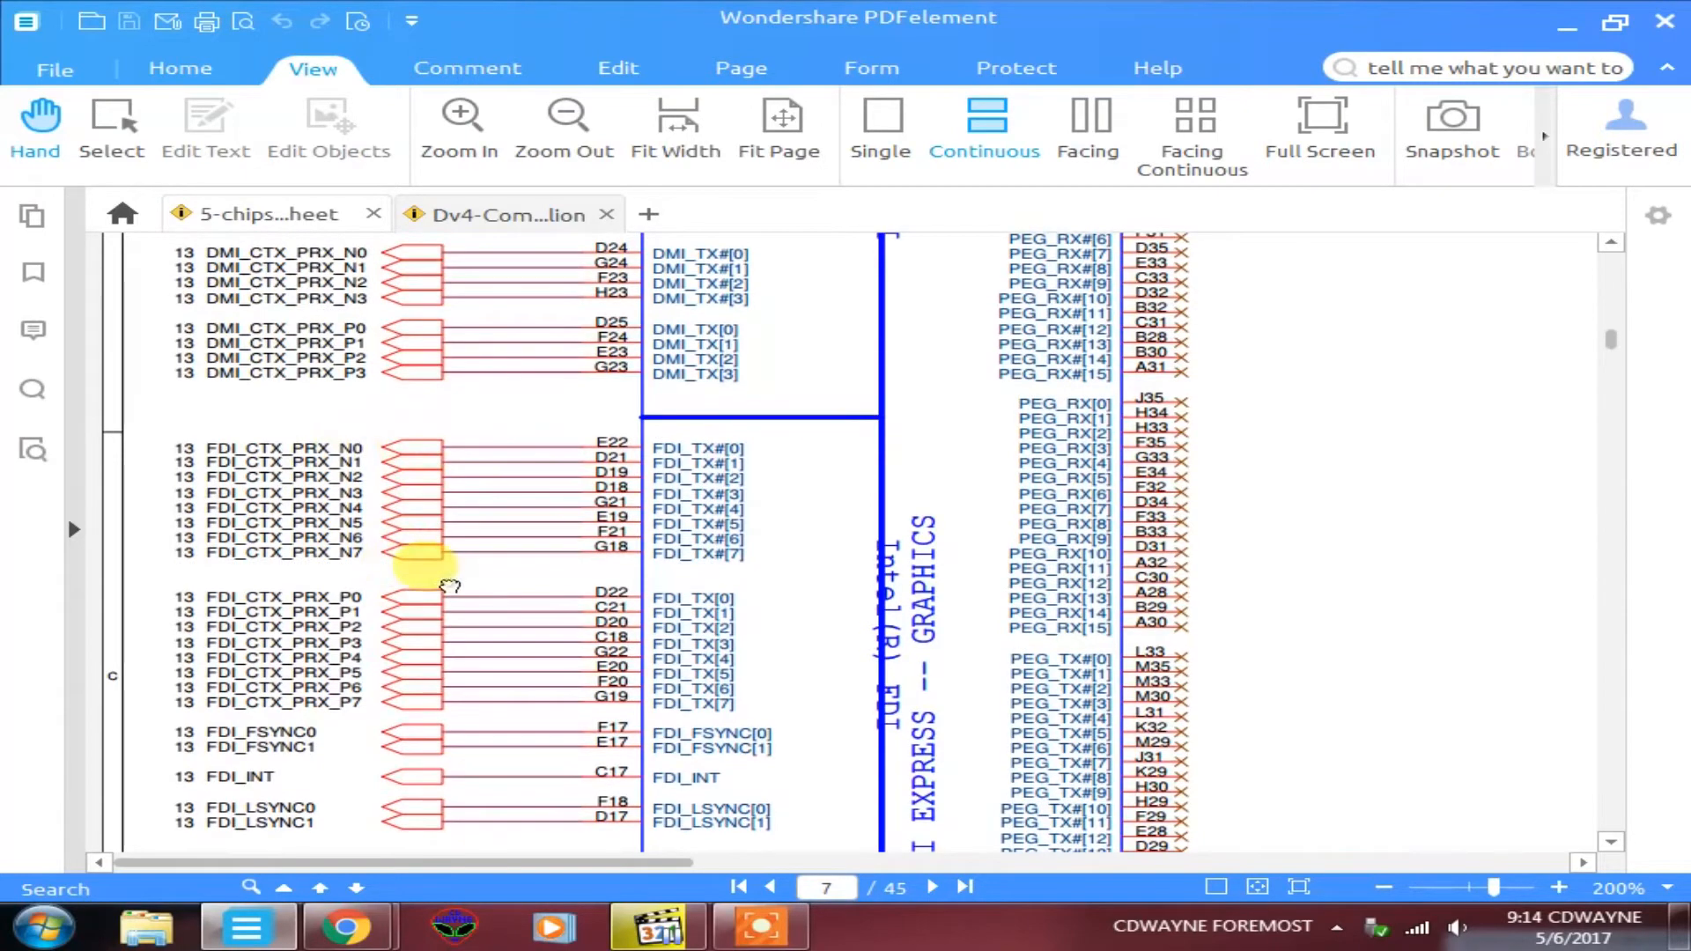
pyautogui.scroll(-3)
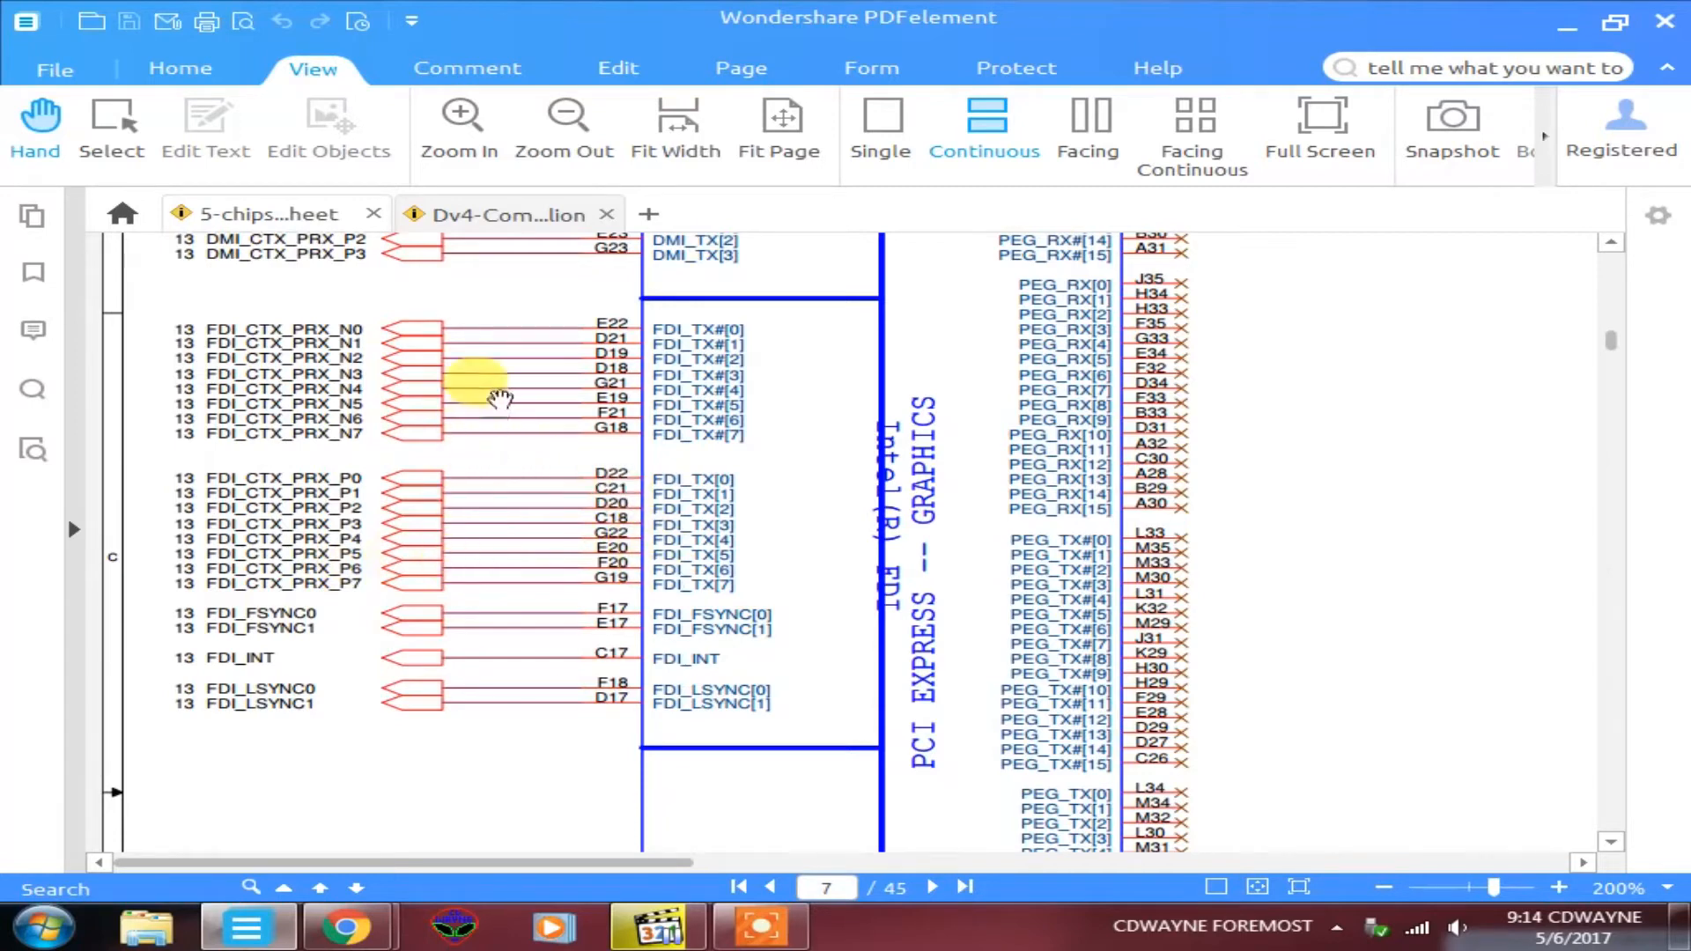
pyautogui.moveTo(474, 382)
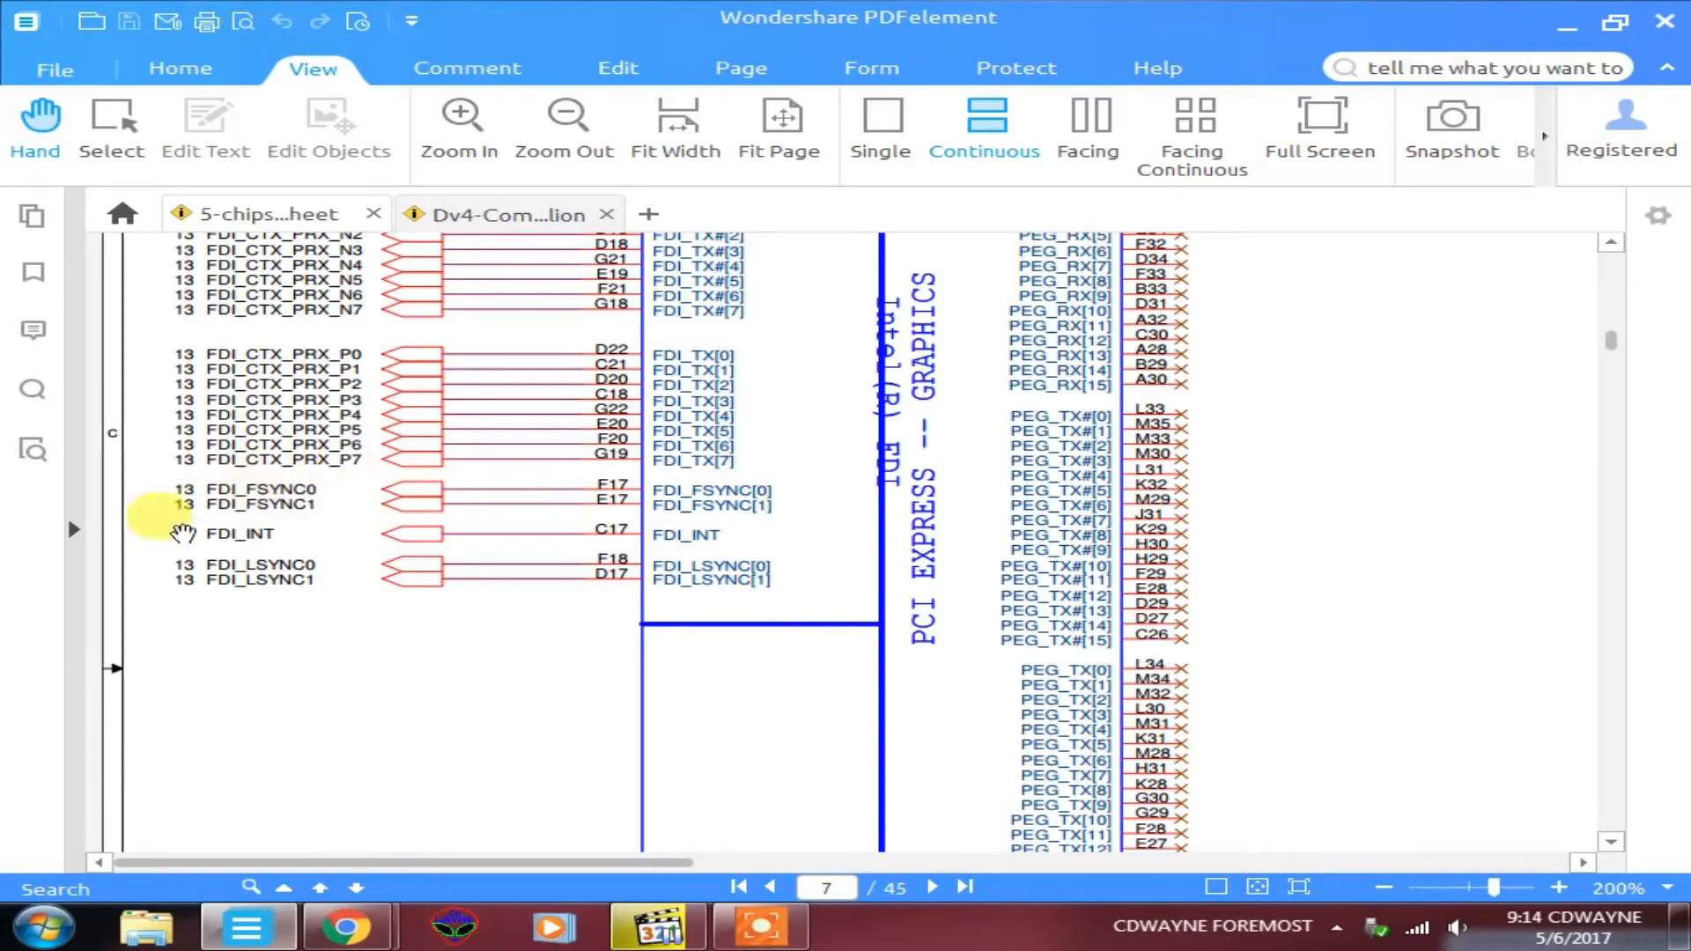
pyautogui.moveTo(363, 497)
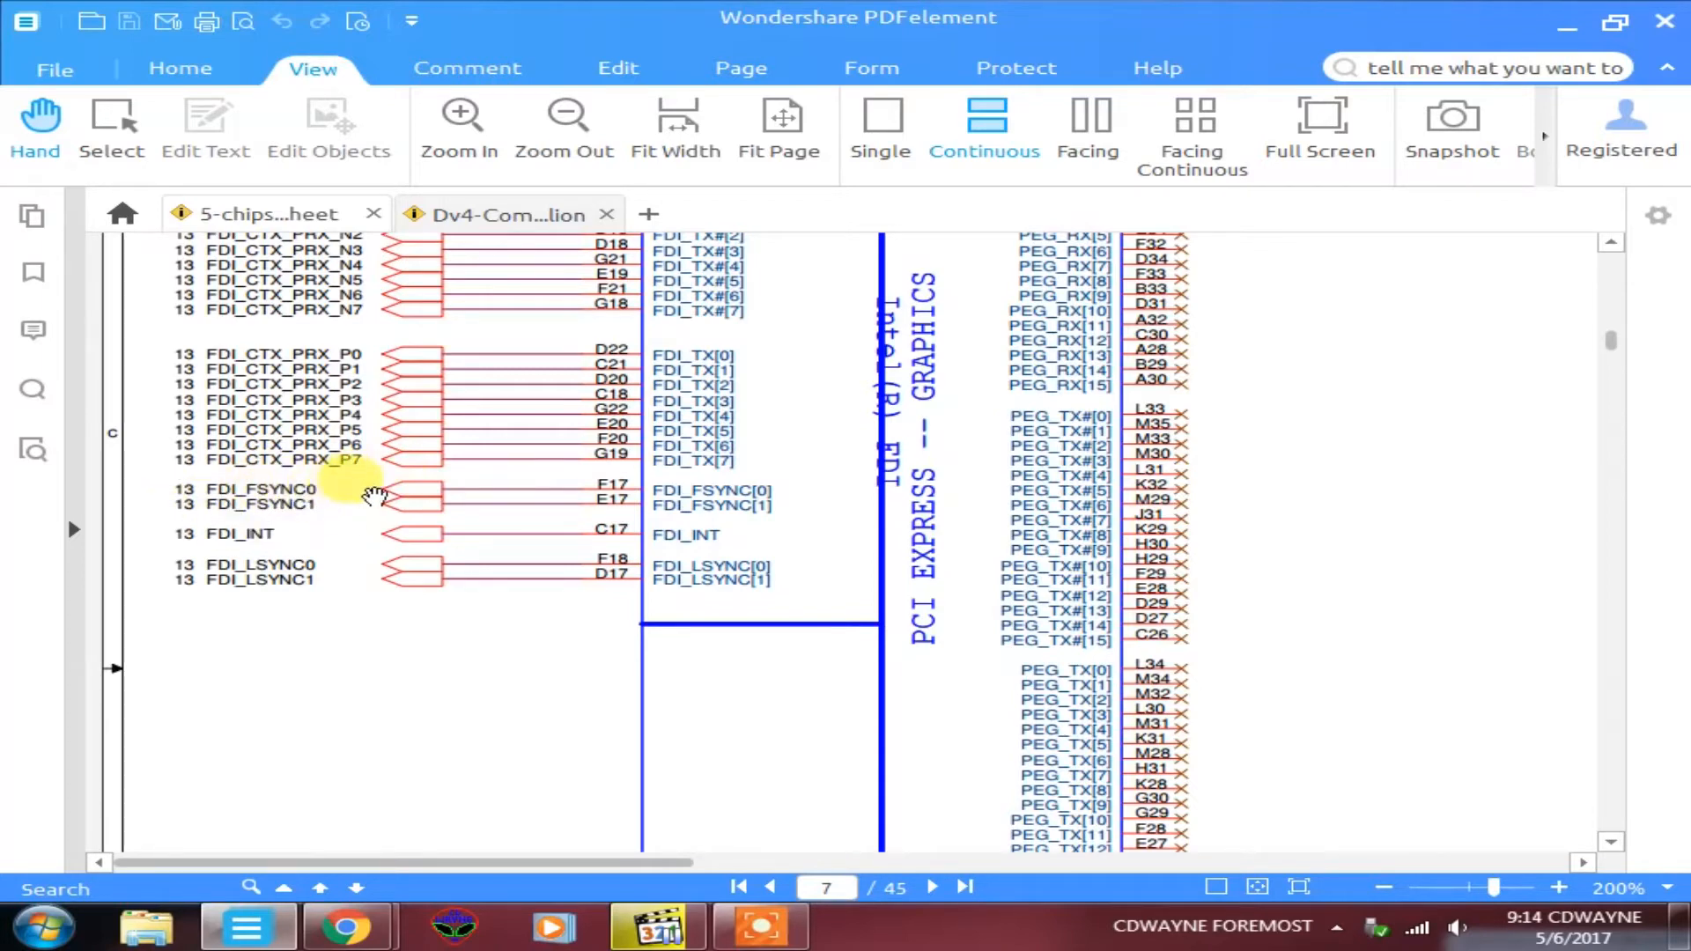
pyautogui.moveTo(398, 597)
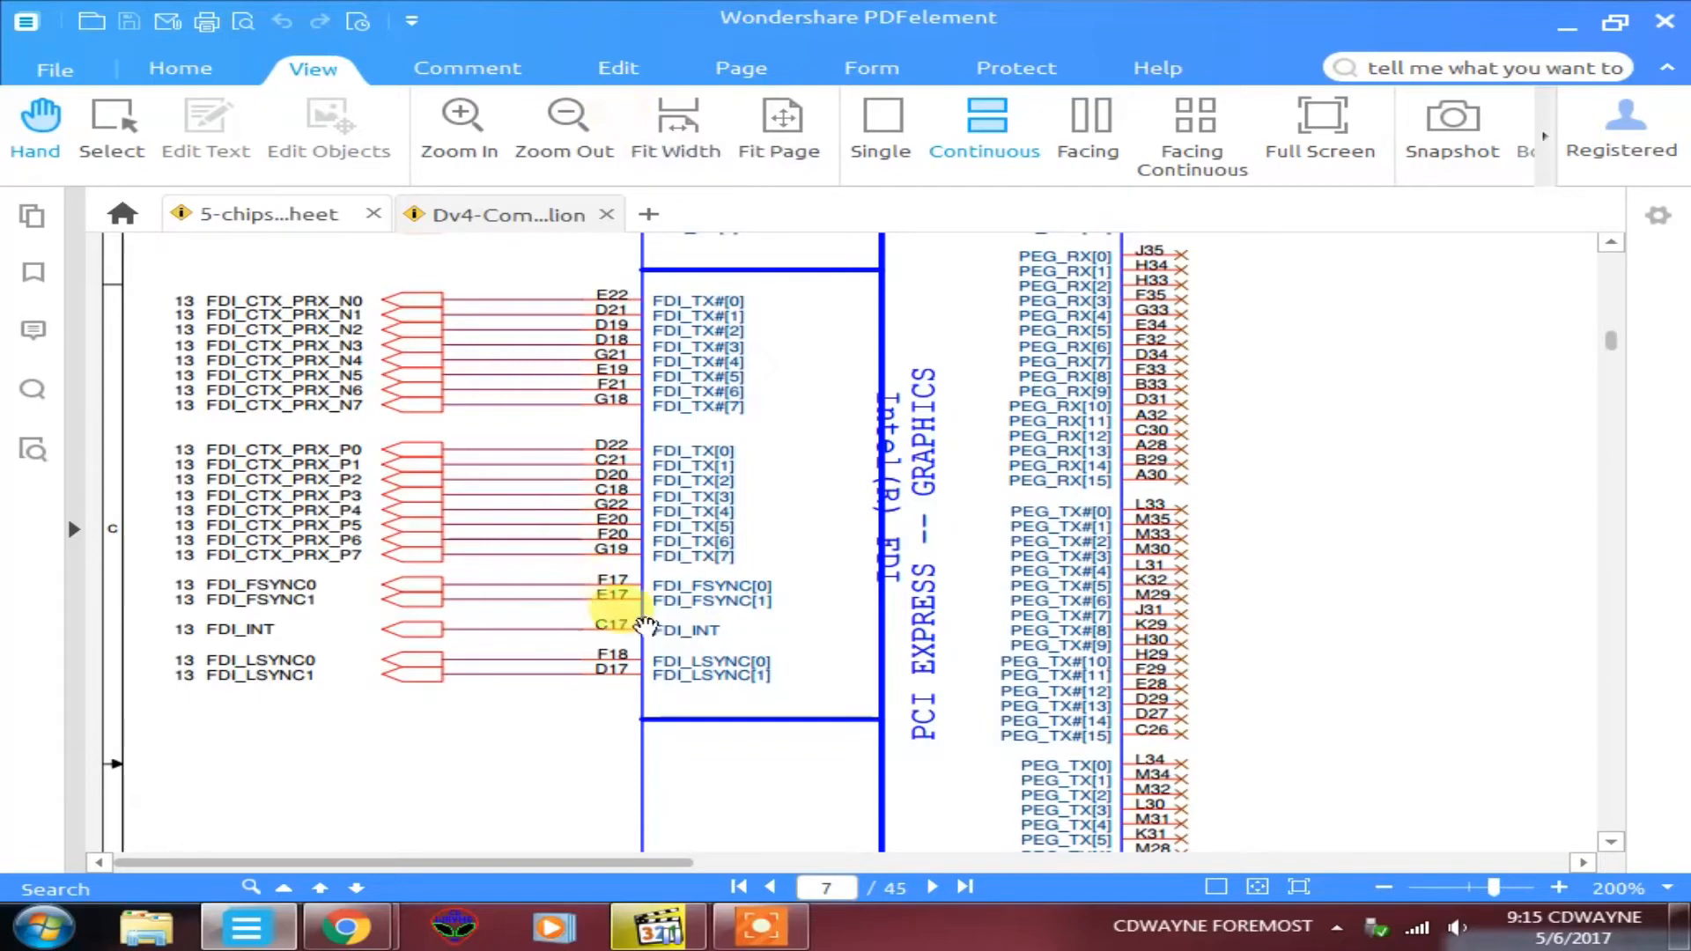
# - Scroll past the CFG straps to page 8's DDR memory A and B data pins and zoom out to 125%
pyautogui.scroll(-3)
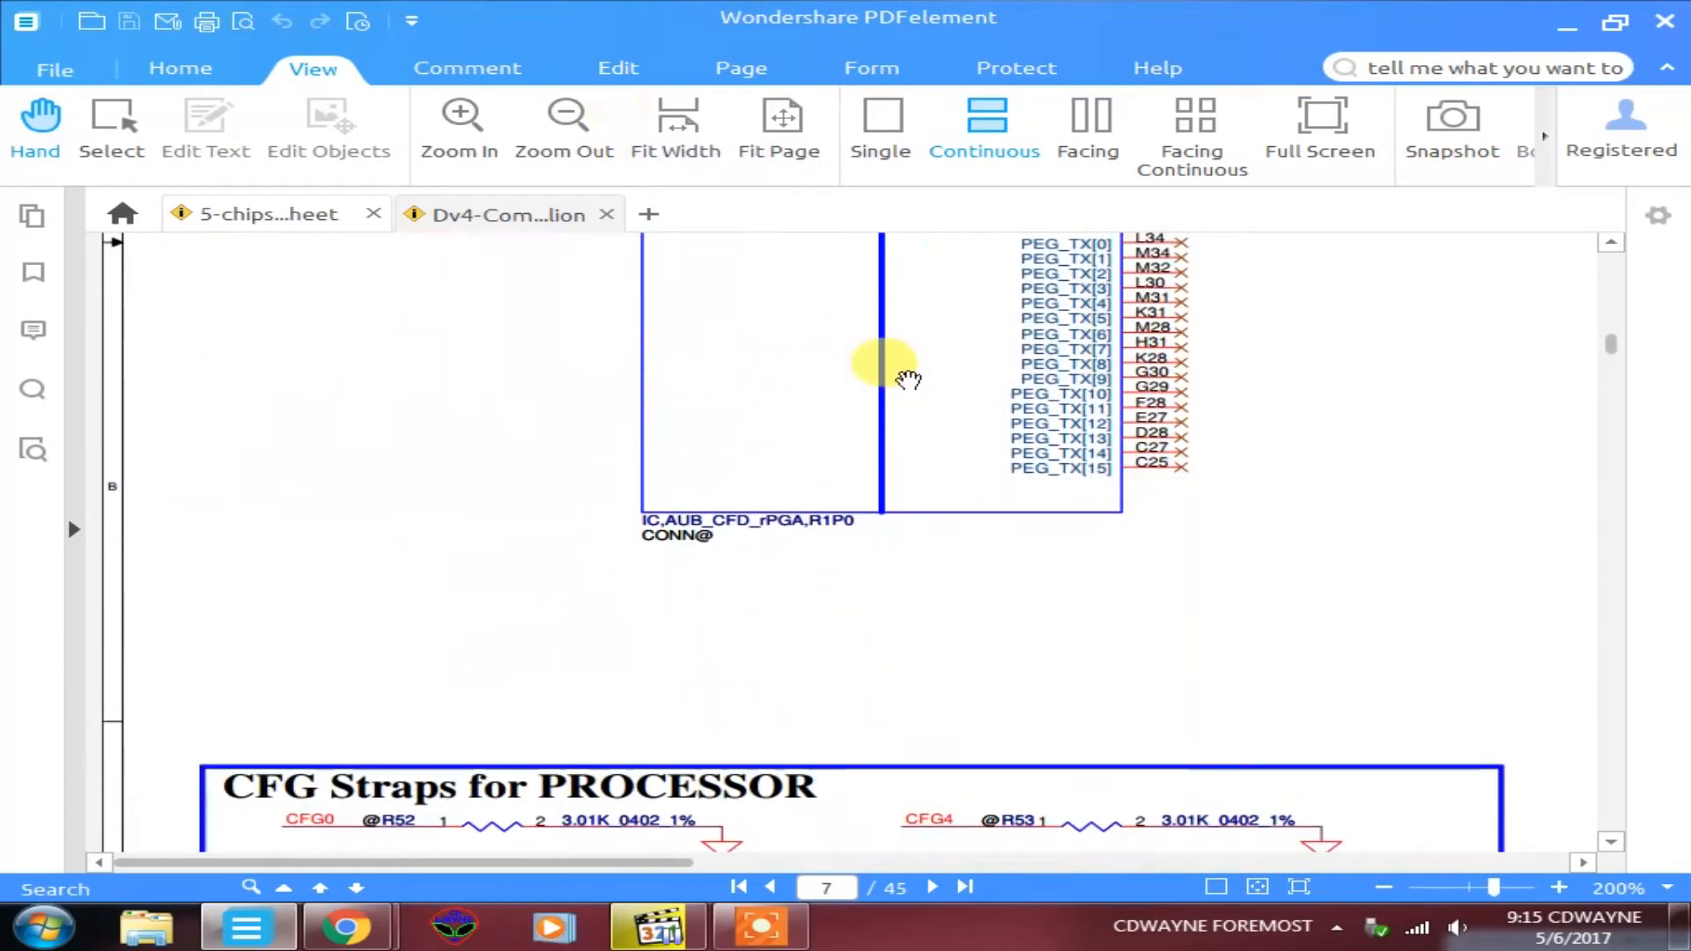
pyautogui.scroll(-3)
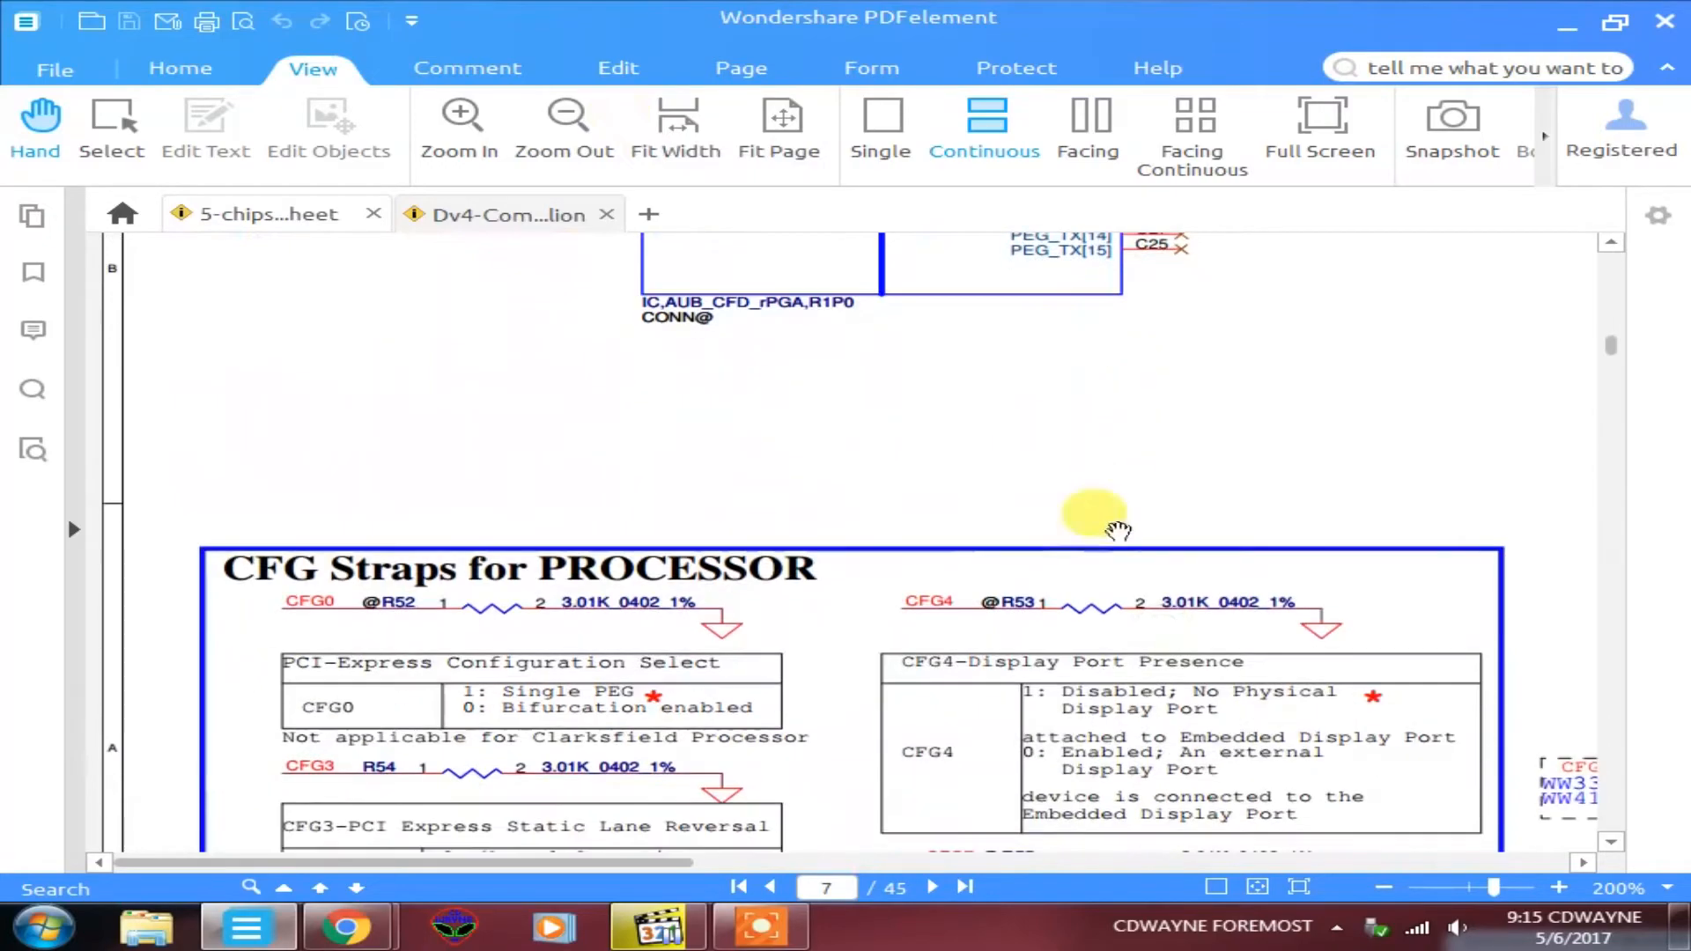
pyautogui.scroll(-3)
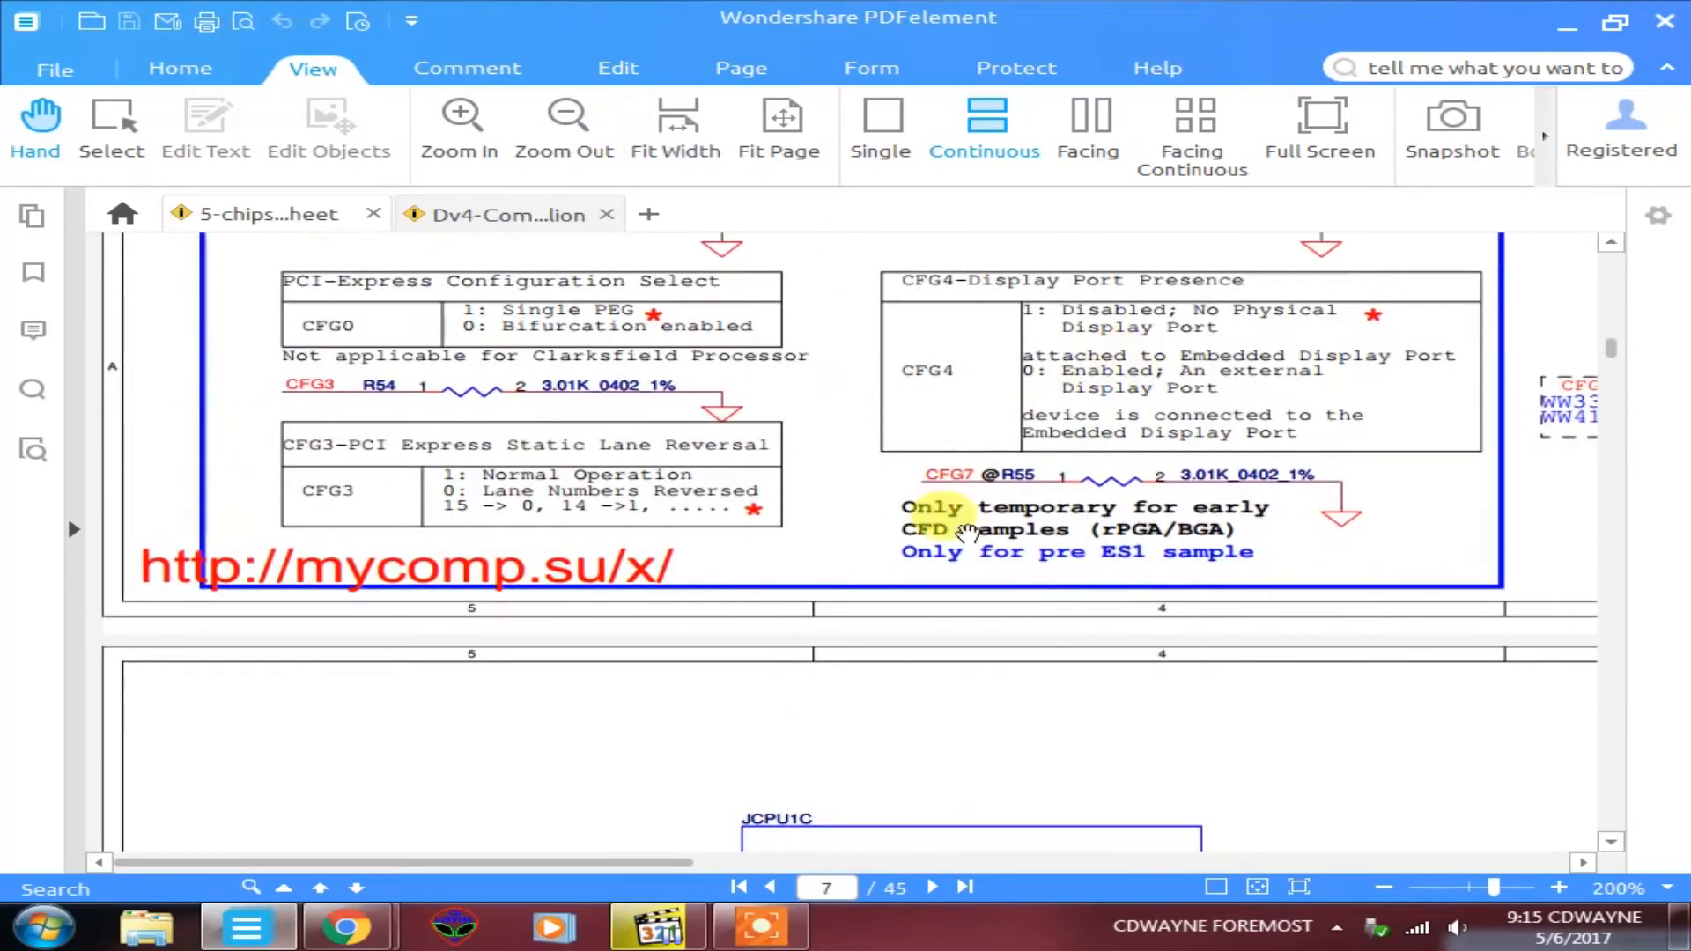
pyautogui.scroll(-3)
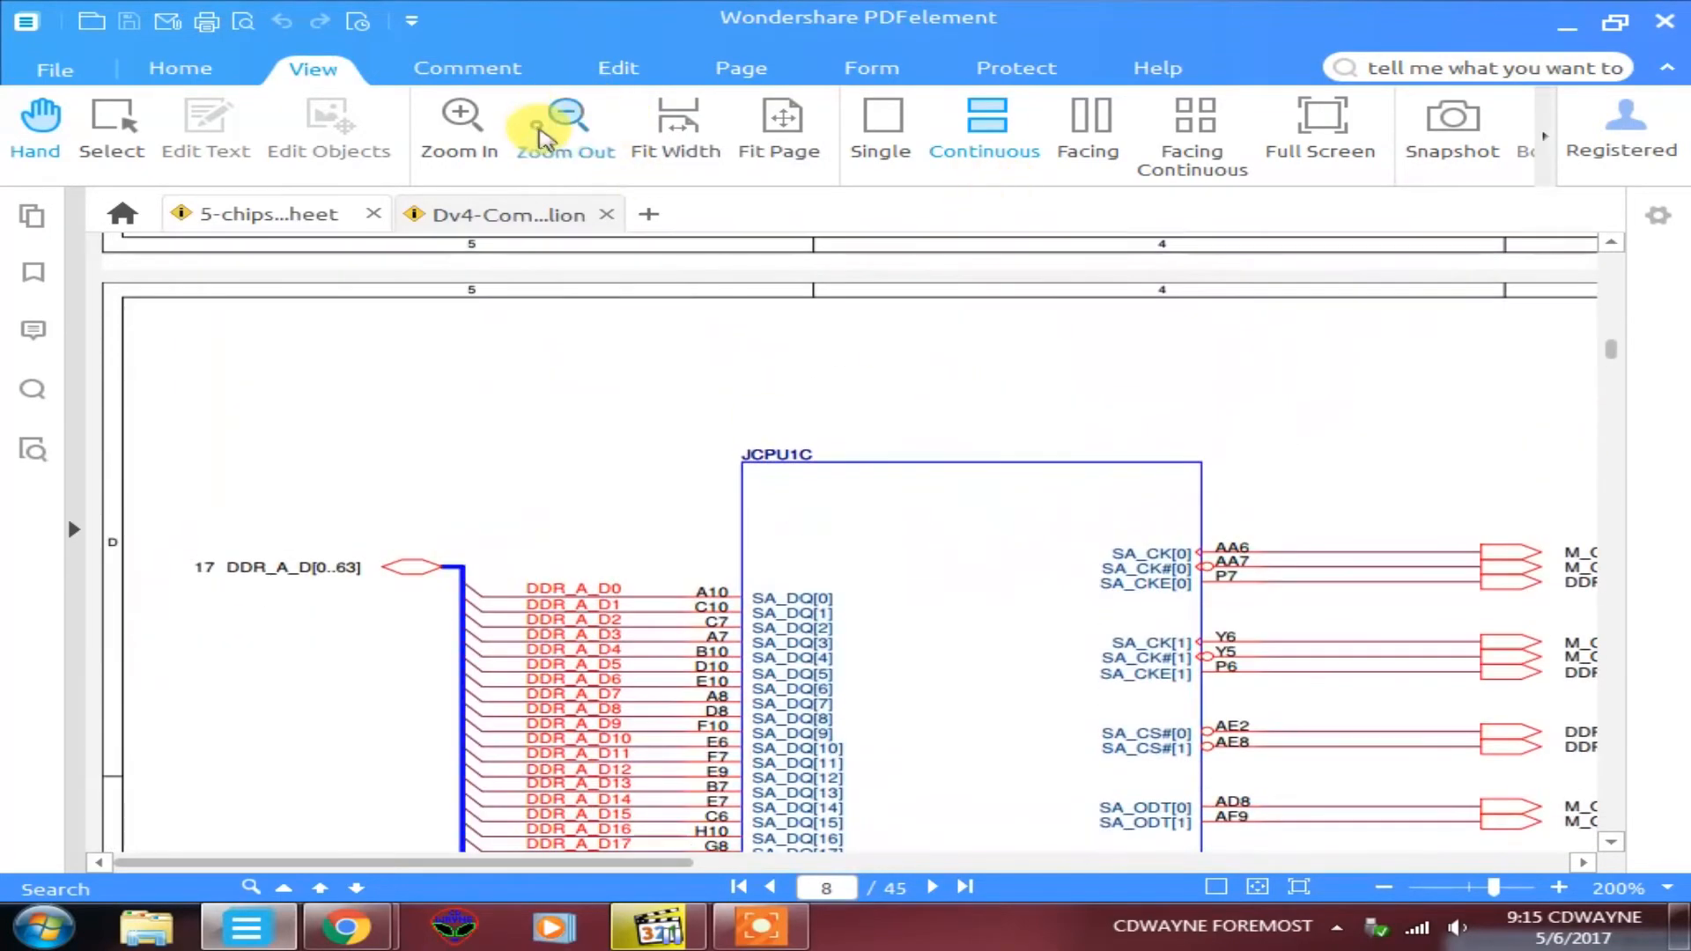
pyautogui.click(564, 114)
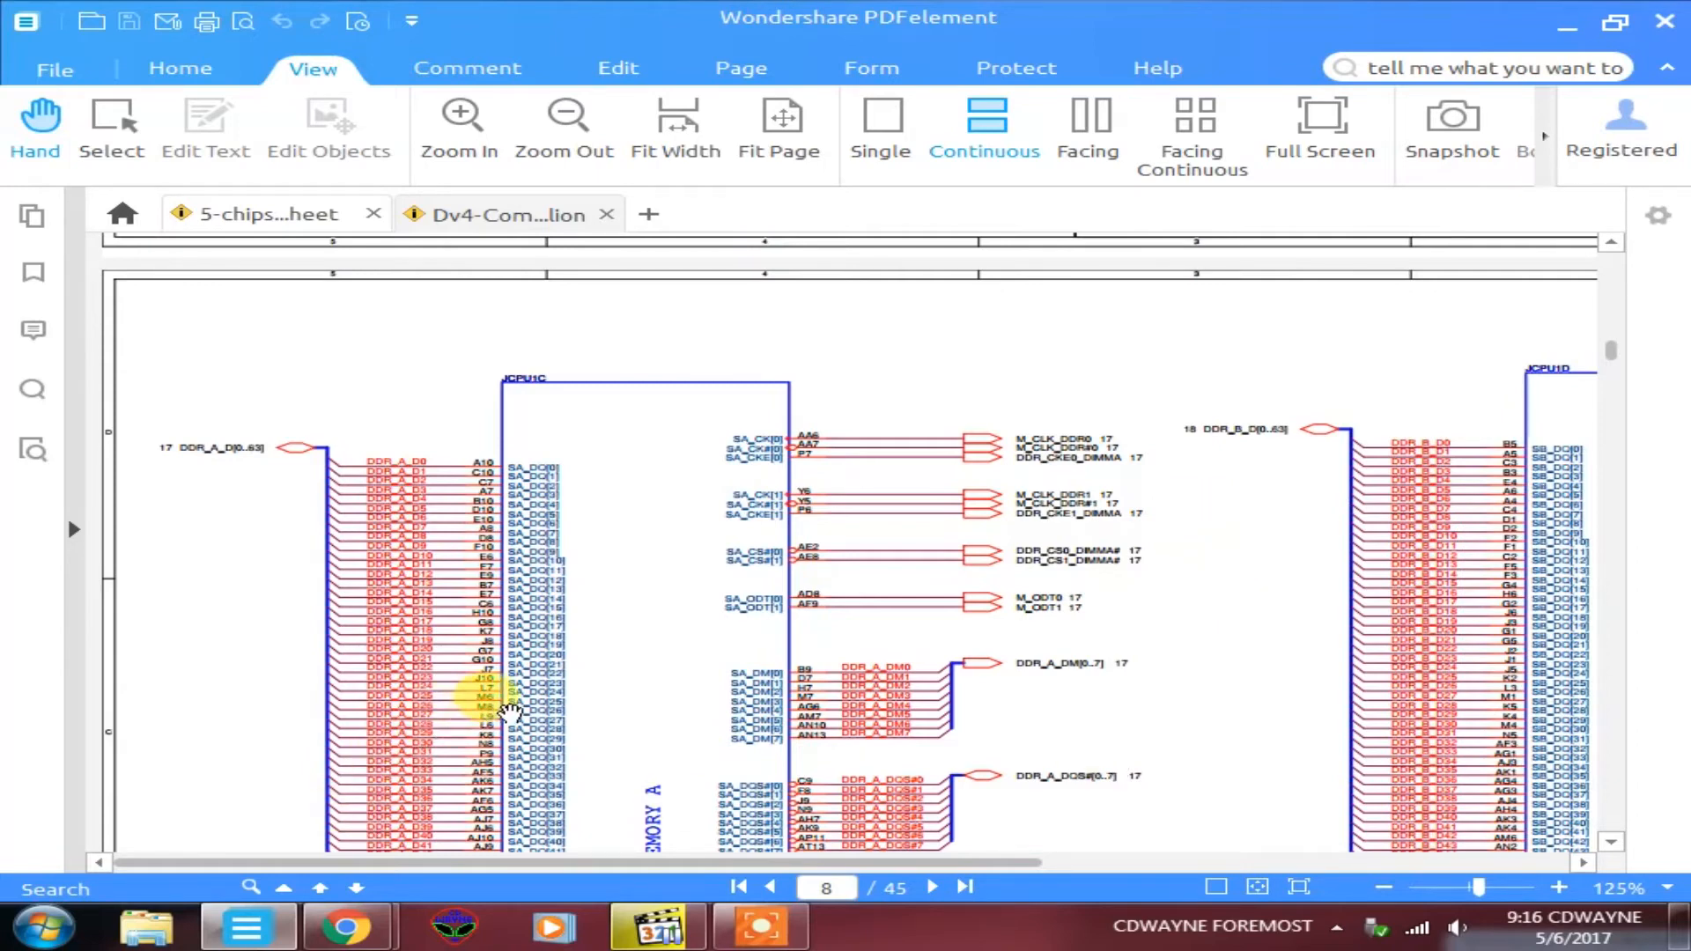
# - Jump to page 30 and scroll to the SPI ROM on PCH circuit with chip U31 at 200%
pyautogui.click(32, 390)
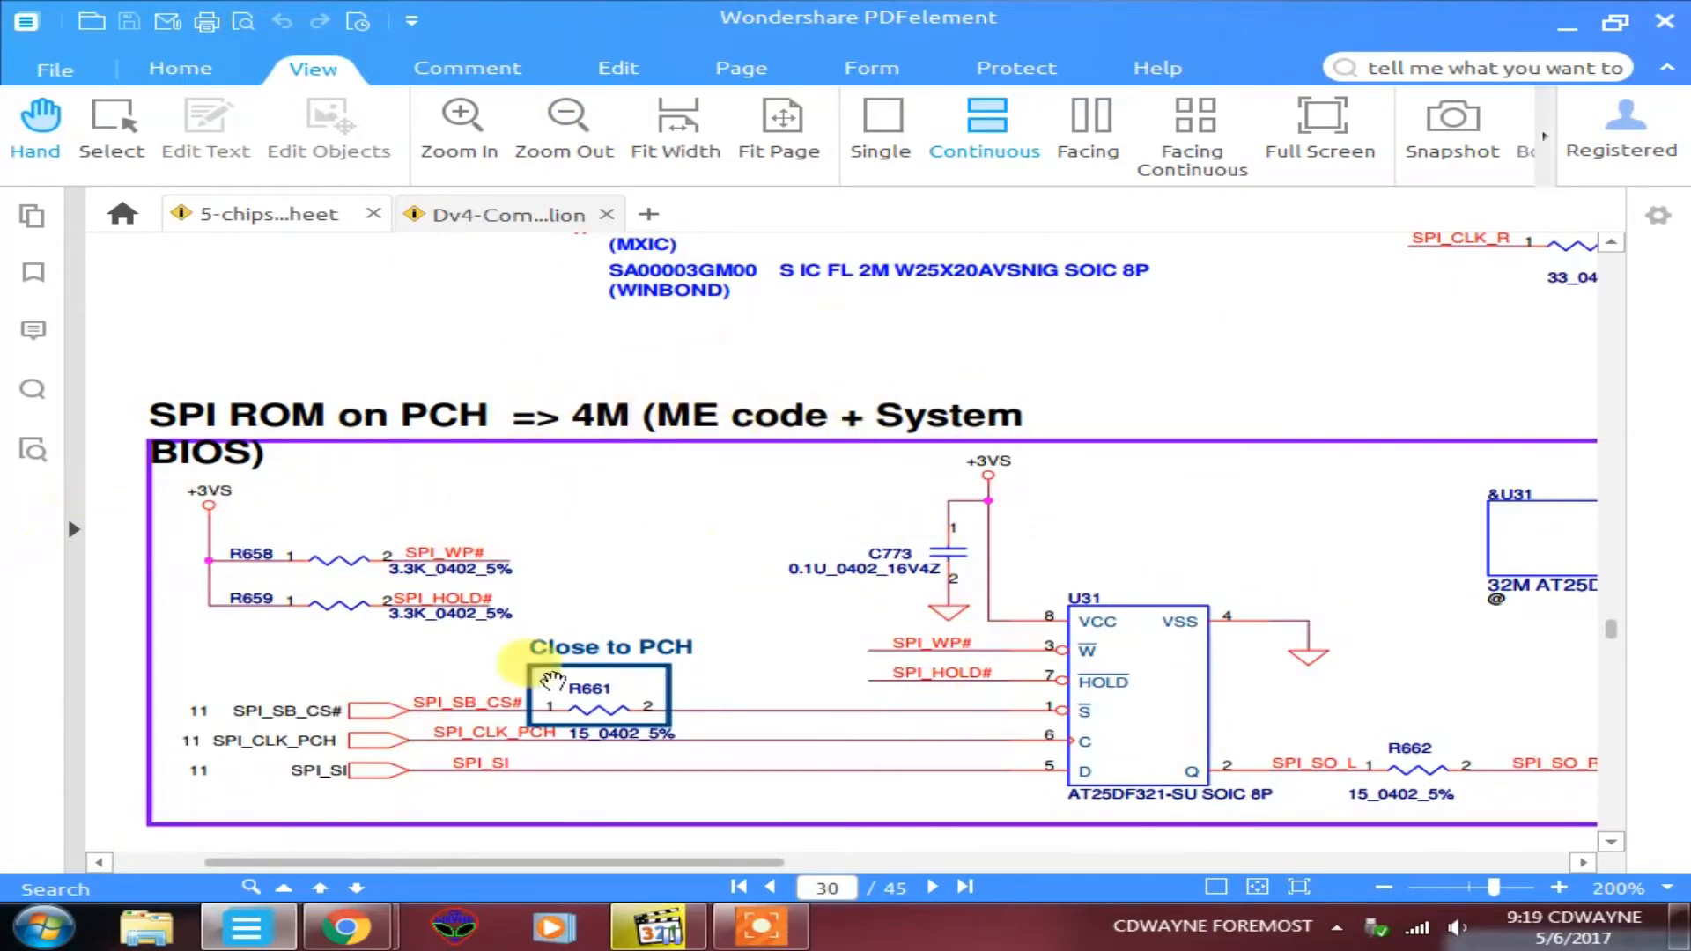
pyautogui.scroll(-3)
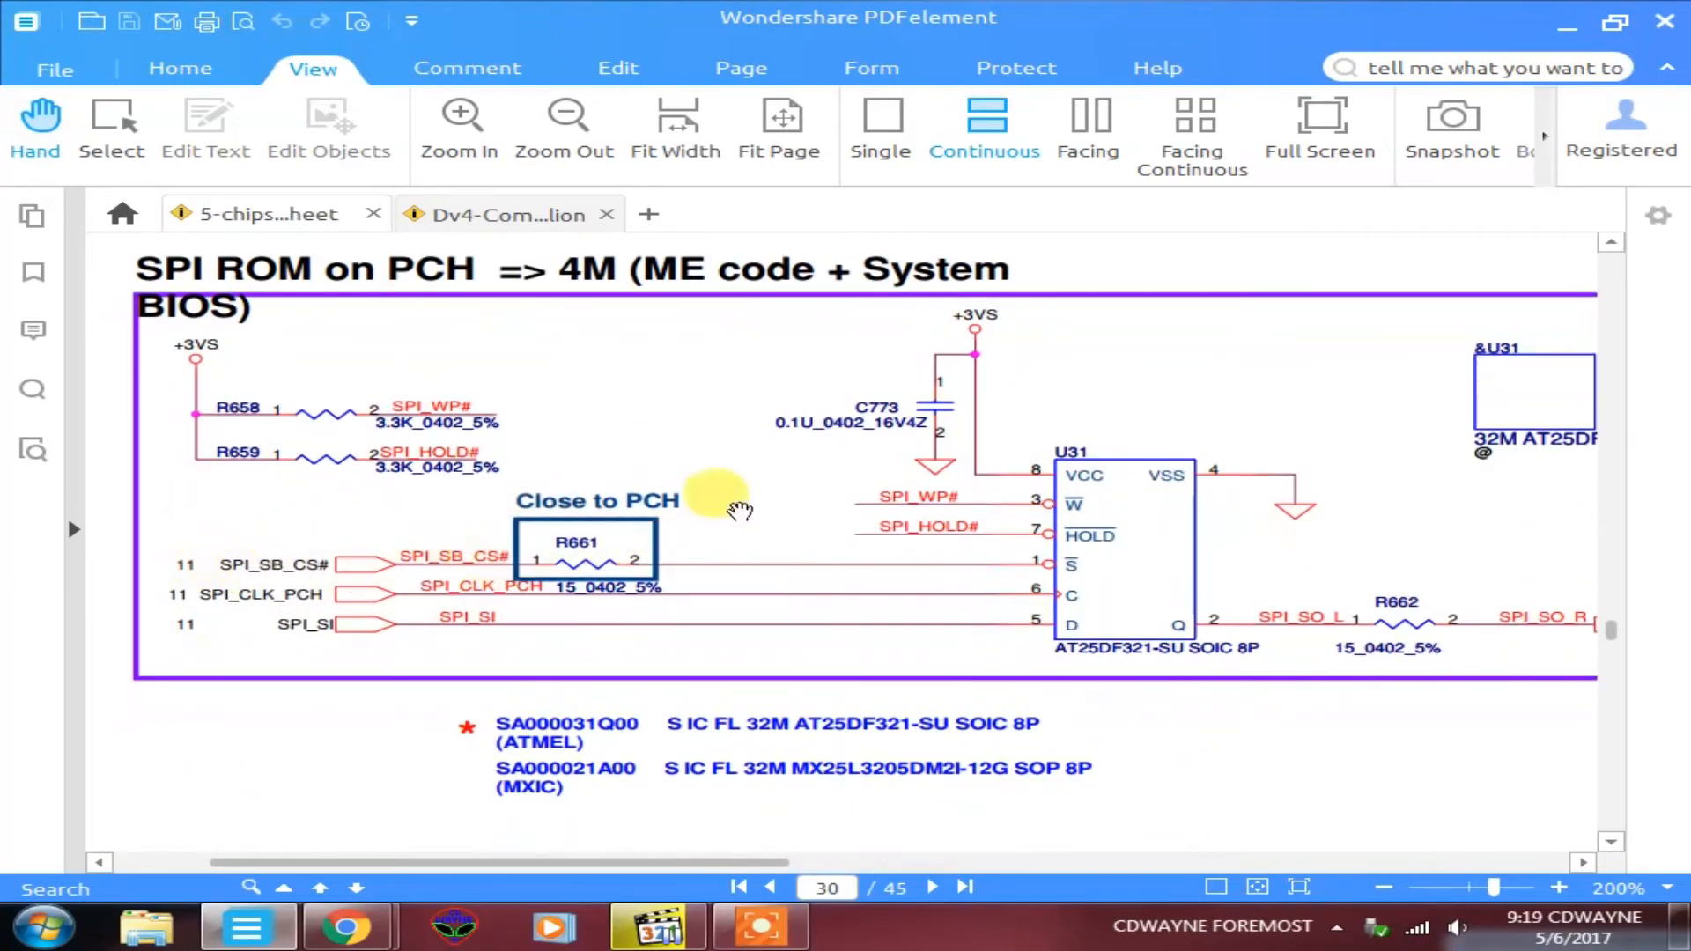
pyautogui.scroll(-3)
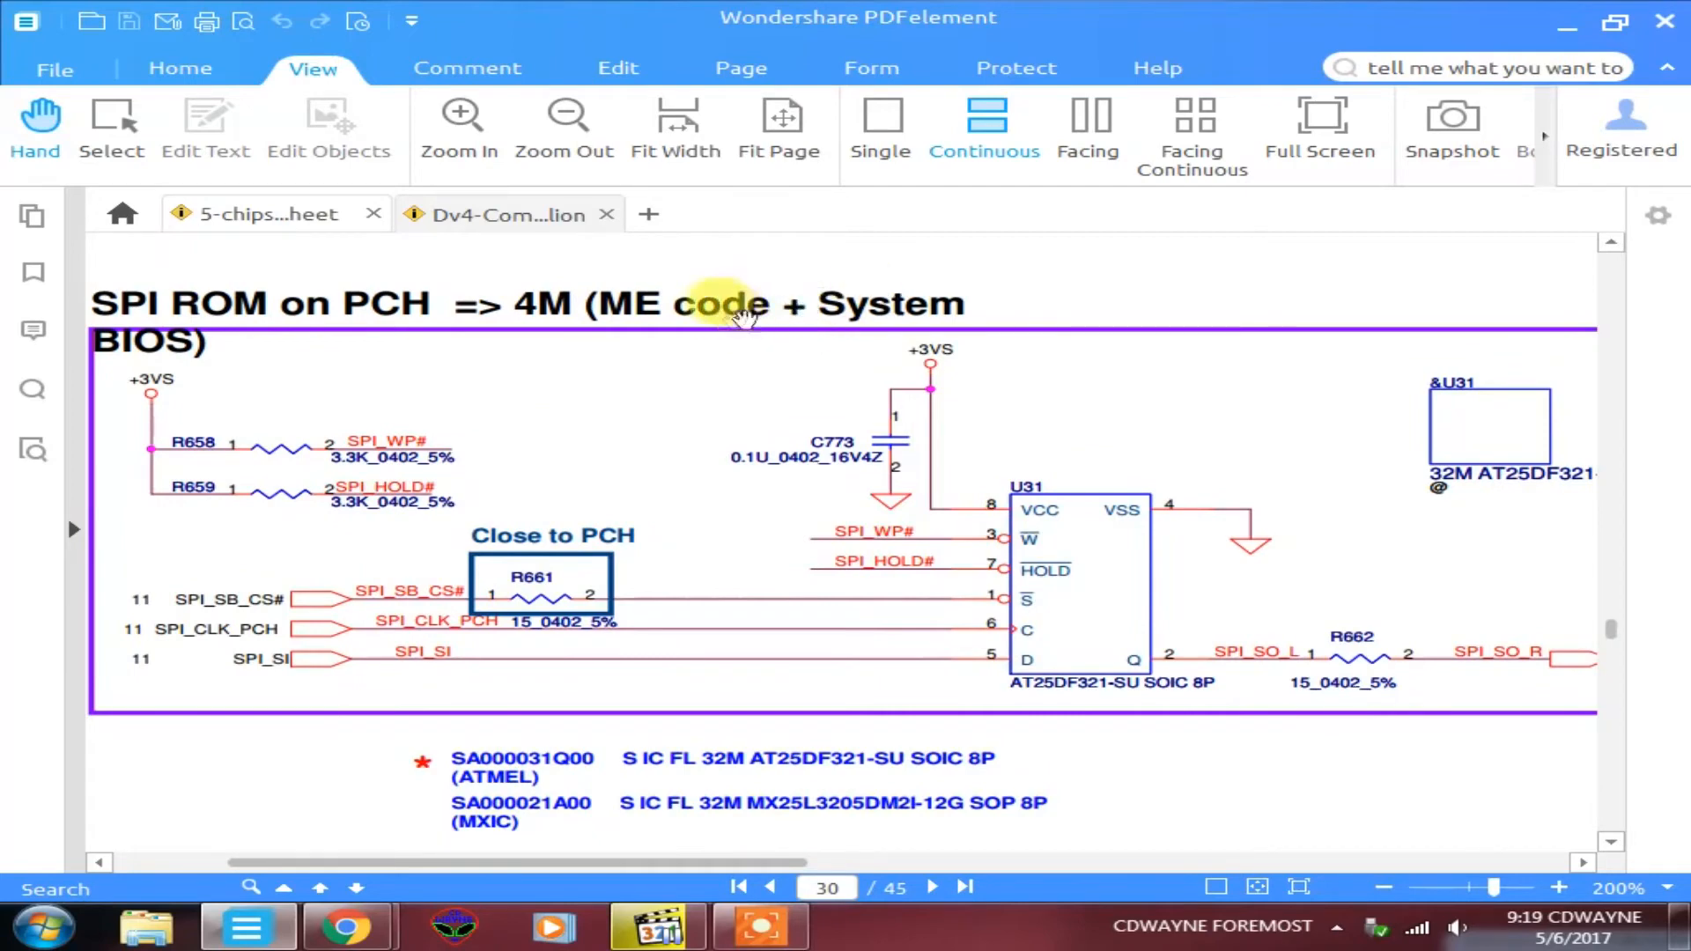
pyautogui.moveTo(687, 331)
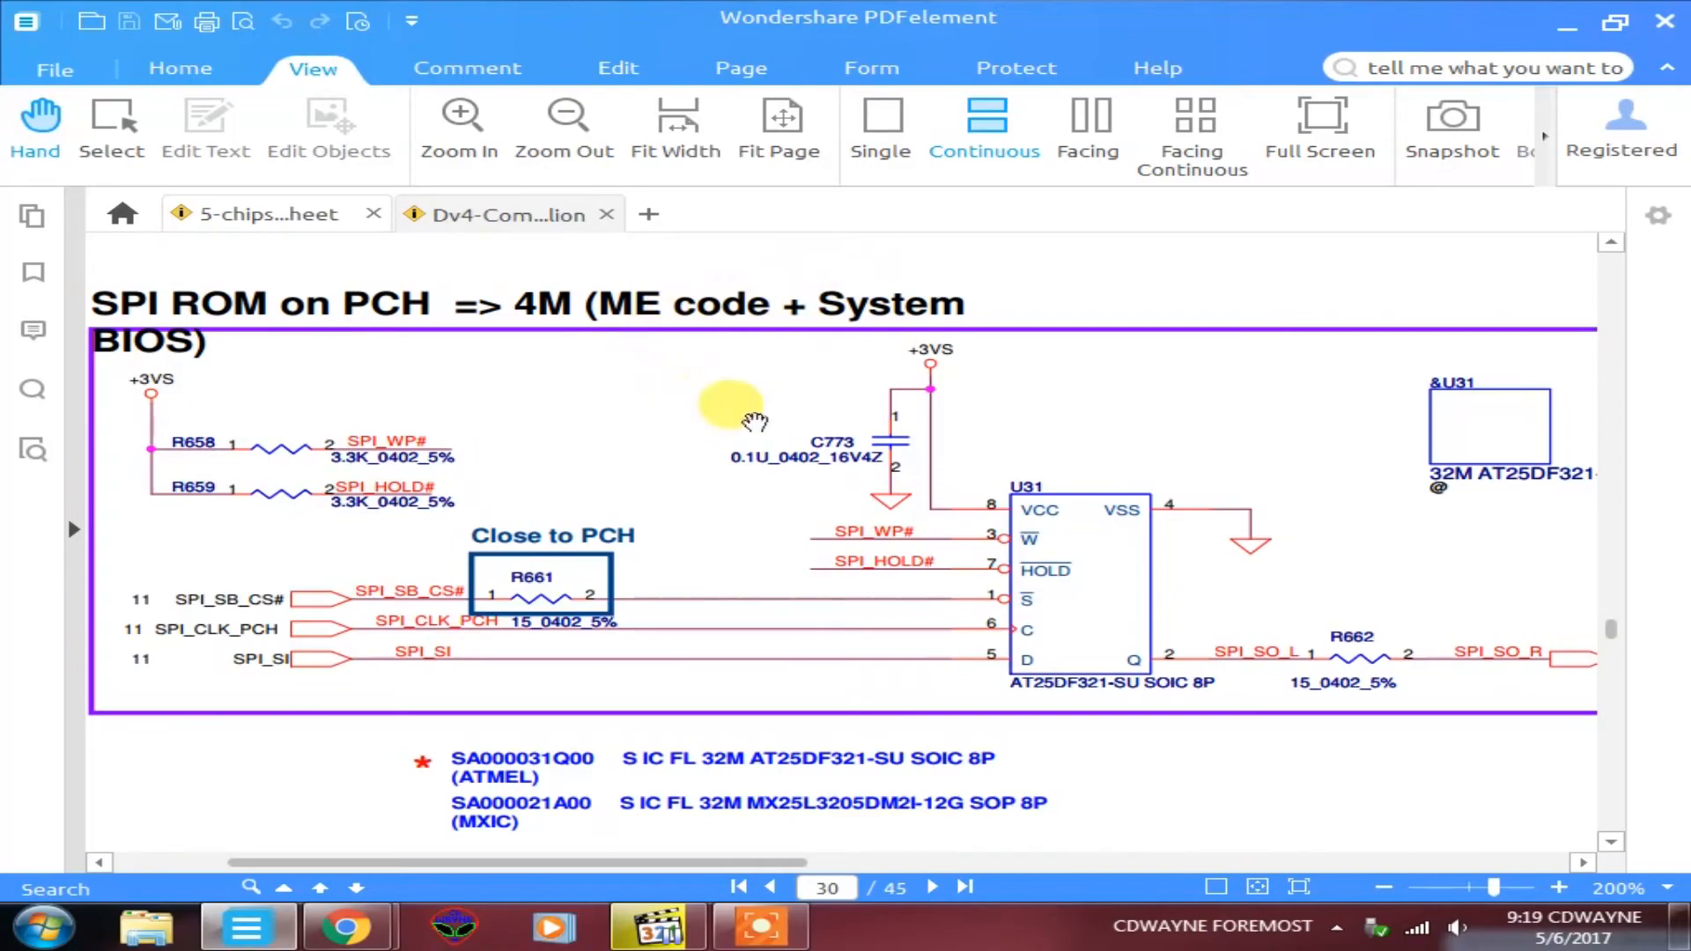
pyautogui.scroll(-3)
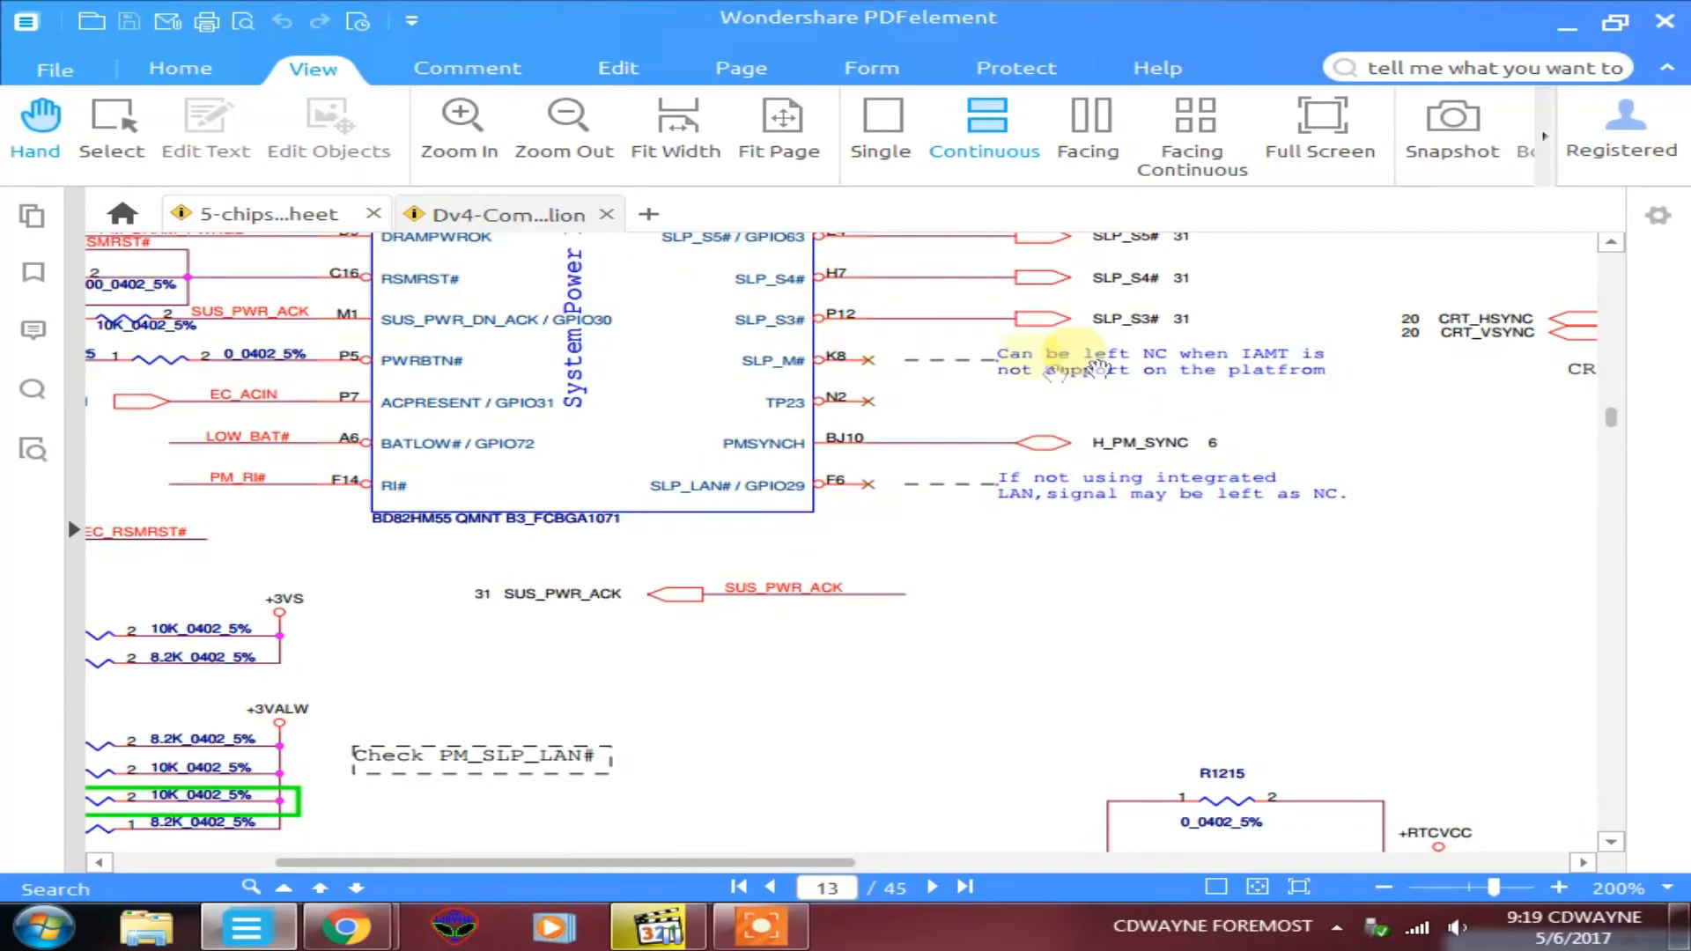
pyautogui.moveTo(1314, 376)
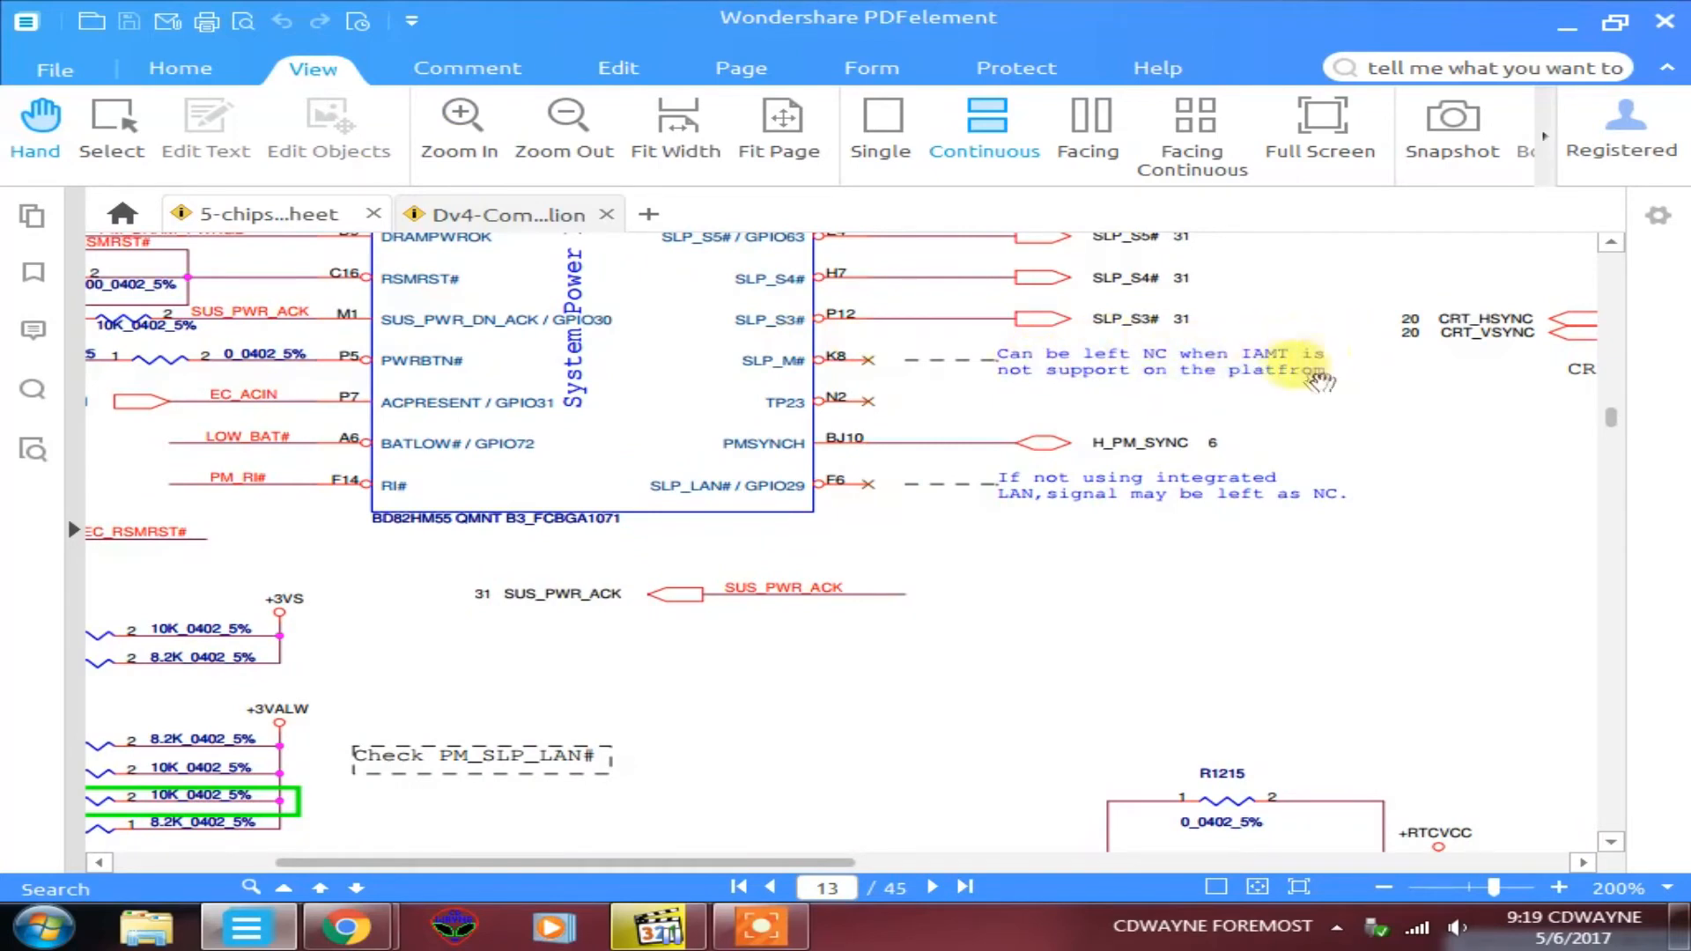
pyautogui.moveTo(1283, 387)
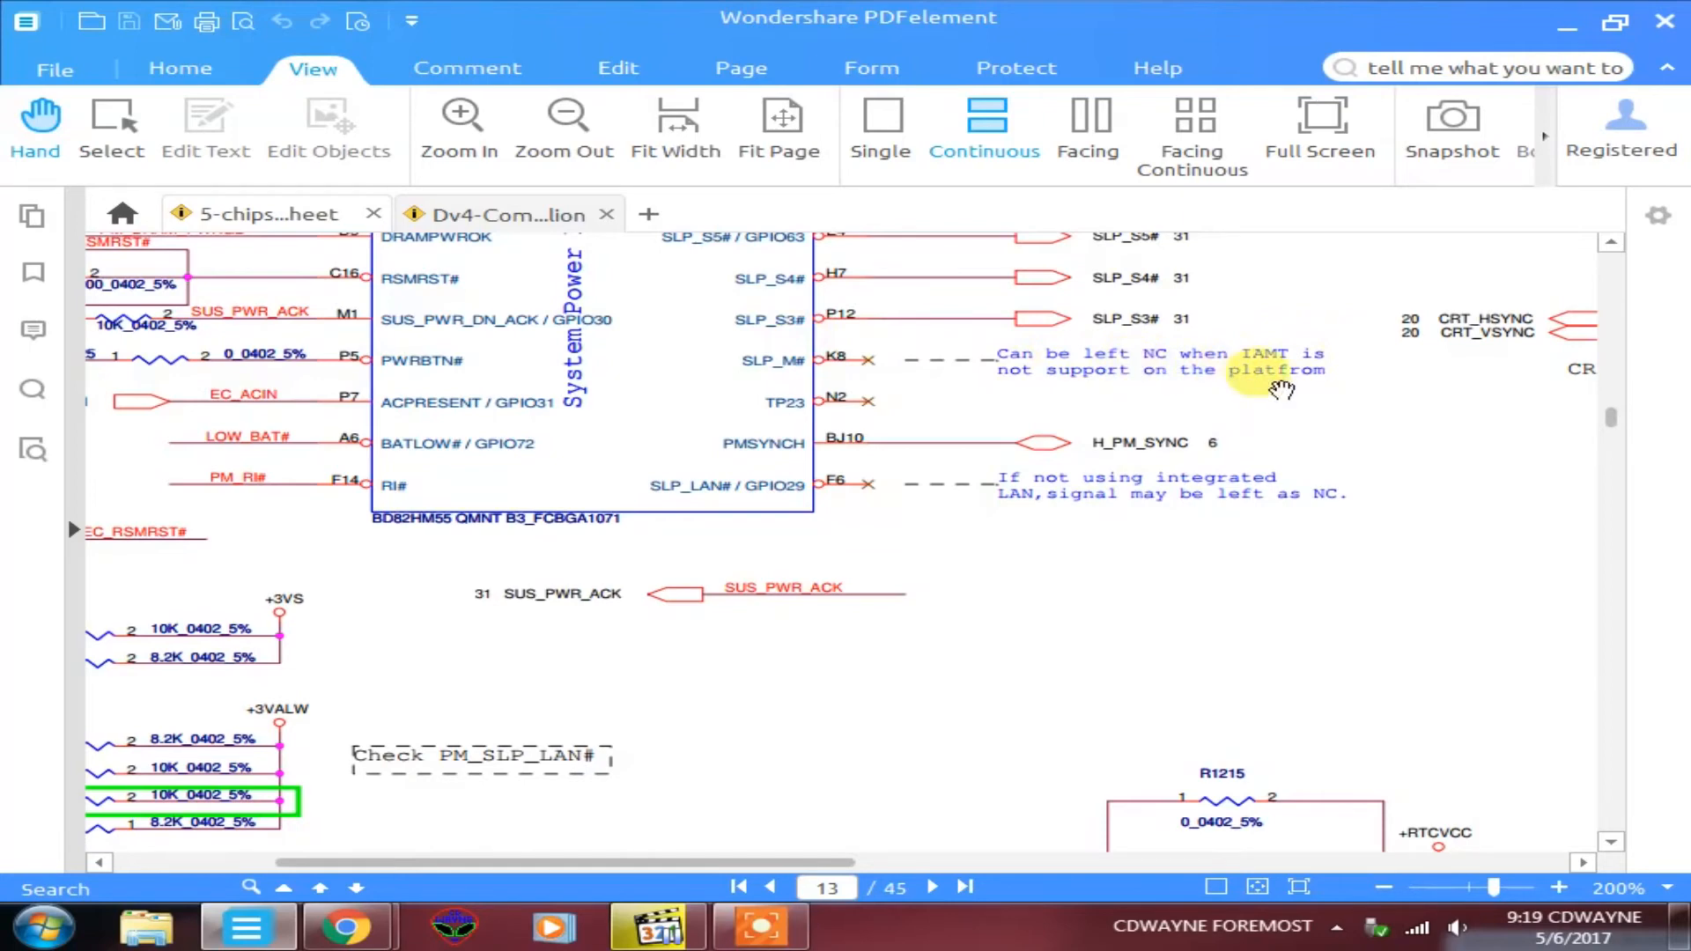
pyautogui.moveTo(776, 412)
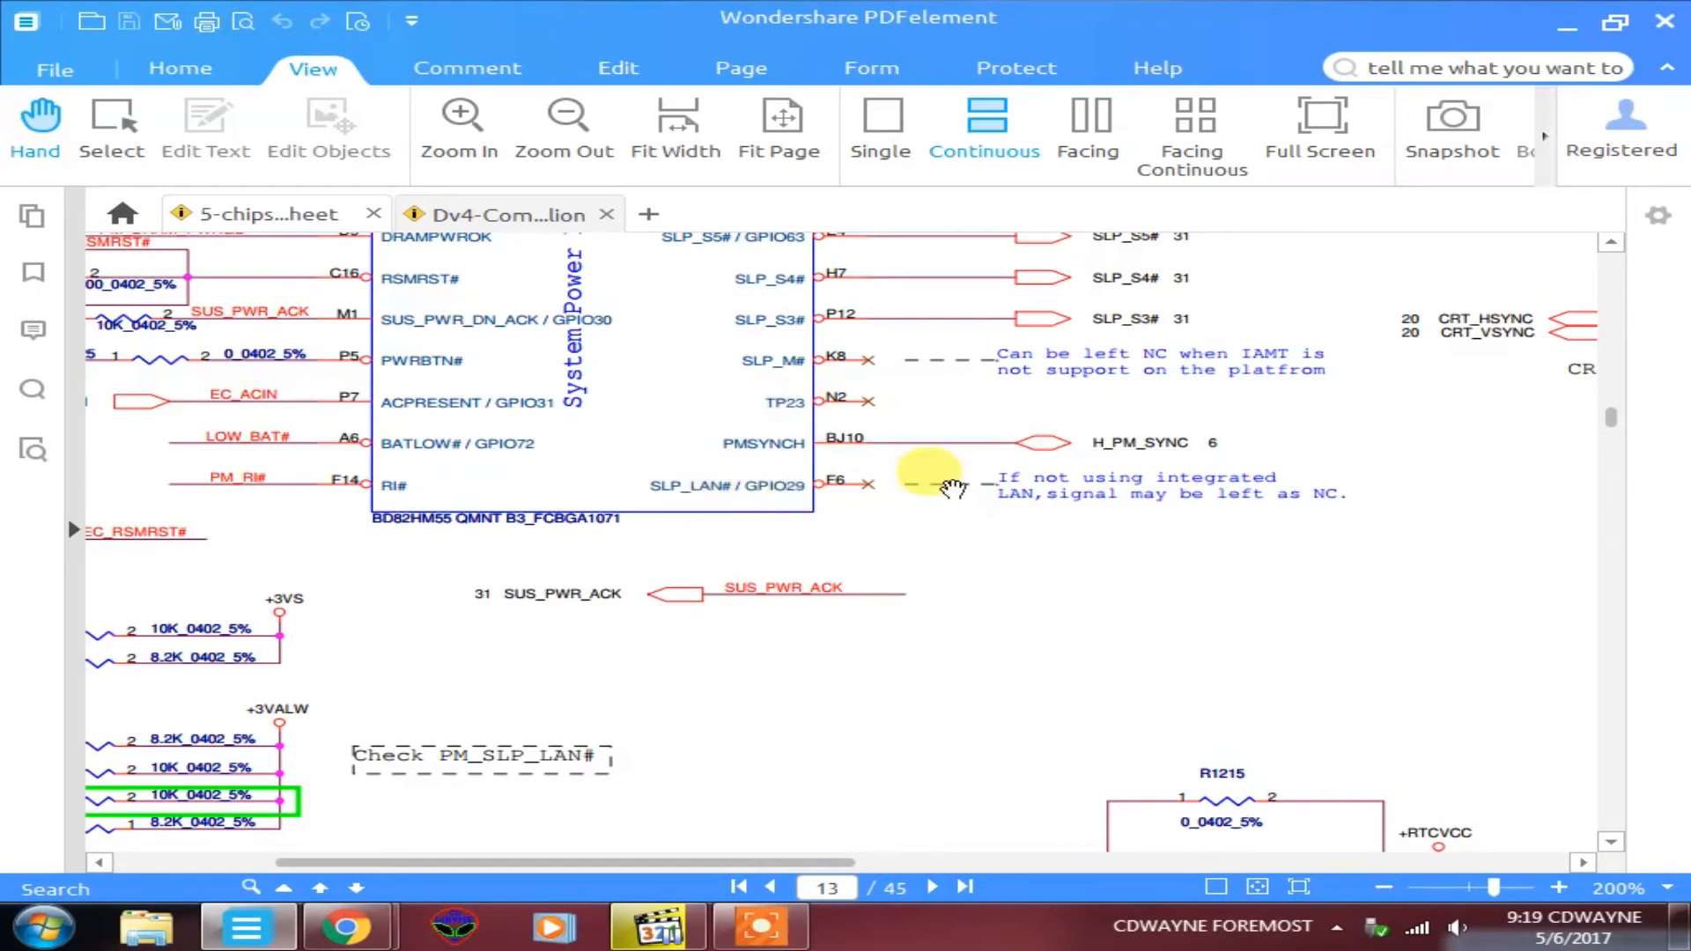
pyautogui.moveTo(775, 359)
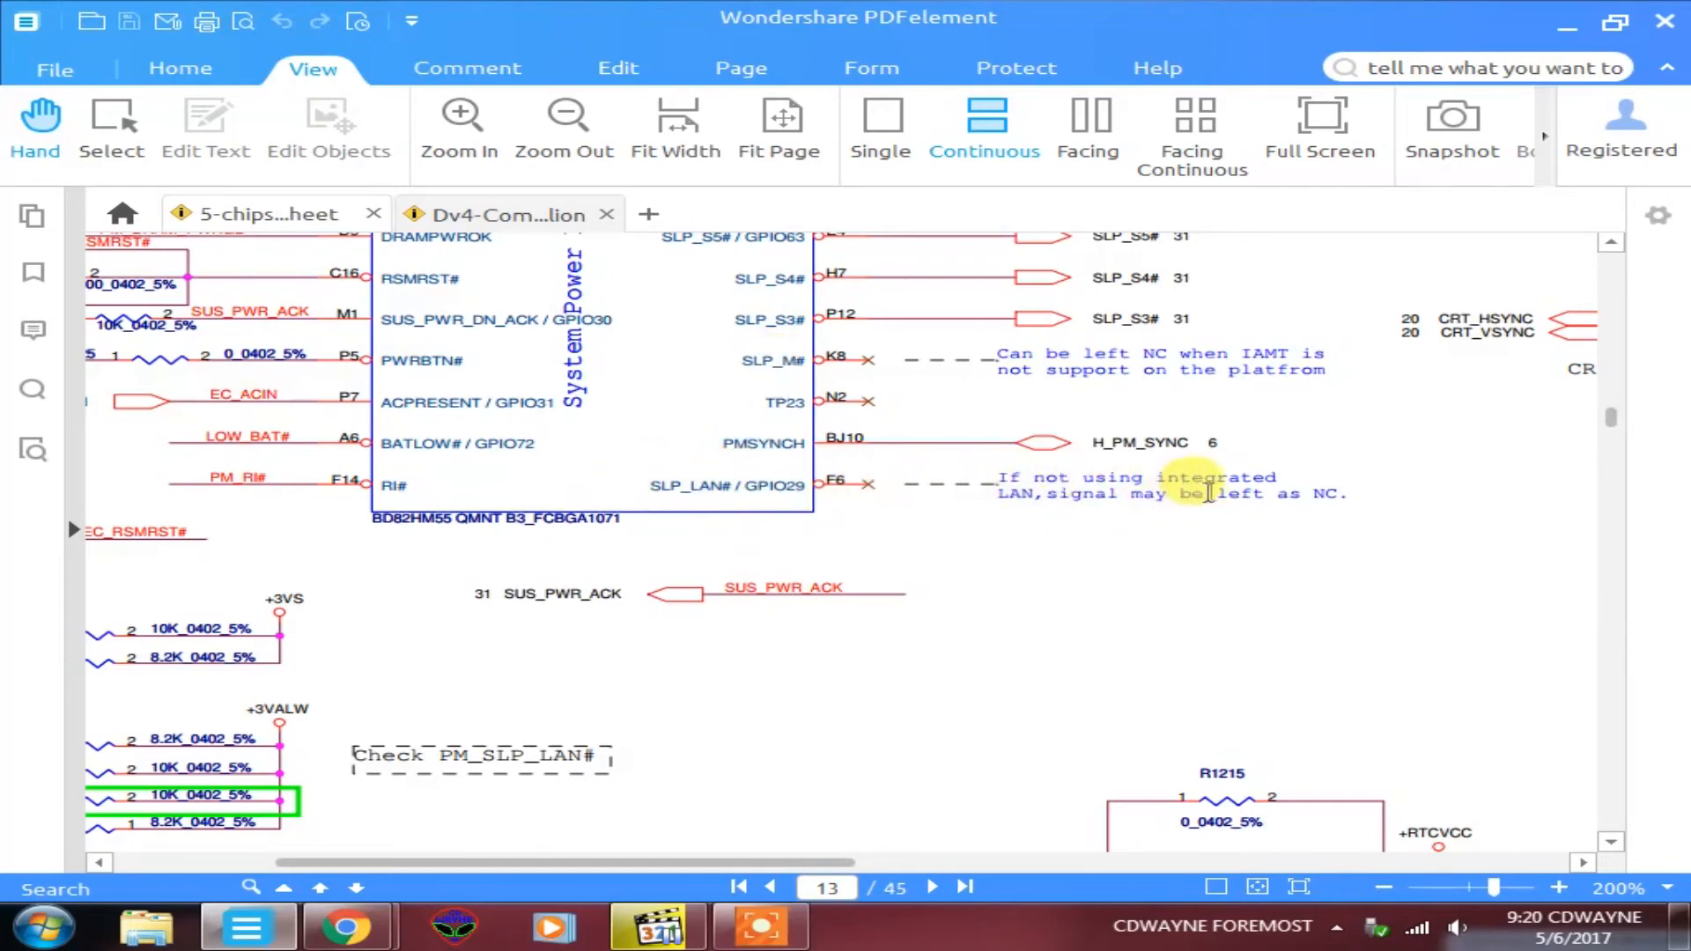
pyautogui.moveTo(1214, 510)
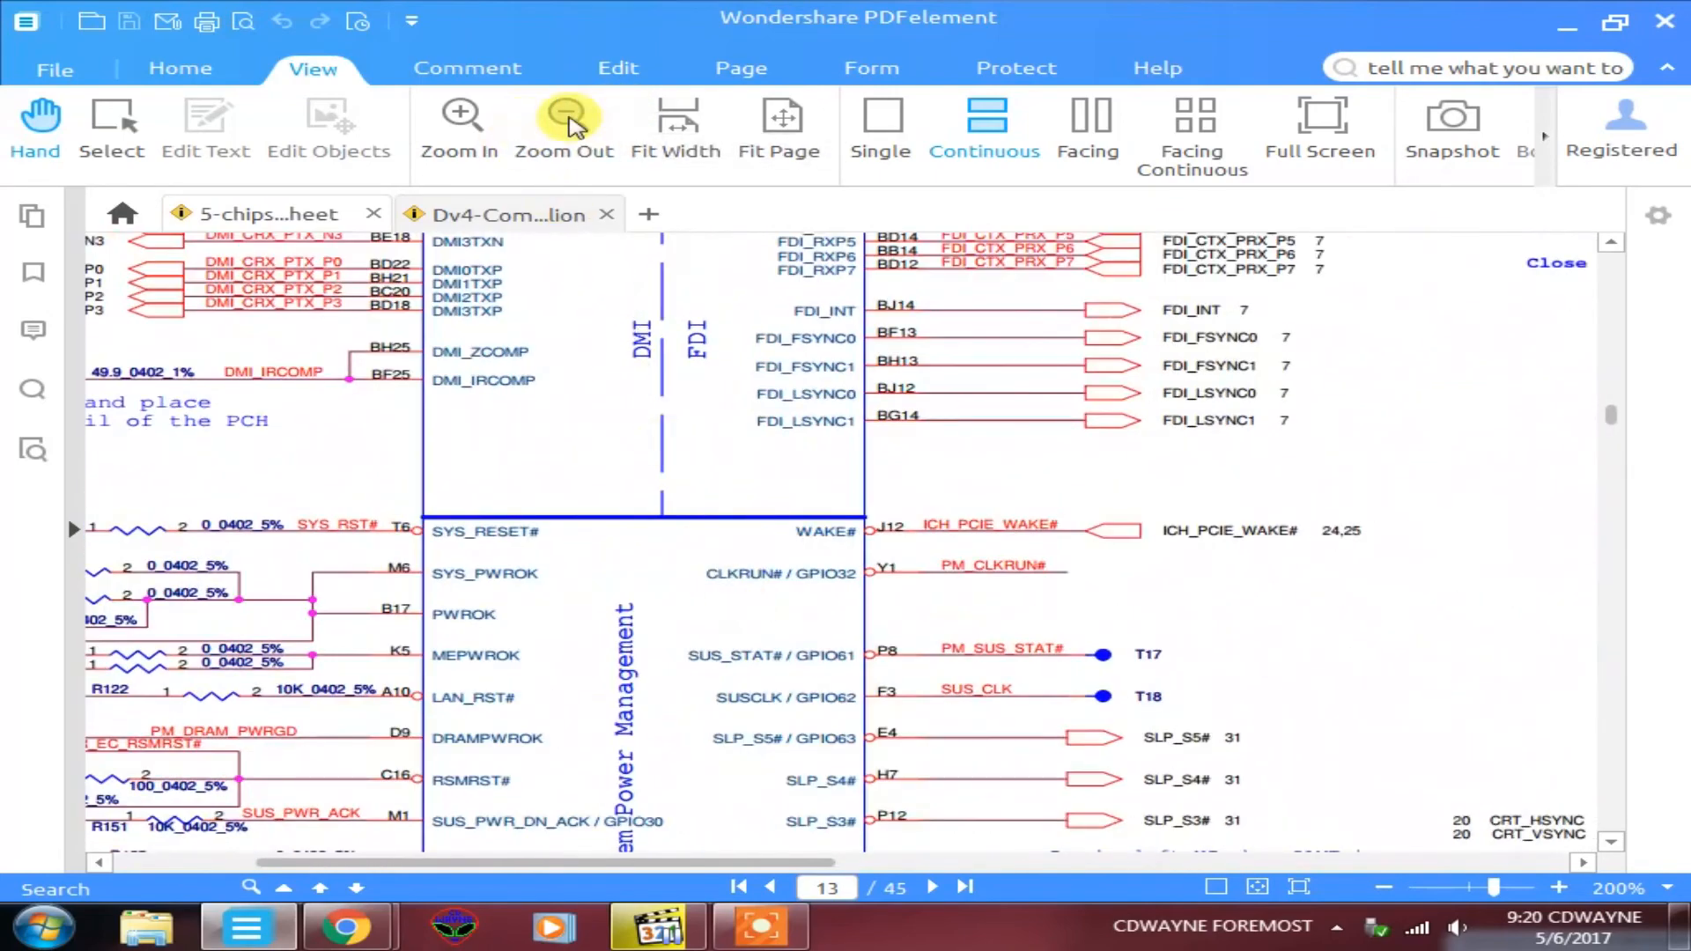
# - Zoom out, advance two pages to page 15 and magnify the VCCME and VCCSUS3_3 power pins to 400%
pyautogui.click(564, 116)
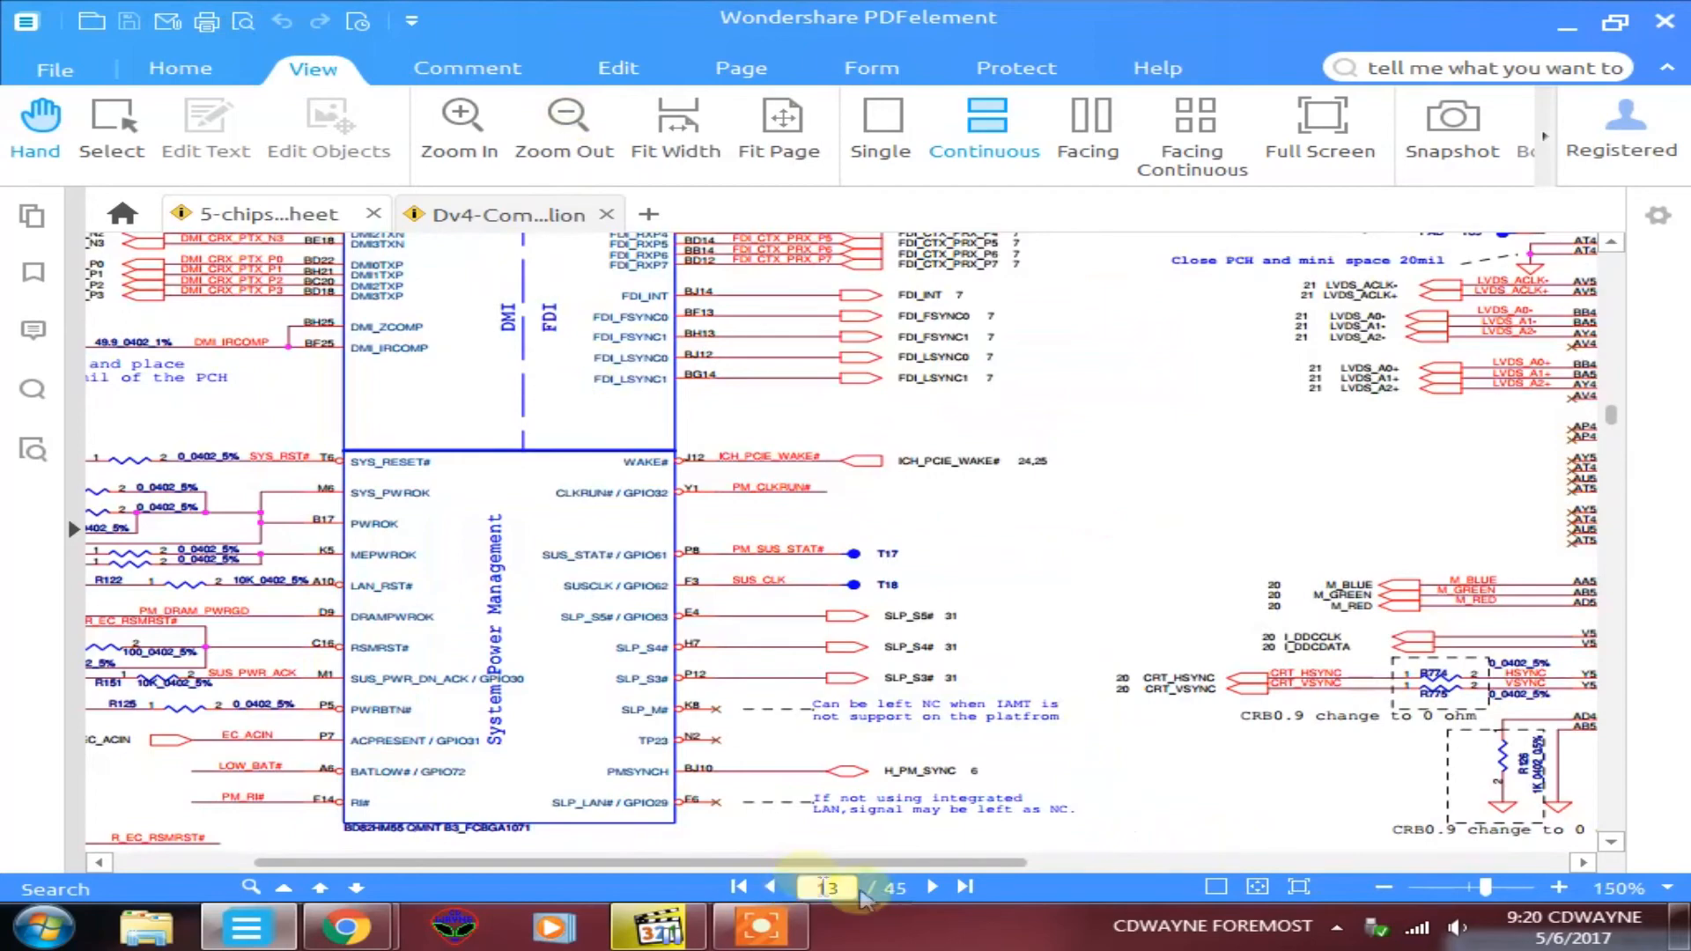
pyautogui.moveTo(772, 885)
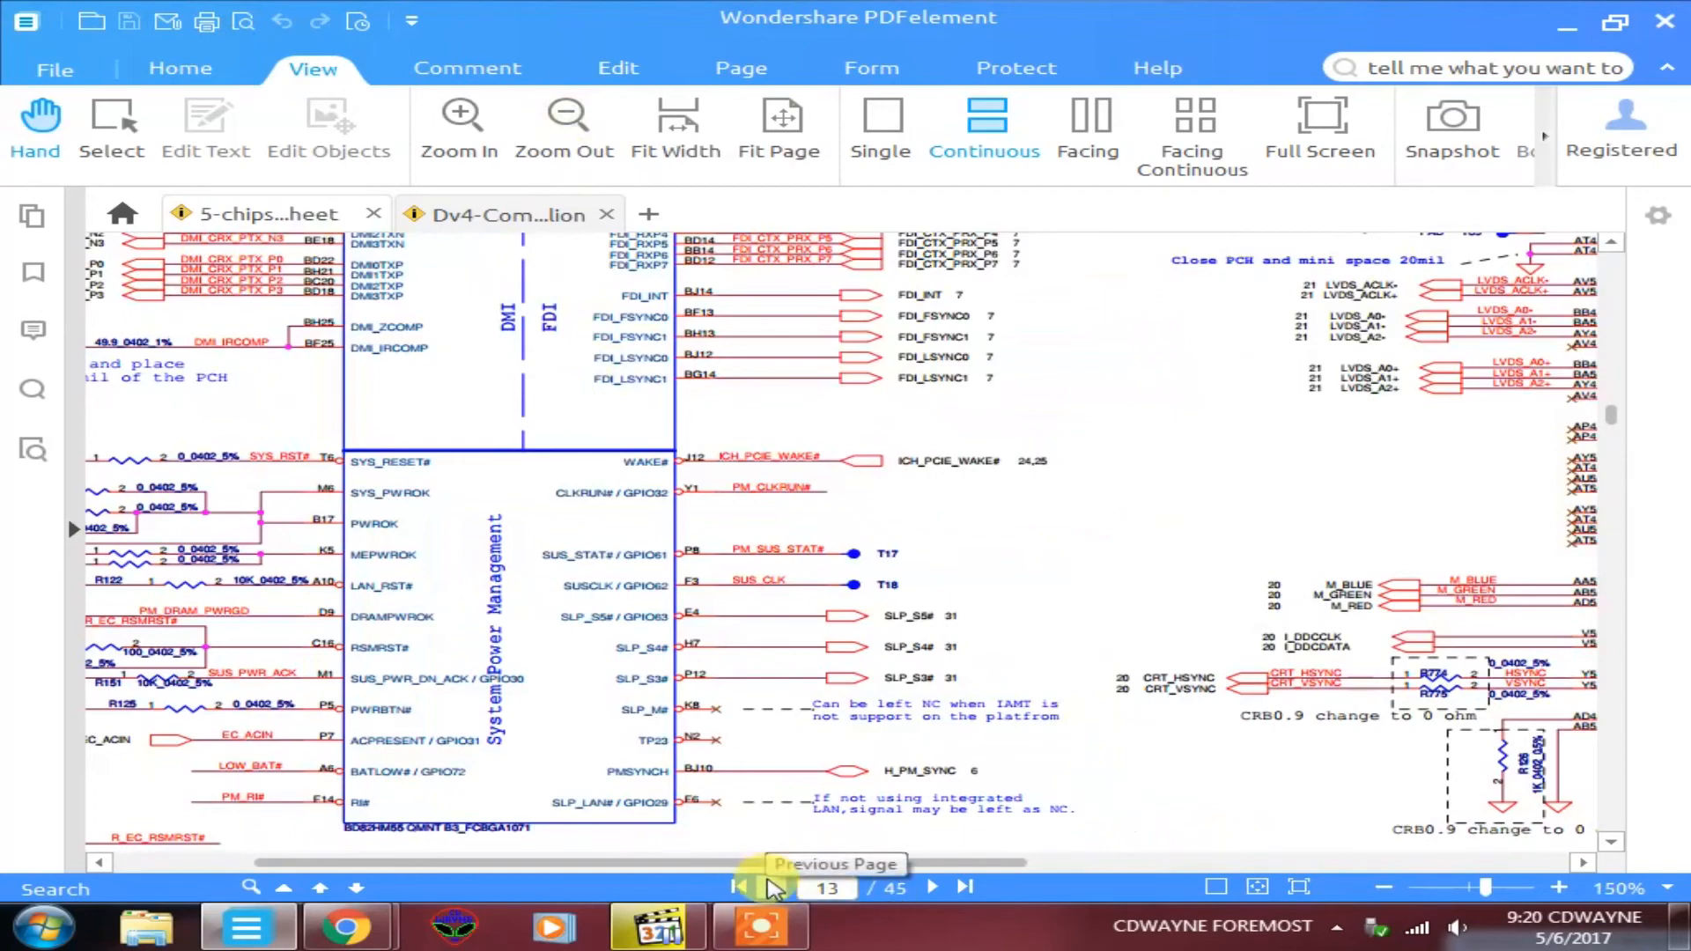
pyautogui.click(932, 912)
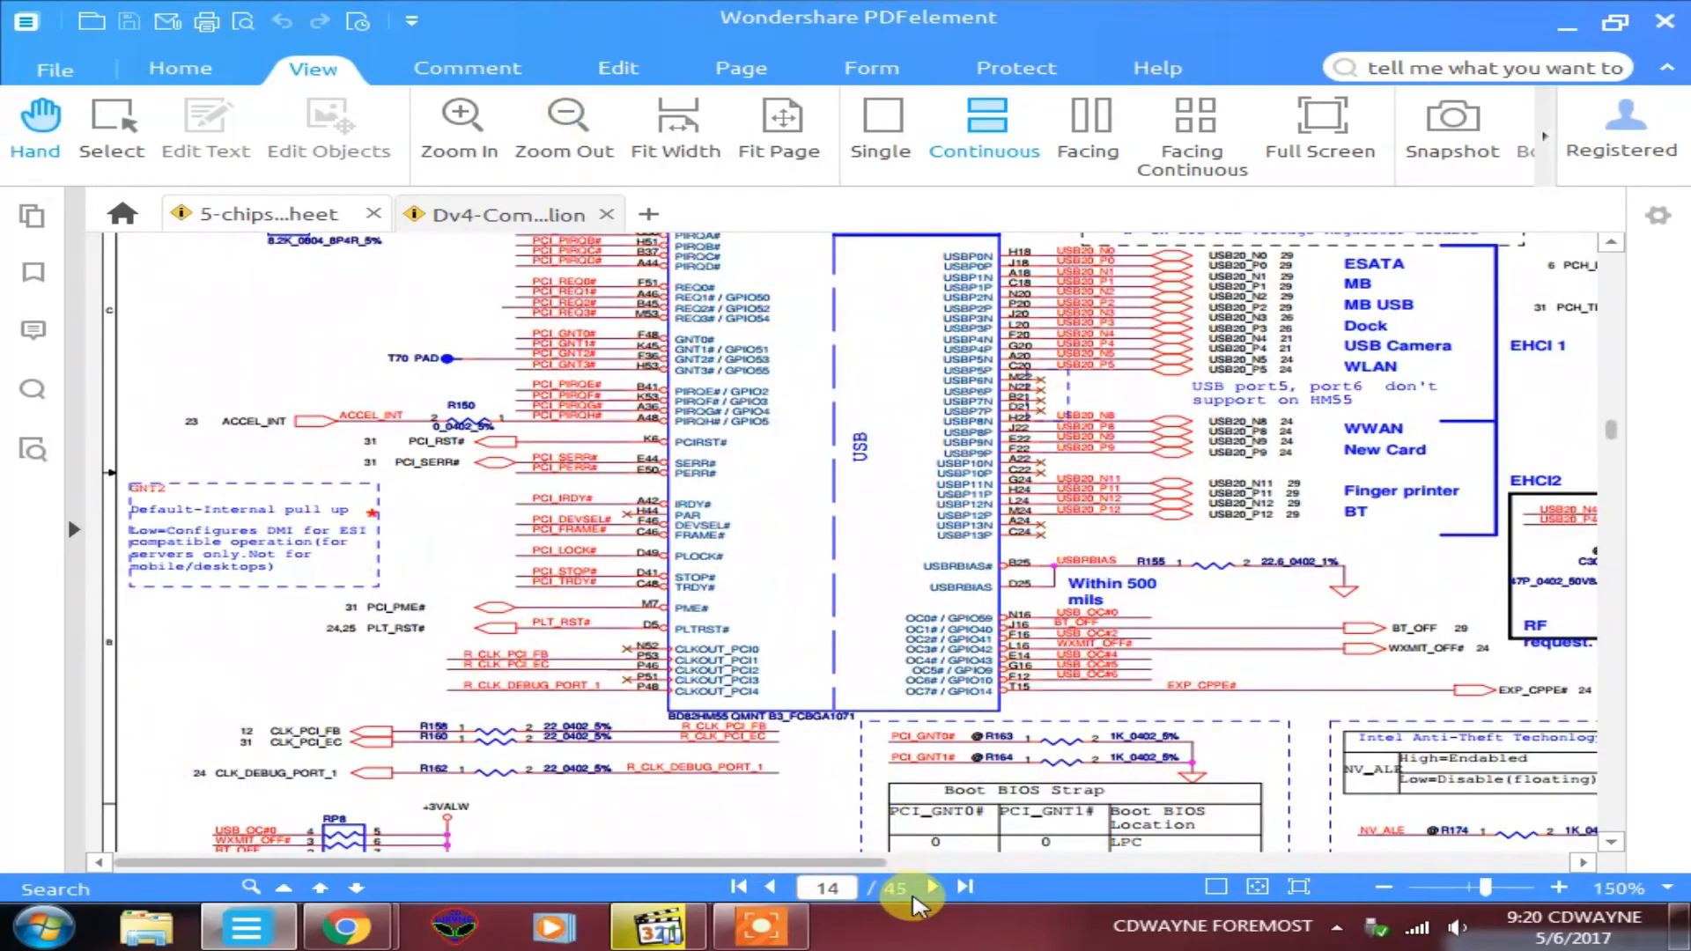
pyautogui.click(893, 886)
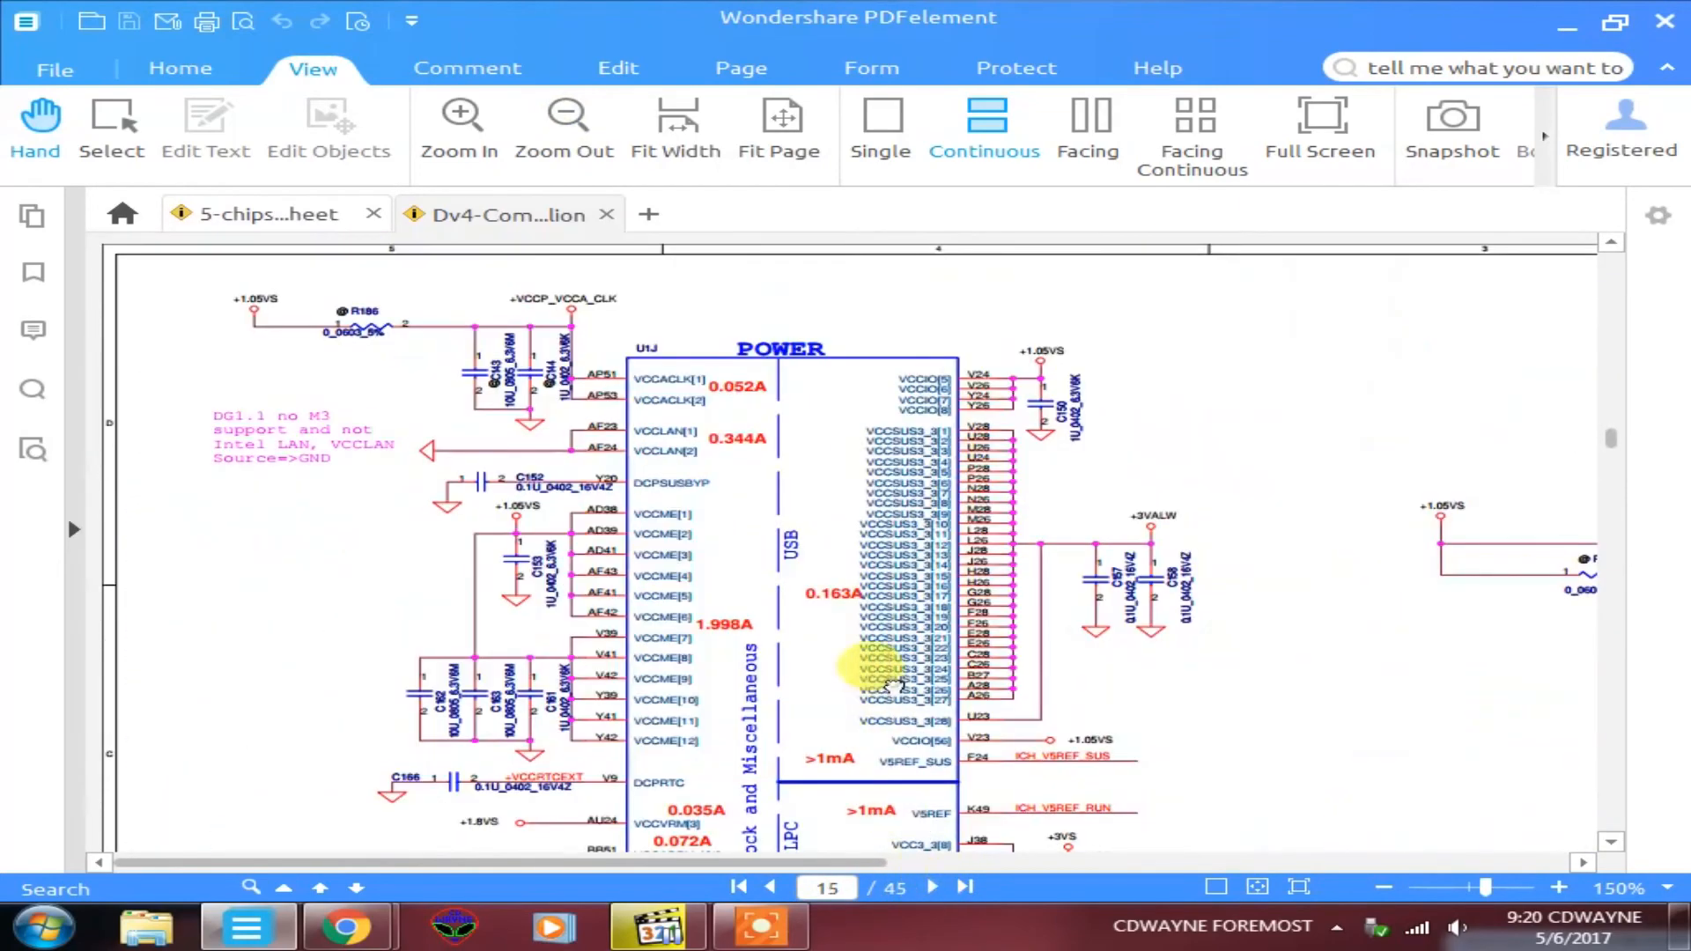
pyautogui.scroll(-3)
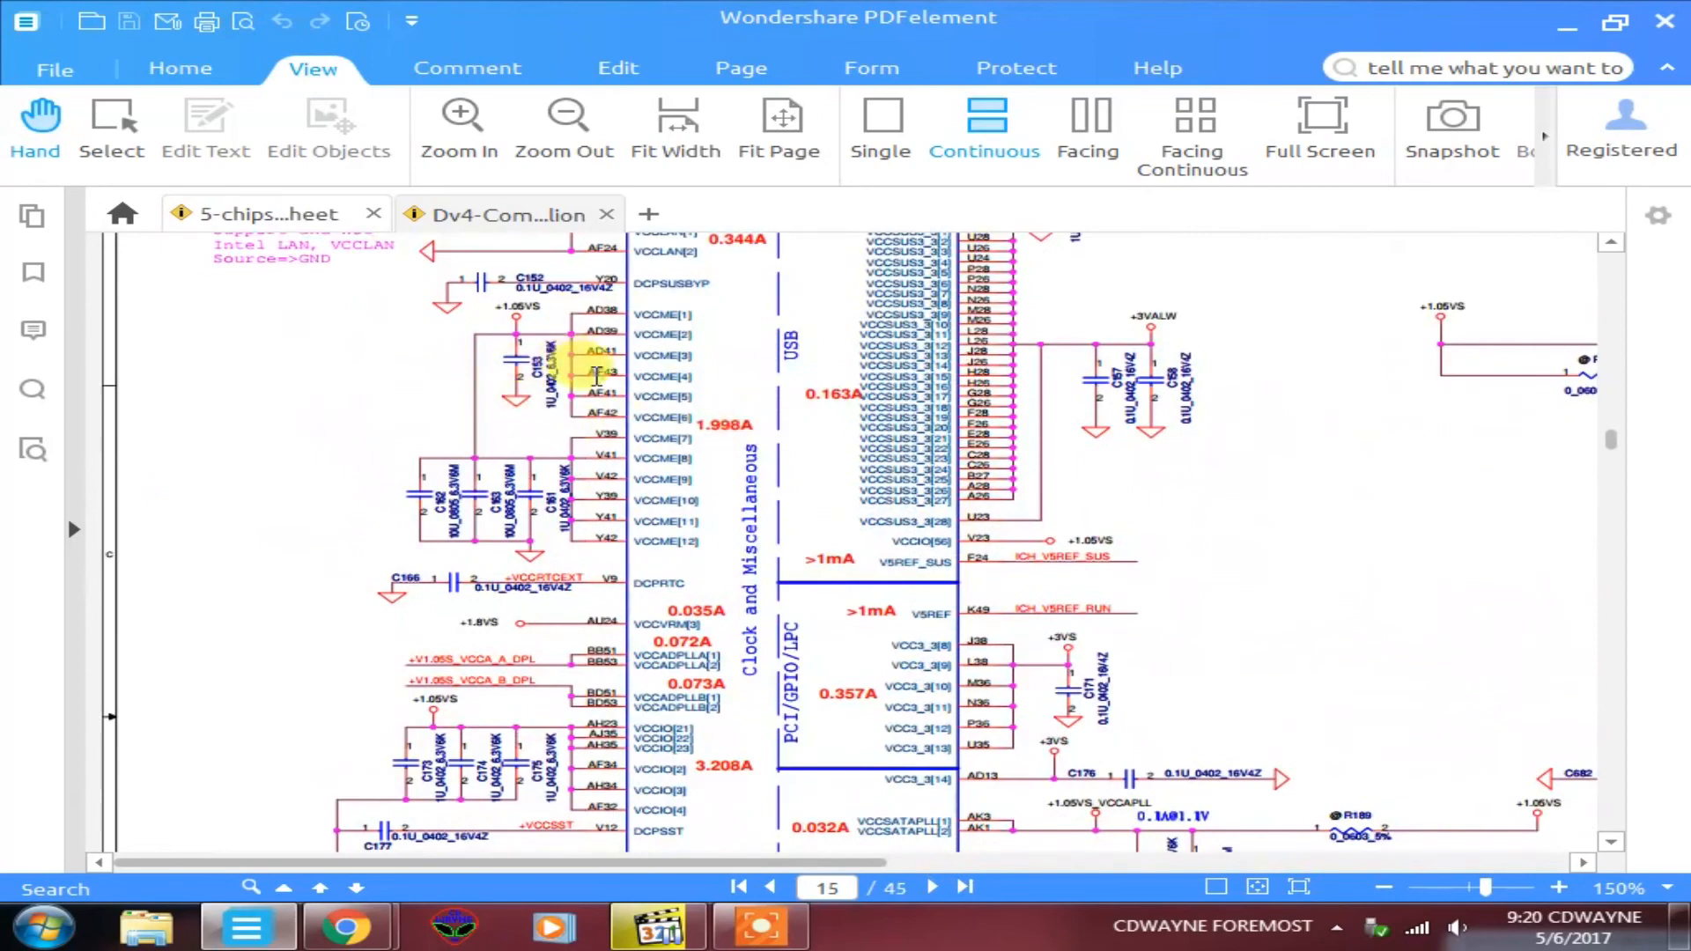
pyautogui.click(458, 115)
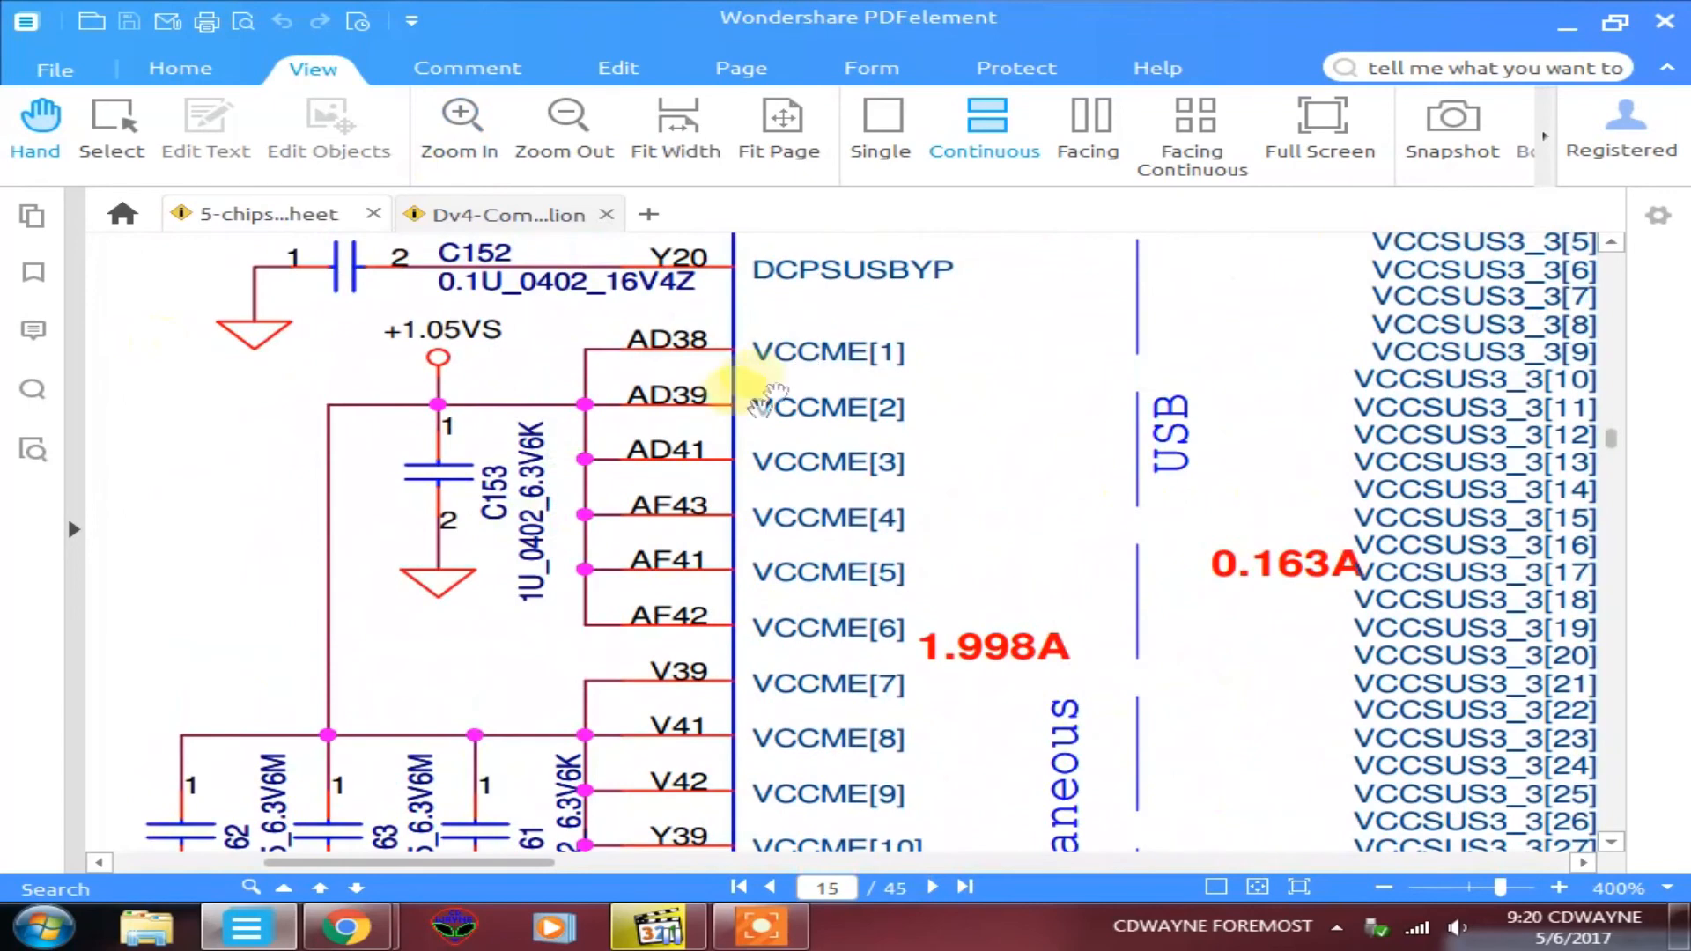
pyautogui.moveTo(442, 354)
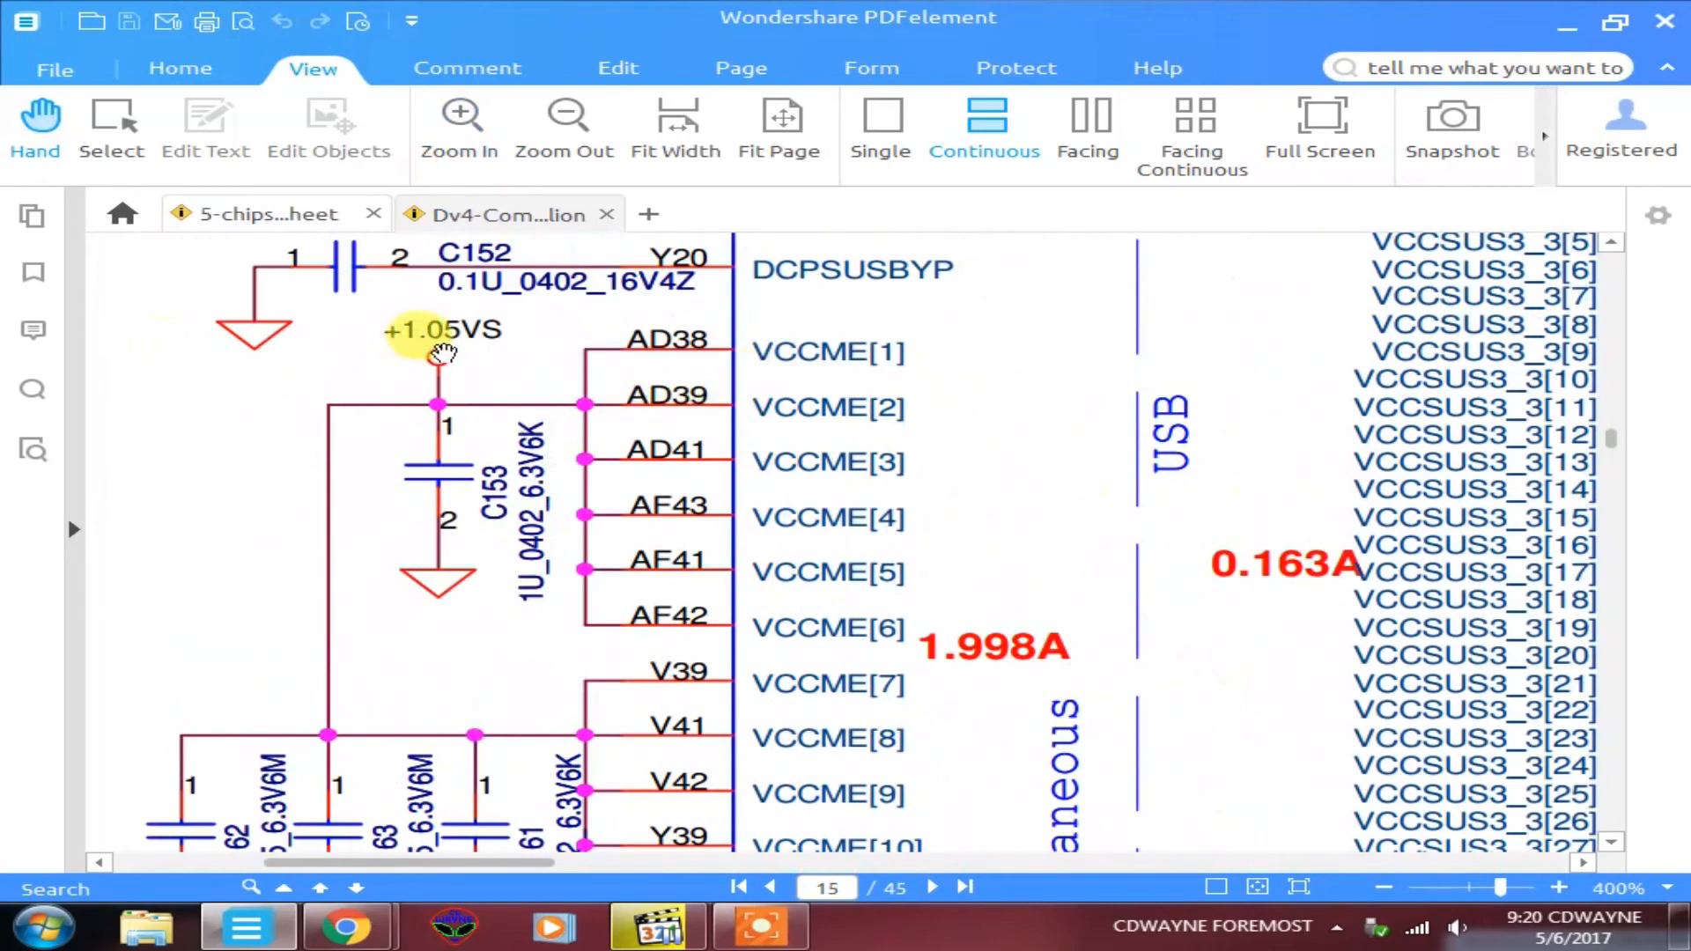